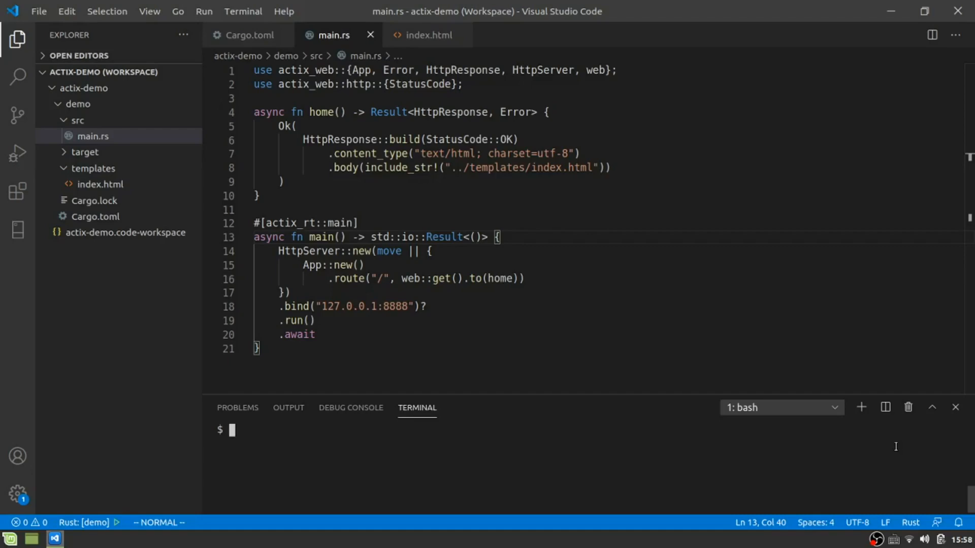
# Step: Run the earlier terminal commands checking sqlite3 and installing the diesel tooling
pyautogui.write('sqlite3')
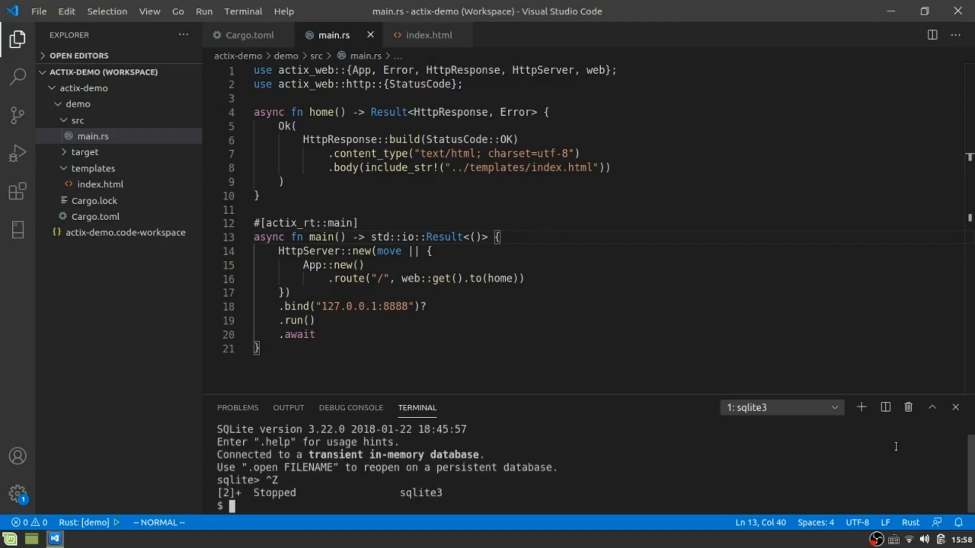
pyautogui.write('lea')
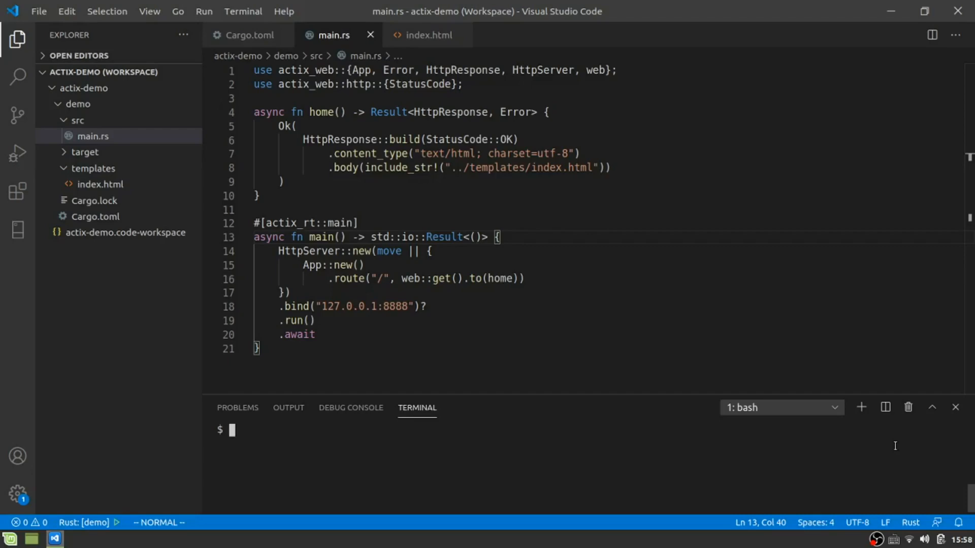
pyautogui.write('car')
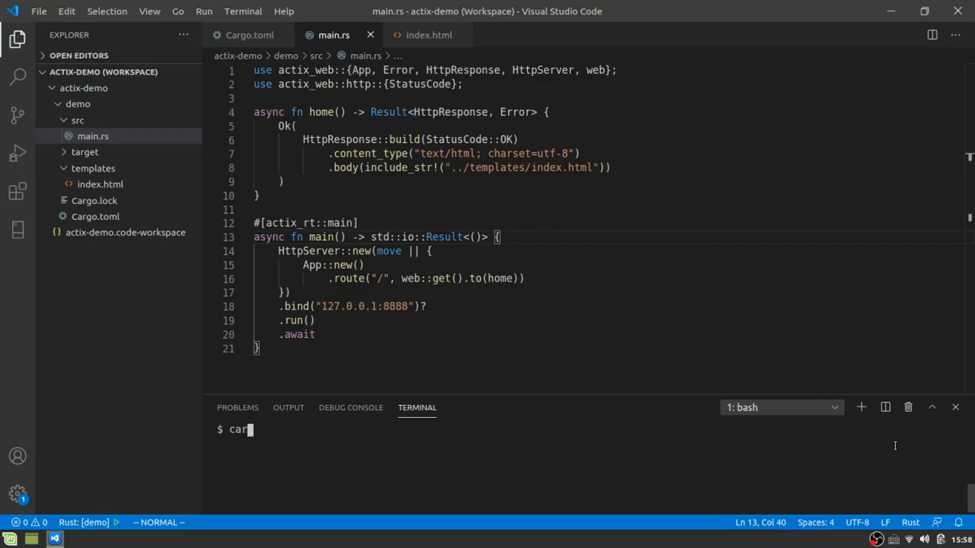
pyautogui.write('go install diesel')
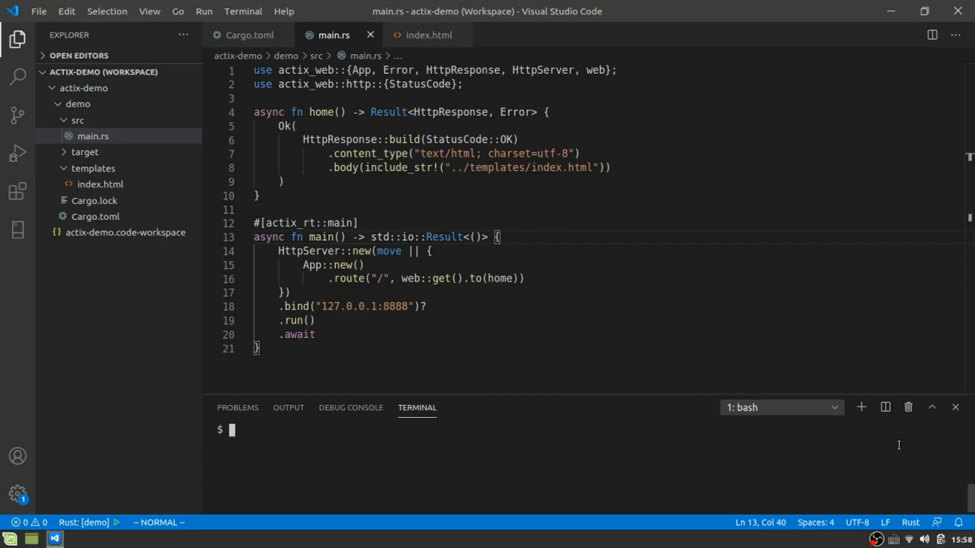
# Step: Move the terminal into the demo/ folder with pwd and cd, then clear it
pyautogui.write('pwd')
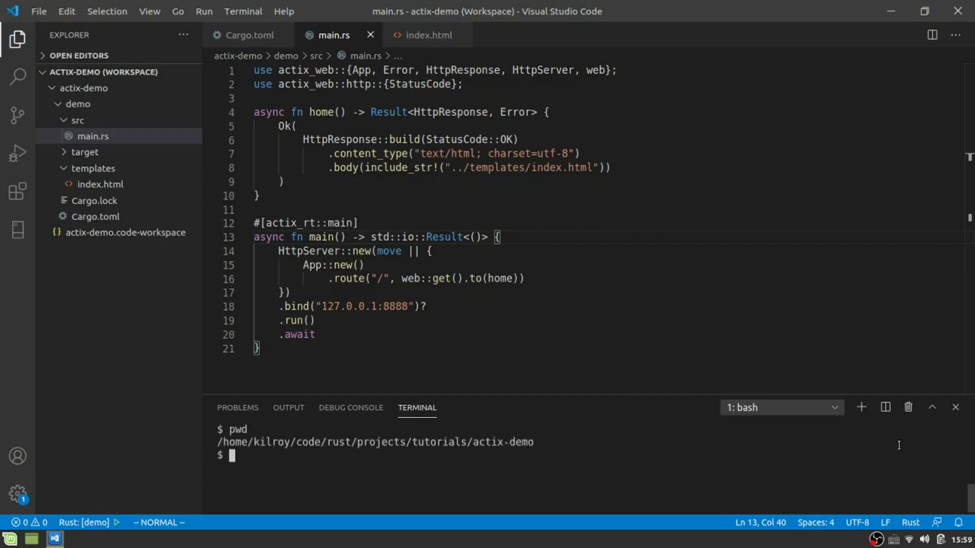
pyautogui.write('cd')
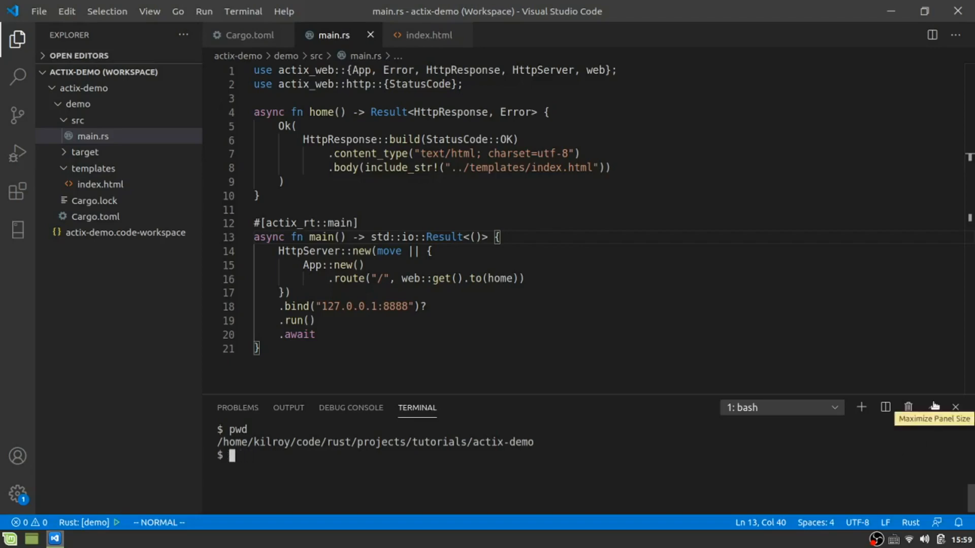
pyautogui.write('cd demo/')
pyautogui.write('clea')
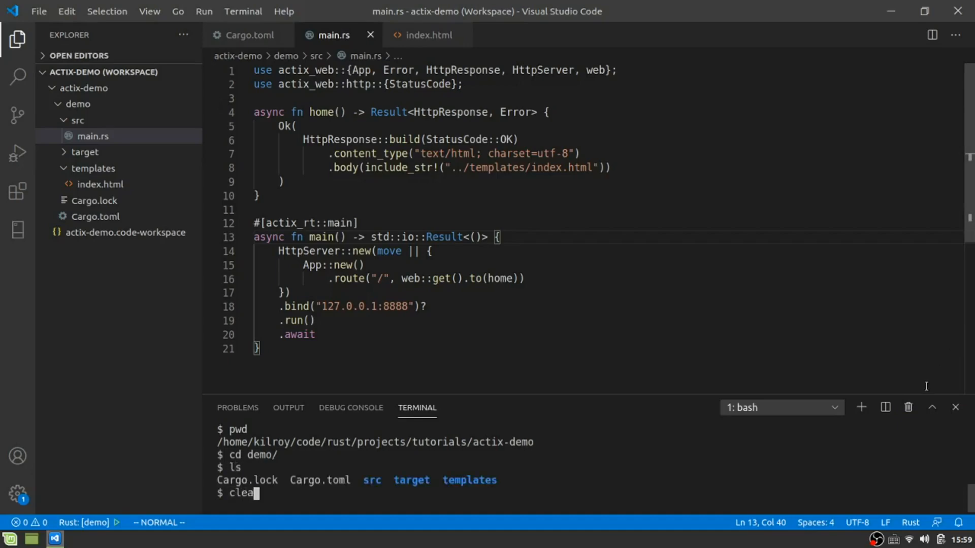
pyautogui.press('Enter')
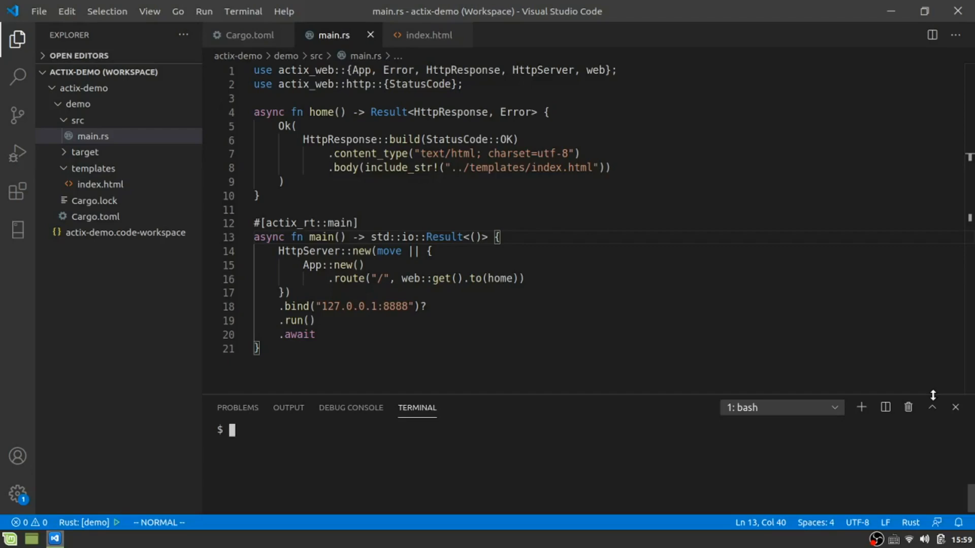
pyautogui.moveTo(396, 276)
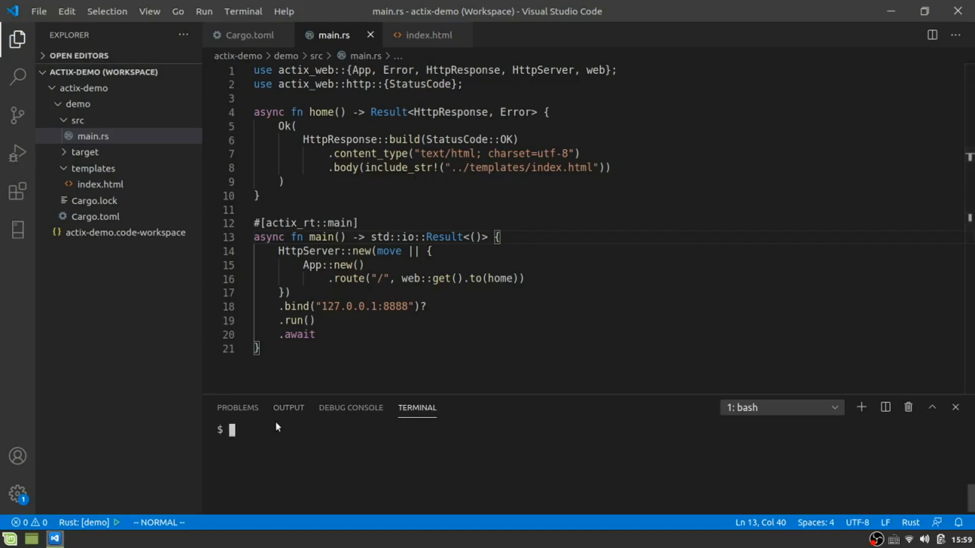
# Step: Create .env in demo containing a DATABASE_URL line and save it with :wq
pyautogui.write('touch .env')
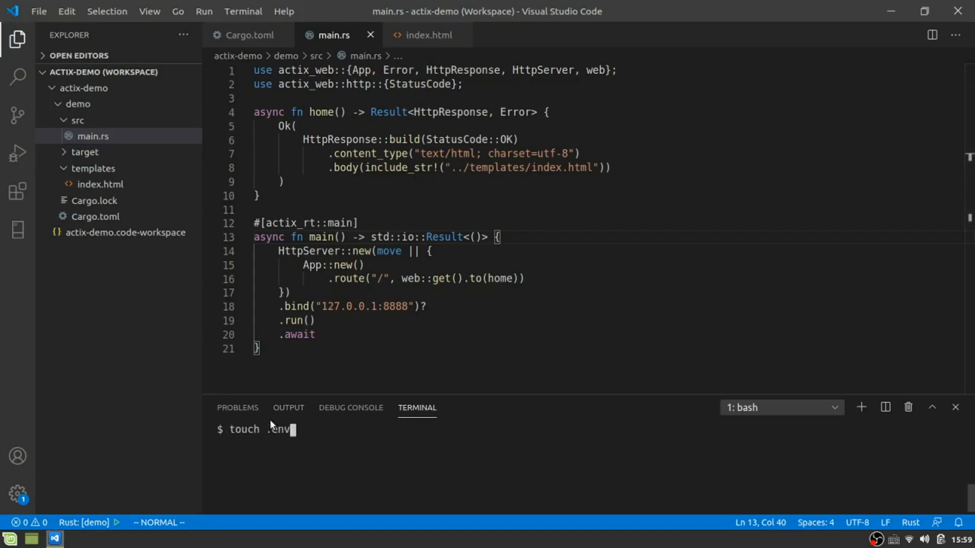
pyautogui.press('Enter')
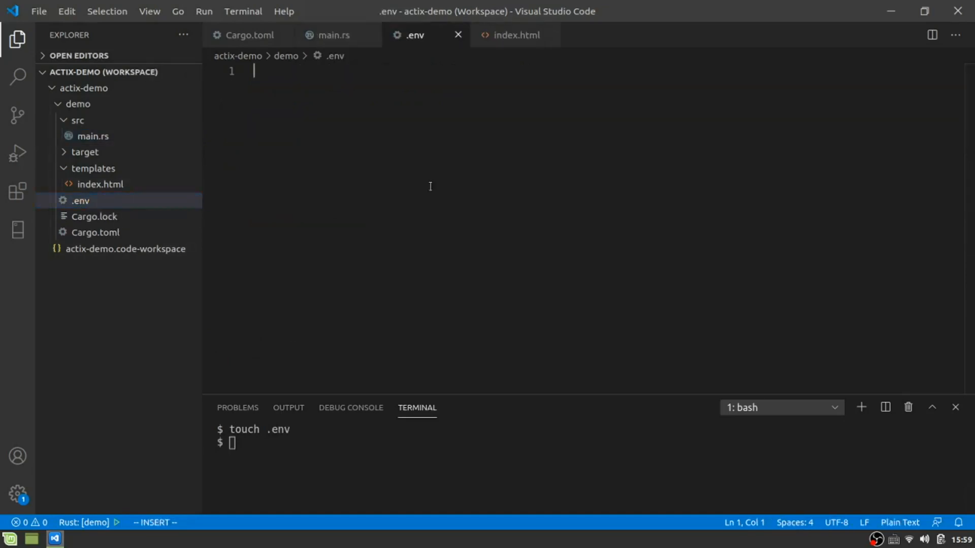
pyautogui.write('DA')
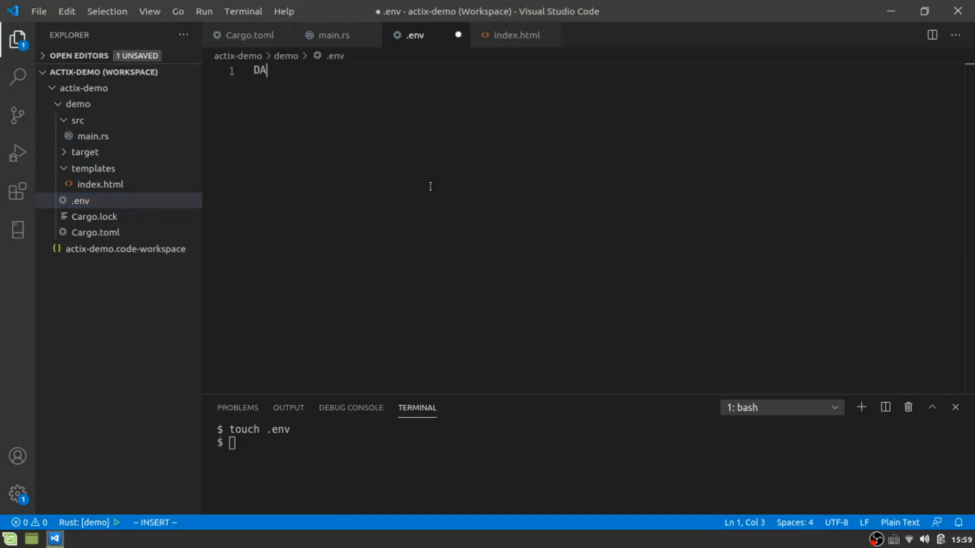
pyautogui.write('TABASE_URL=app.db')
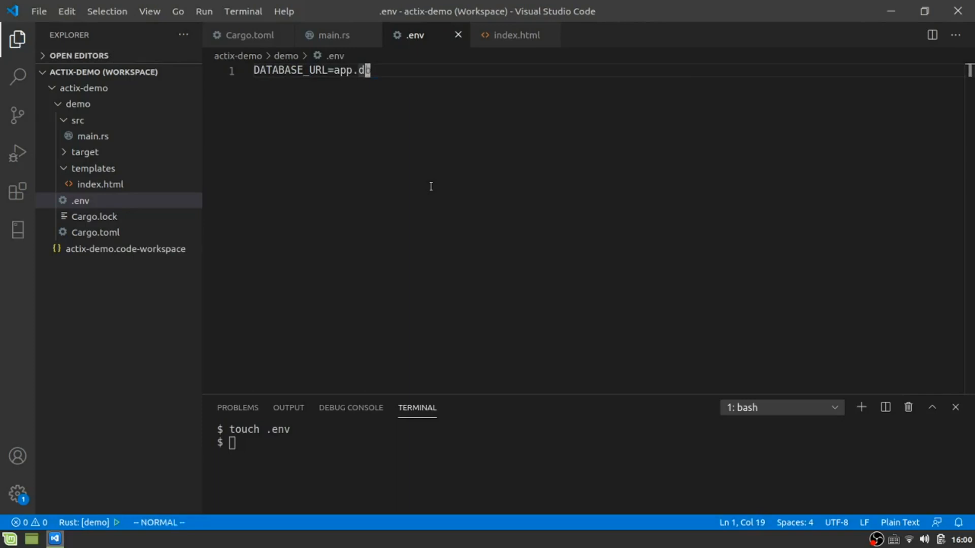
pyautogui.write(':q')
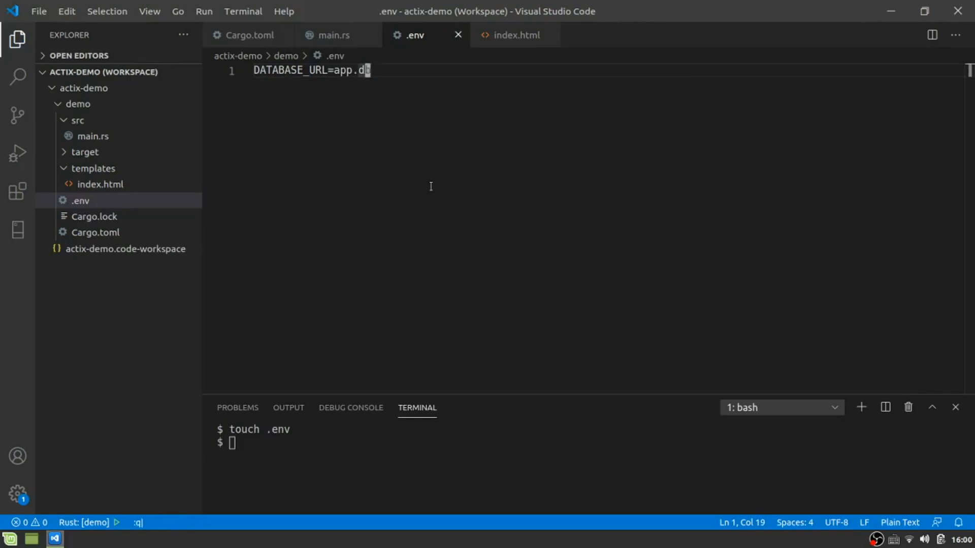
pyautogui.click(331, 35)
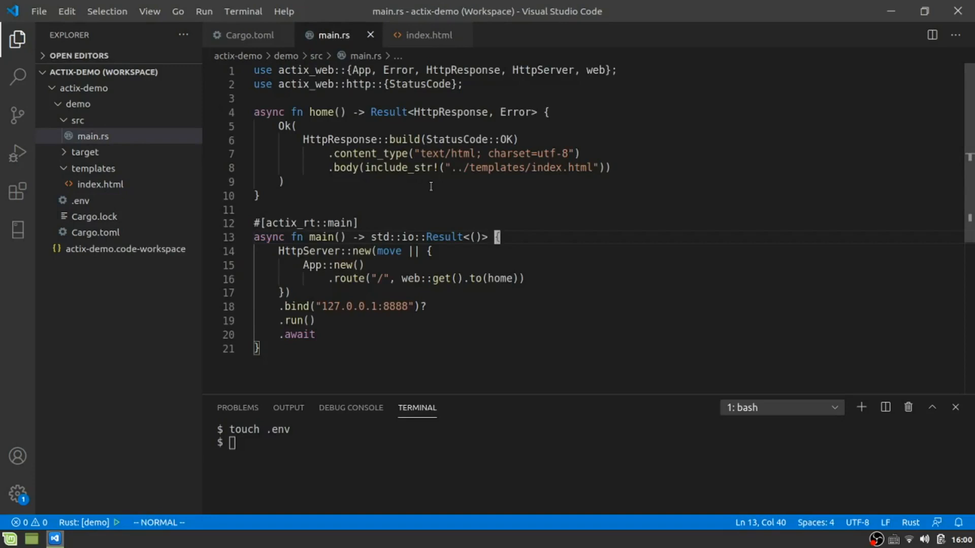
pyautogui.moveTo(77, 412)
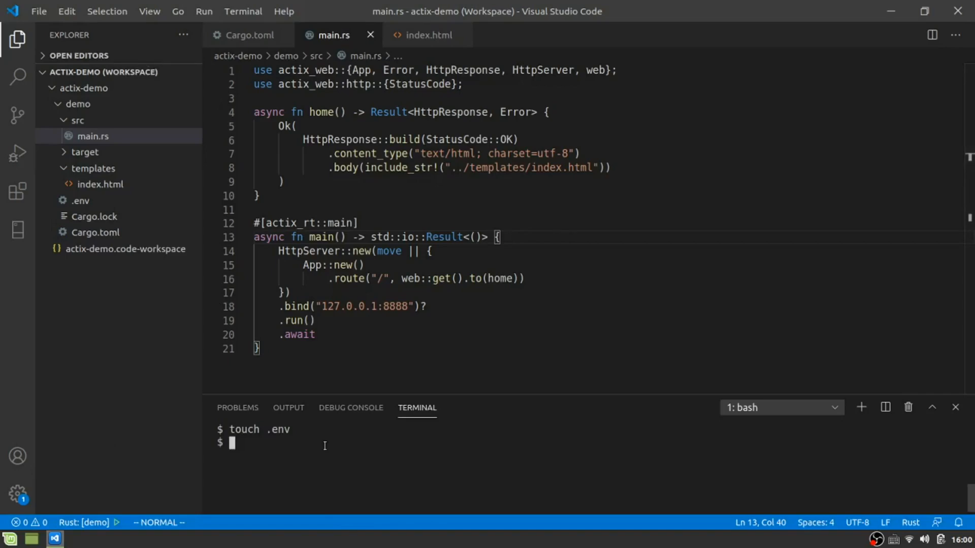
# Step: Run diesel setup and expand the new migrations folder in the Explorer
pyautogui.write('diesel')
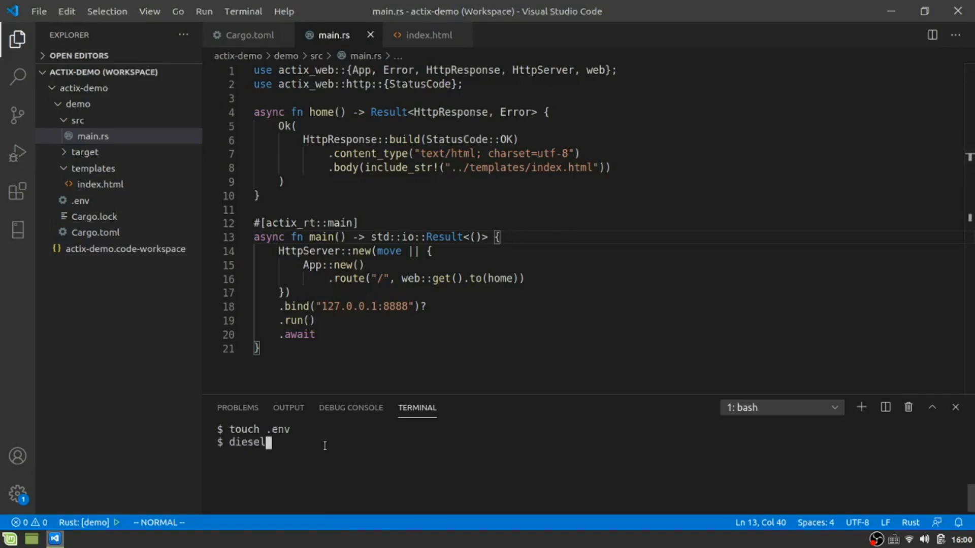
pyautogui.write('setup')
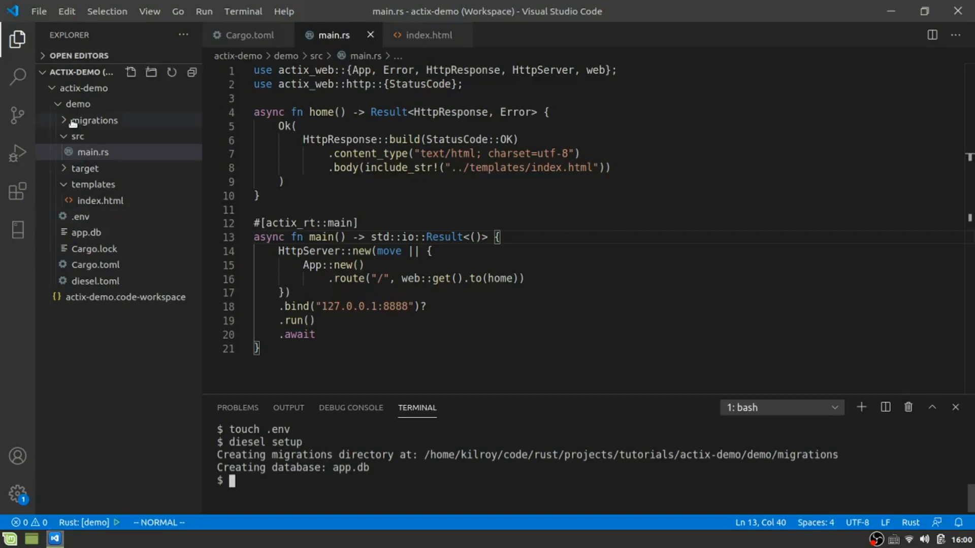
pyautogui.click(94, 120)
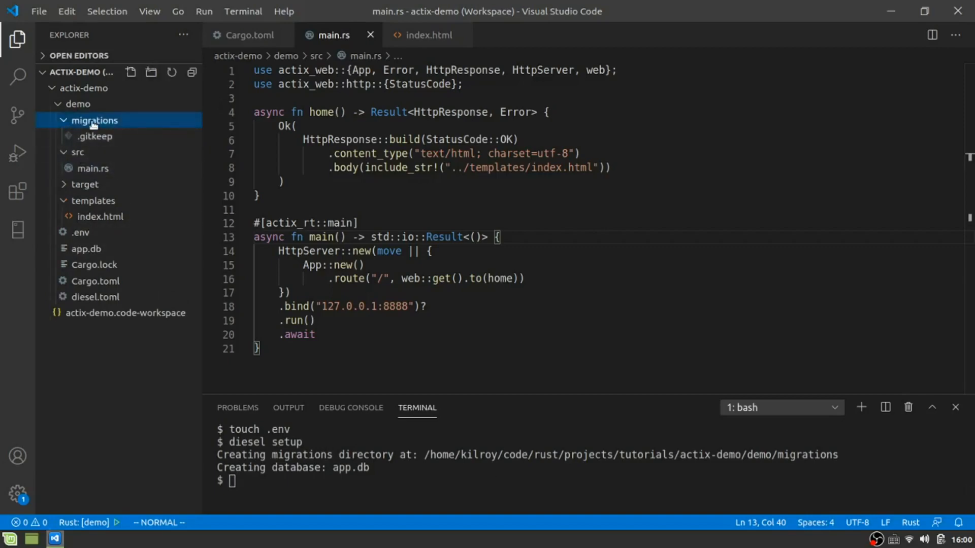
pyautogui.moveTo(94, 120)
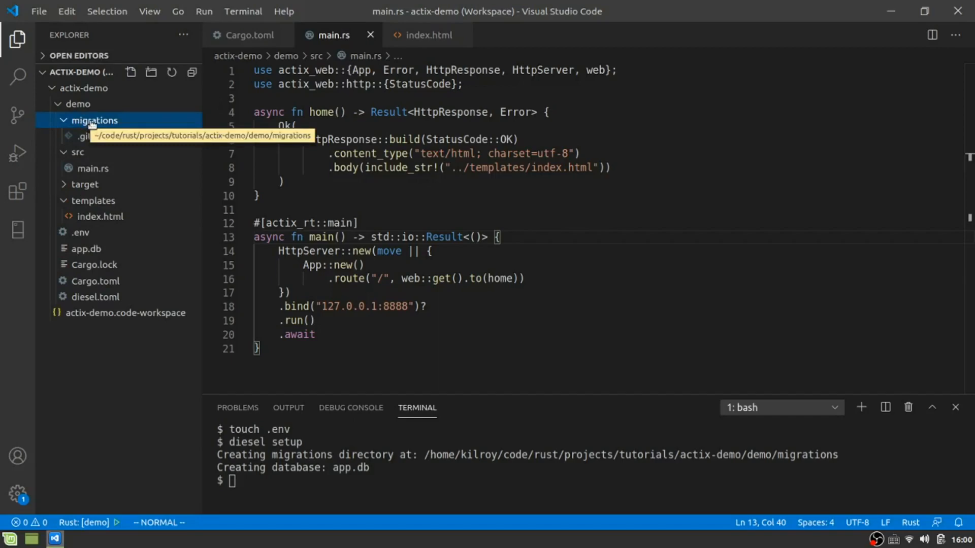
pyautogui.moveTo(309, 535)
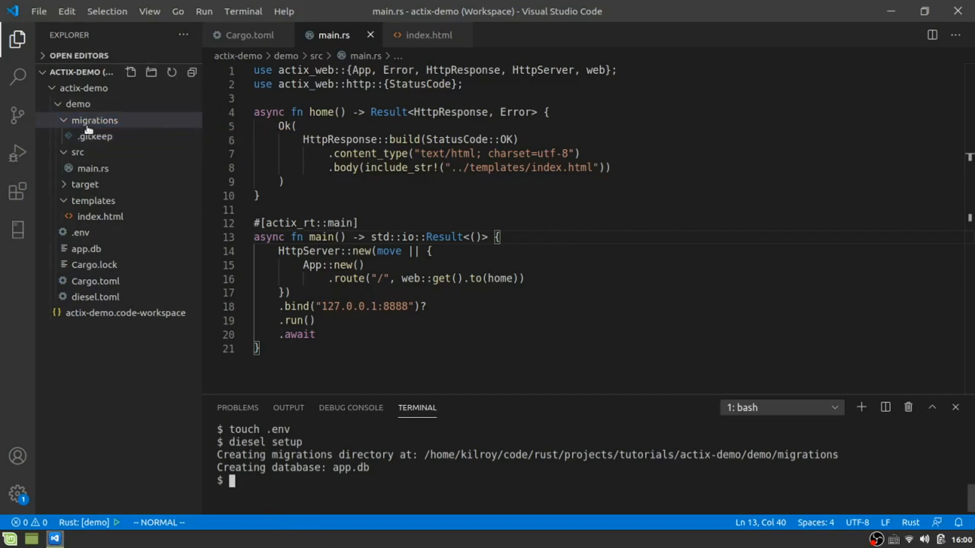
pyautogui.moveTo(92, 120)
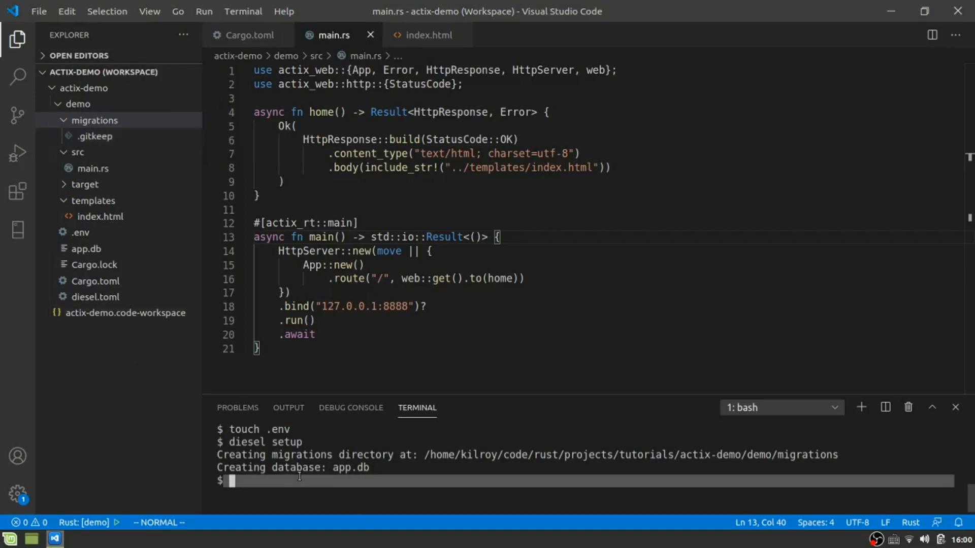
# Step: Generate a links migration with diesel migration generate links
pyautogui.write('disel')
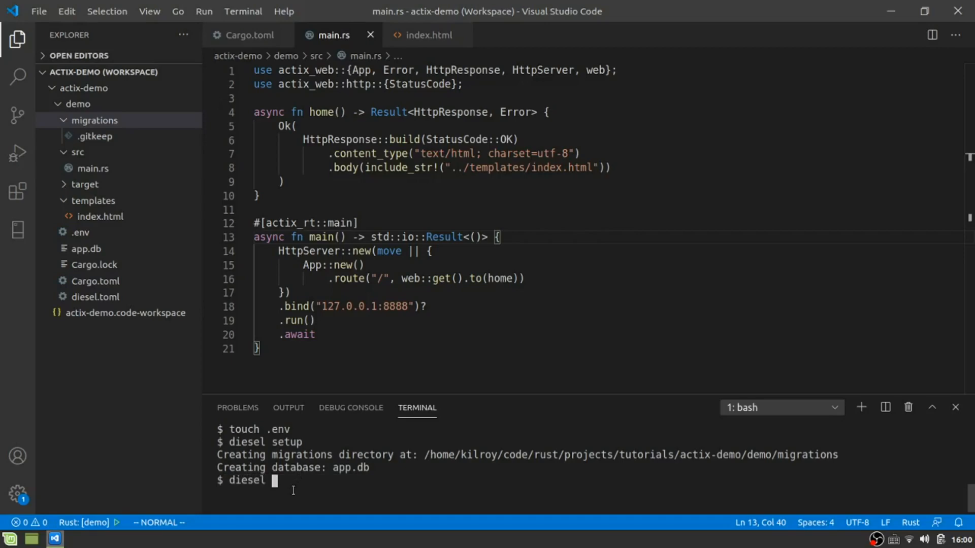
pyautogui.write('migration')
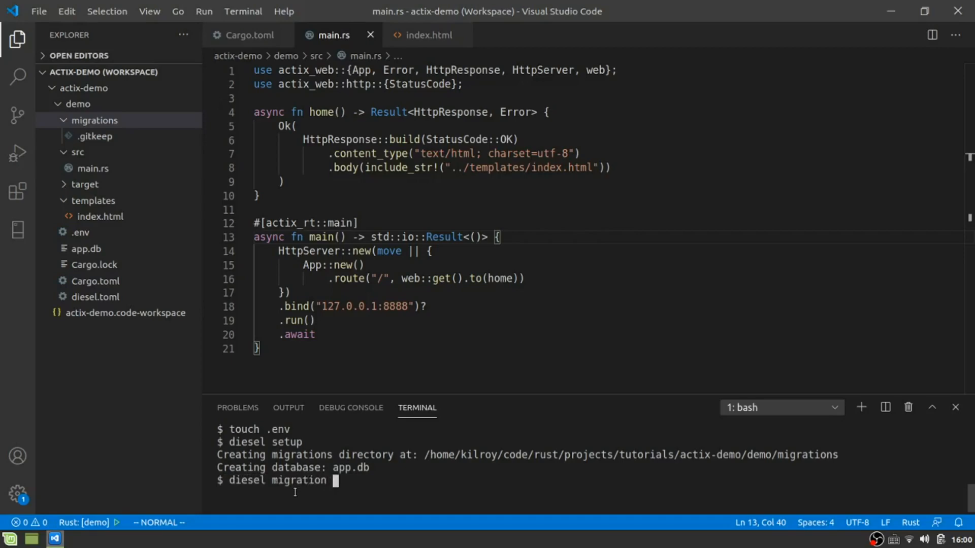
pyautogui.write('generate links')
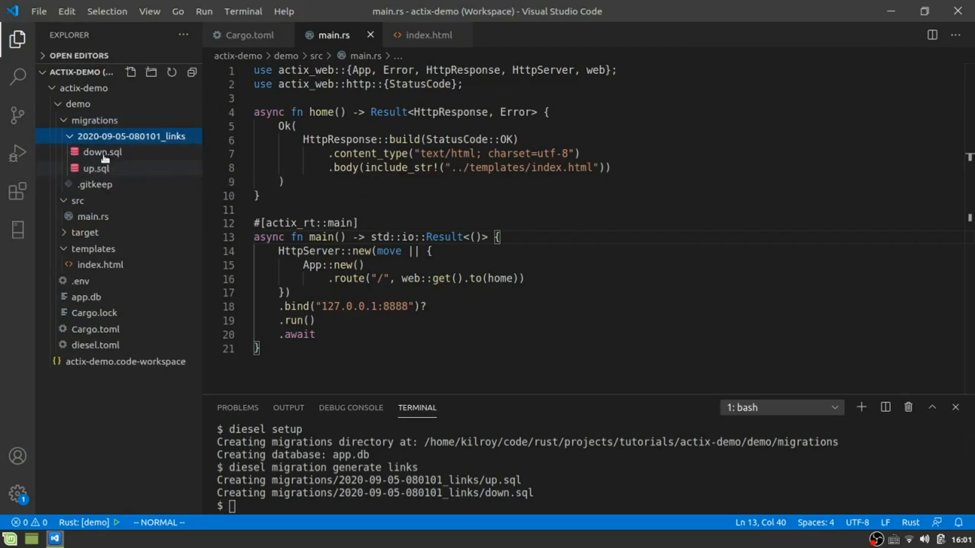
# Step: Open the generated up.sql and down.sql, returning to up.sql to empty it
pyautogui.doubleClick(92, 169)
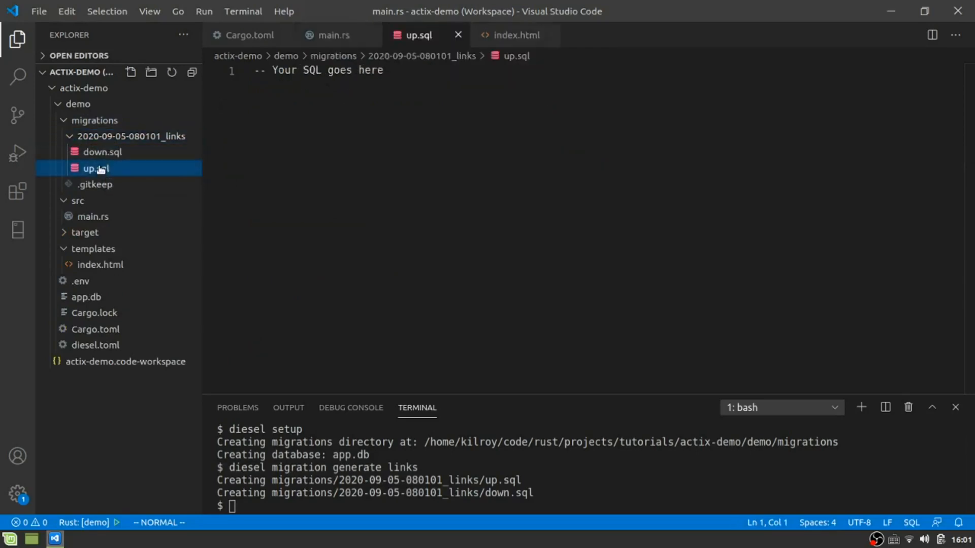
pyautogui.click(96, 152)
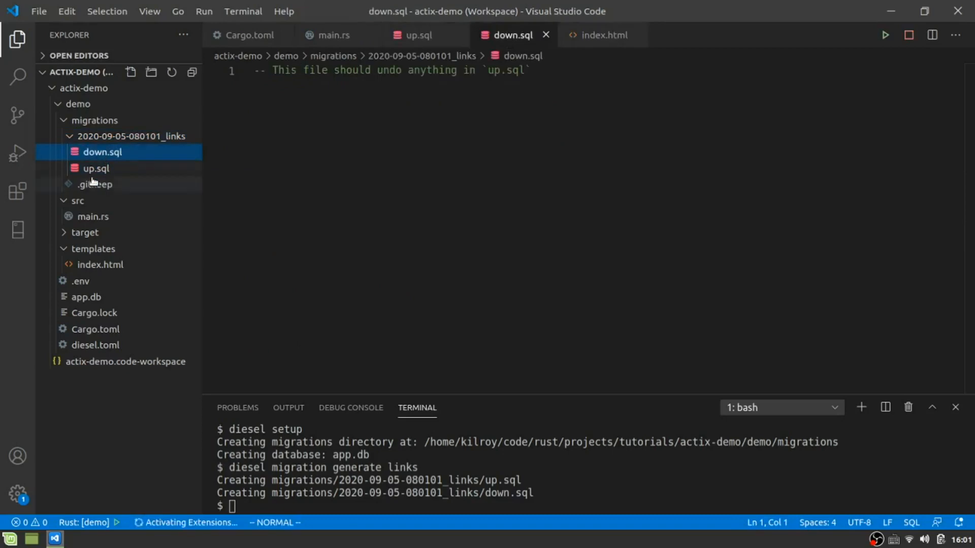
pyautogui.click(95, 169)
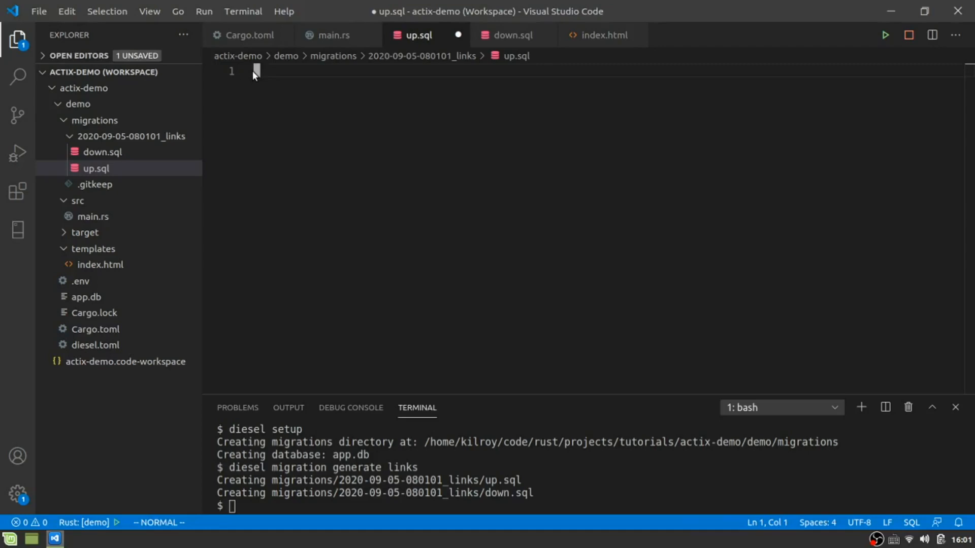
# Step: Start CREATE TABLE links with an id INTEGER NOT NULL PRIMARY KEY column
pyautogui.press('i')
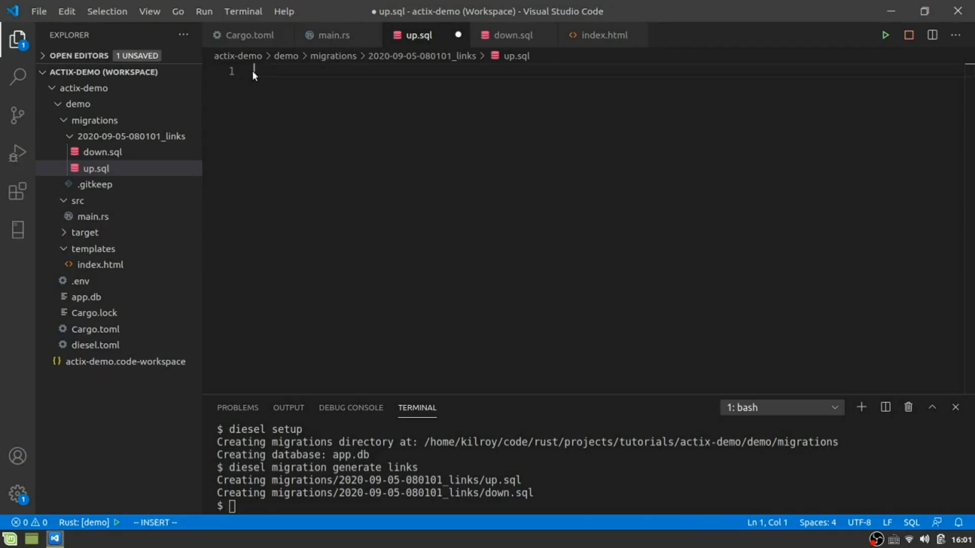
pyautogui.write('CREATE TABLE links')
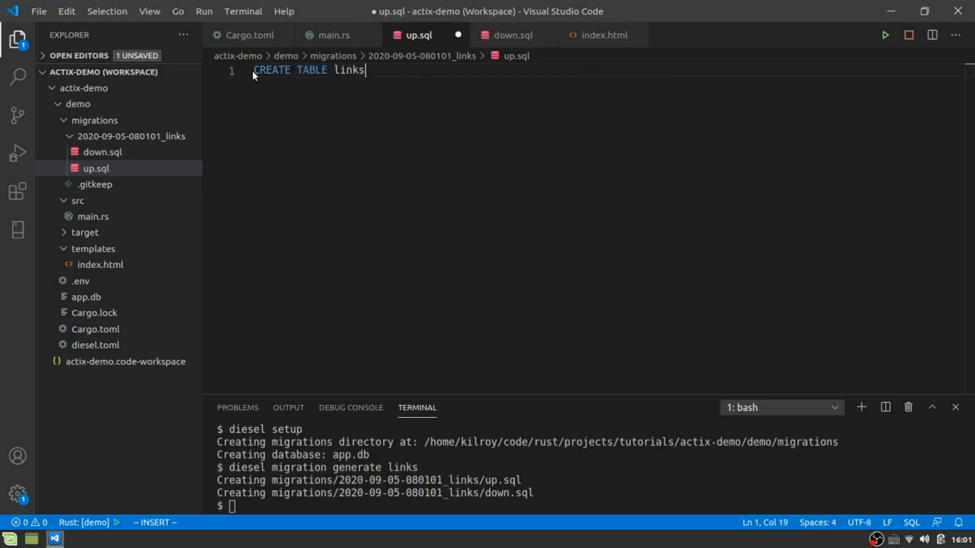
pyautogui.write('{')
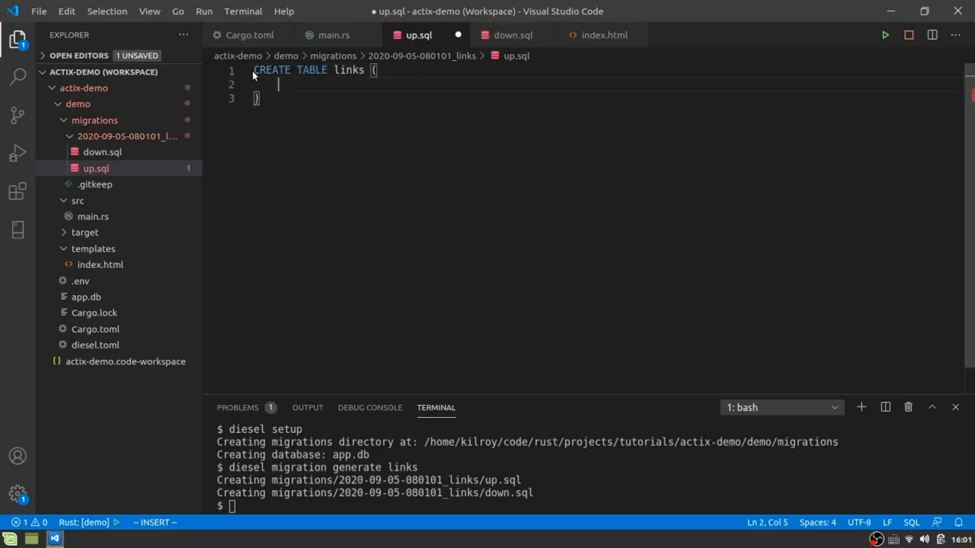
pyautogui.write('id INT')
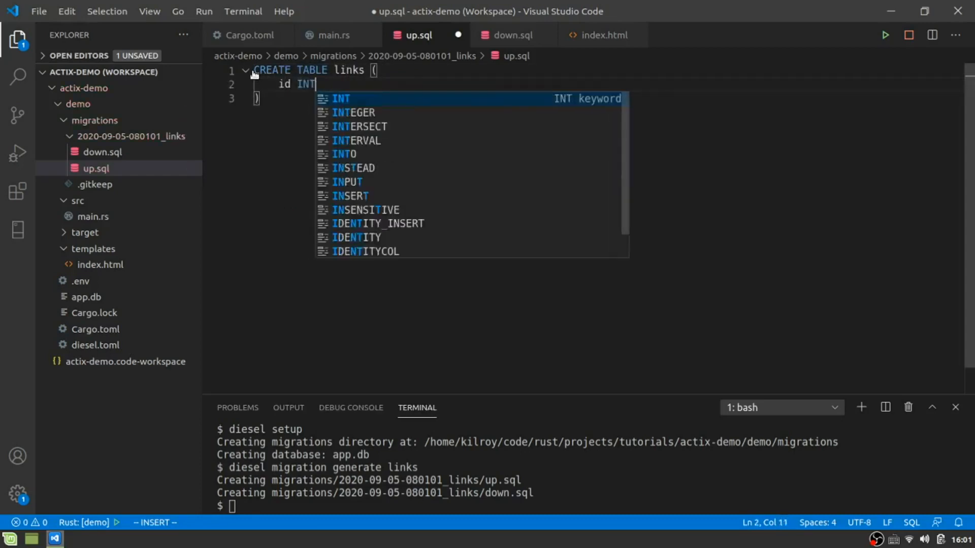
pyautogui.write('EGER N')
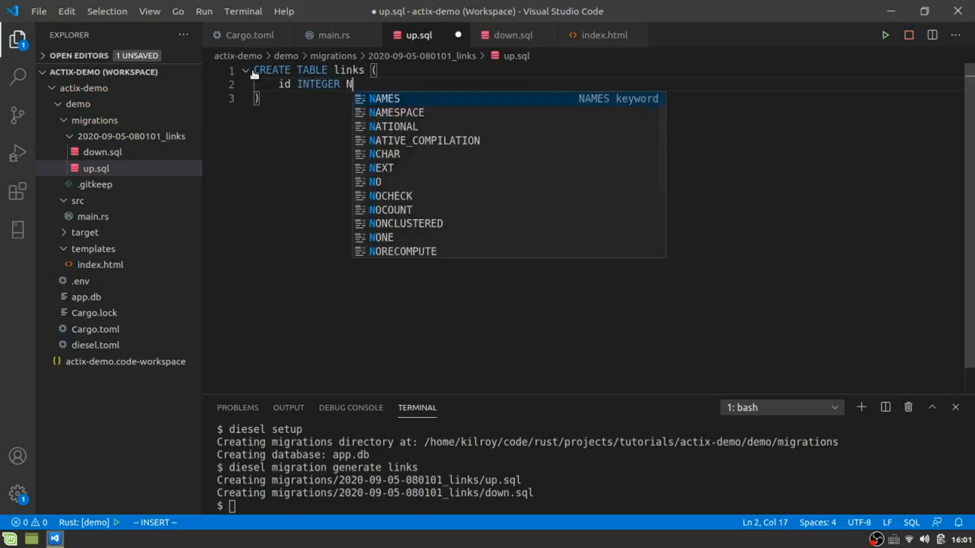
pyautogui.write('OT NULL')
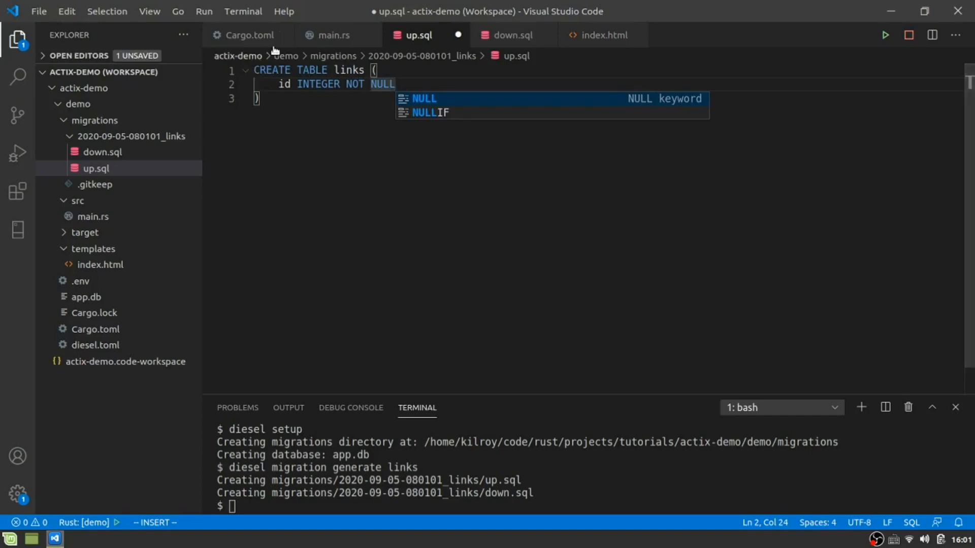
pyautogui.write('PRIMARY LE')
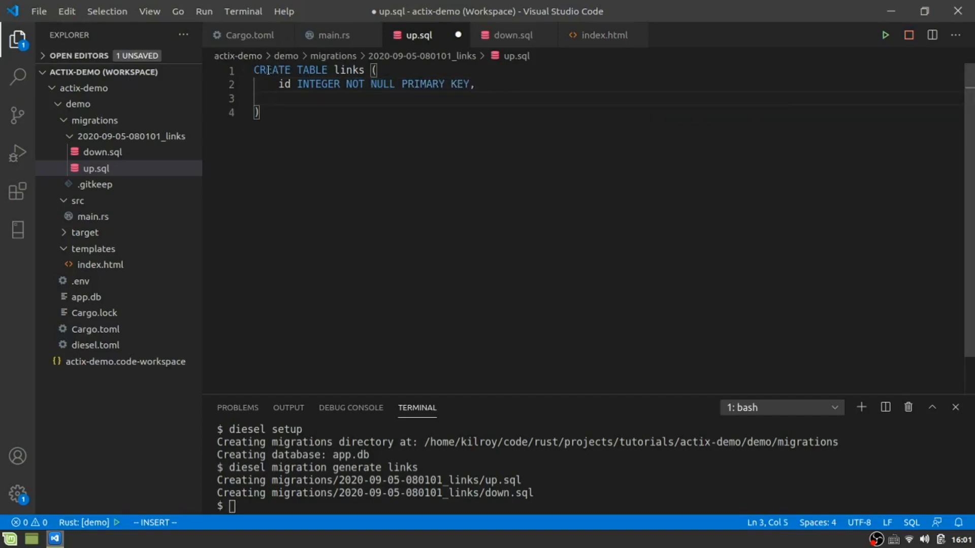
# Step: Add link, title and date_created TEXT NOT NULL columns and save up.sql
pyautogui.write('link TET')
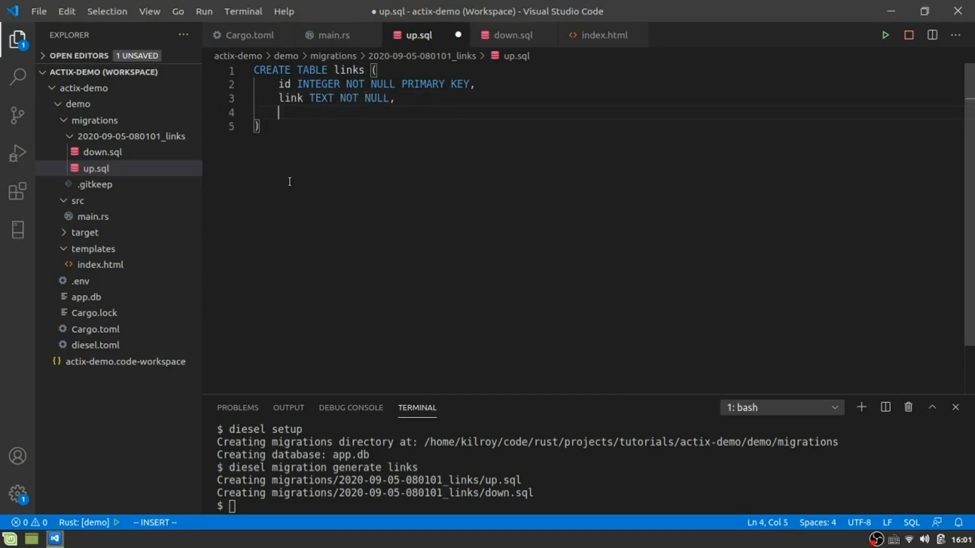
pyautogui.write('title TEXT NOT NULL,')
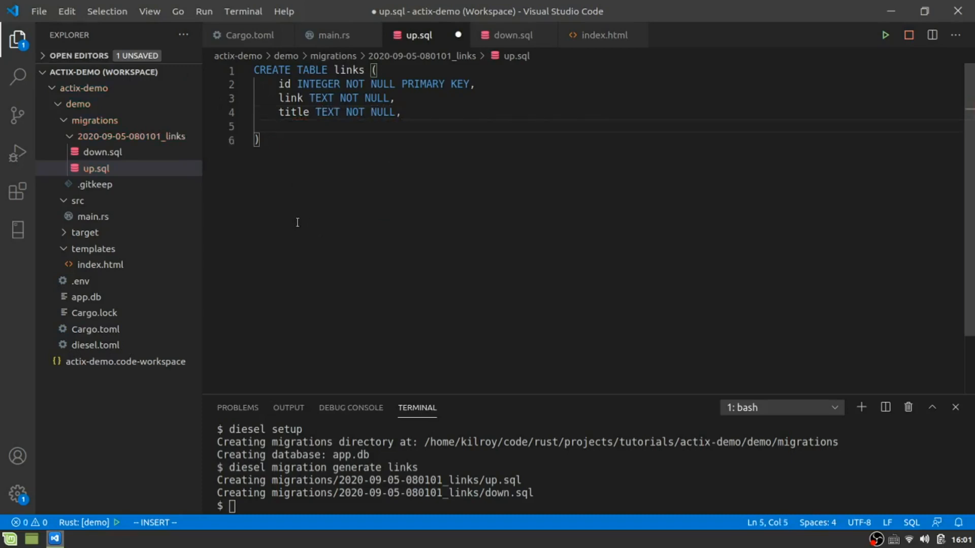
pyautogui.write('date')
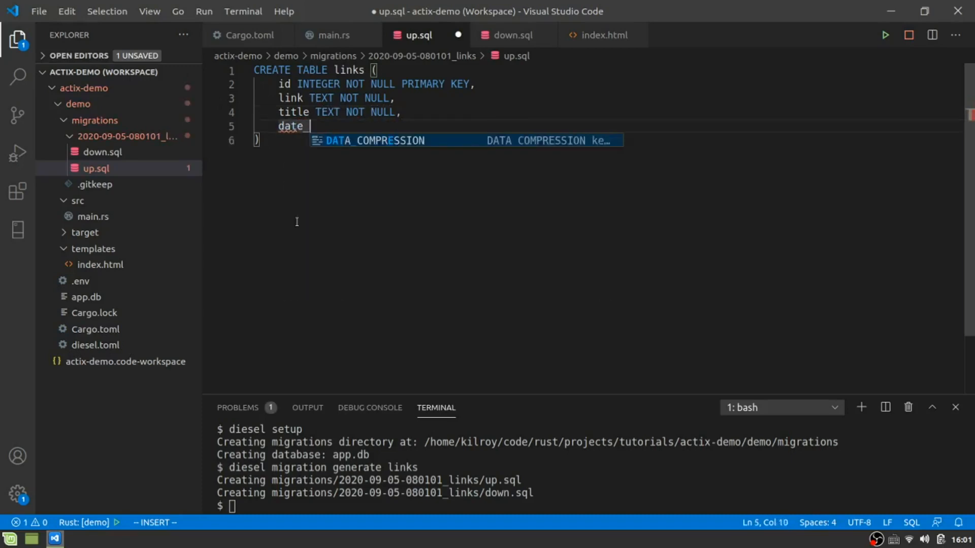
pyautogui.write('_created TEXT NOT')
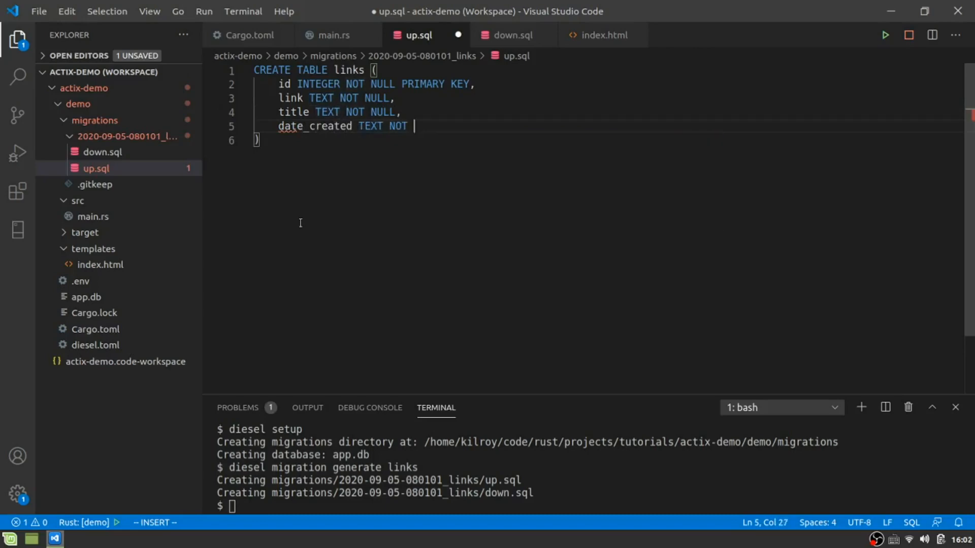
pyautogui.write('NULL')
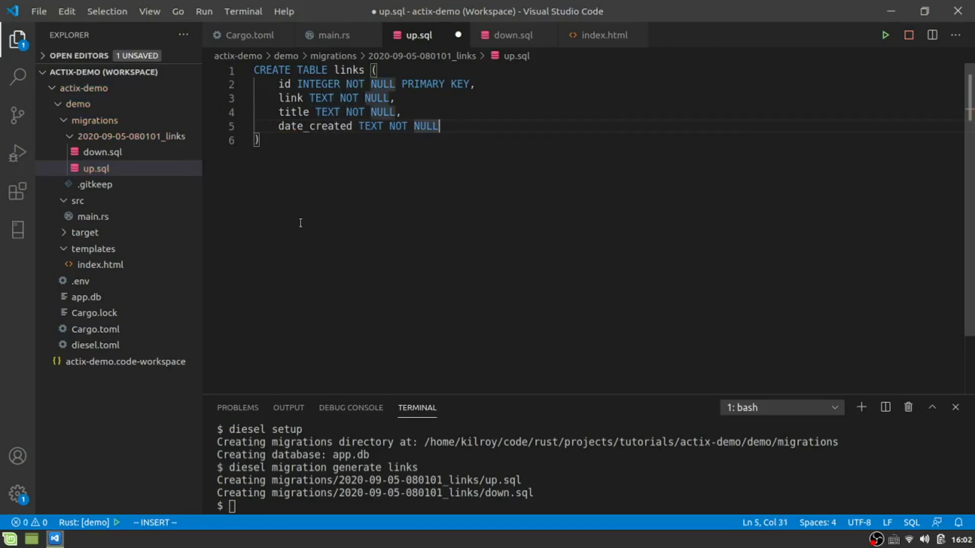
pyautogui.press('Escape')
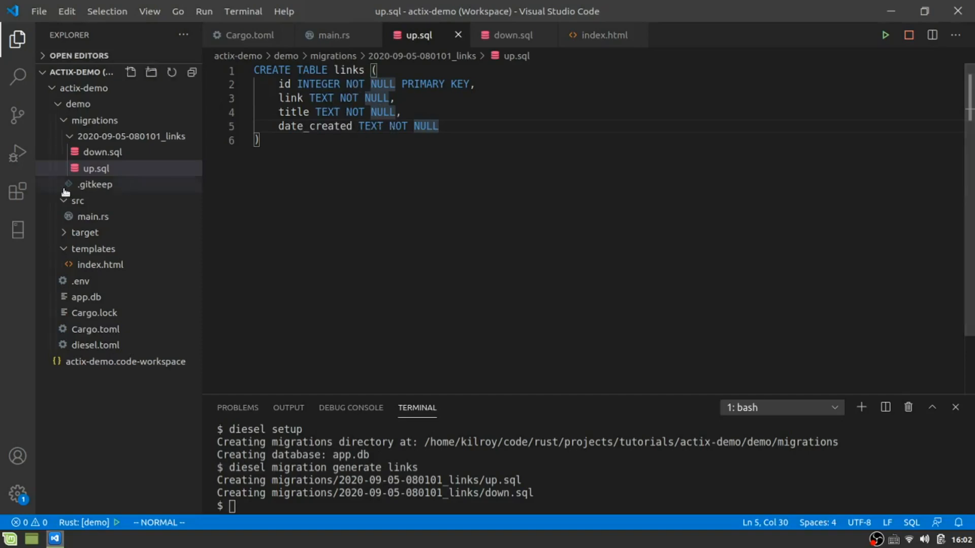
# Step: Write DROP TABLE links in down.sql and save it
pyautogui.click(100, 152)
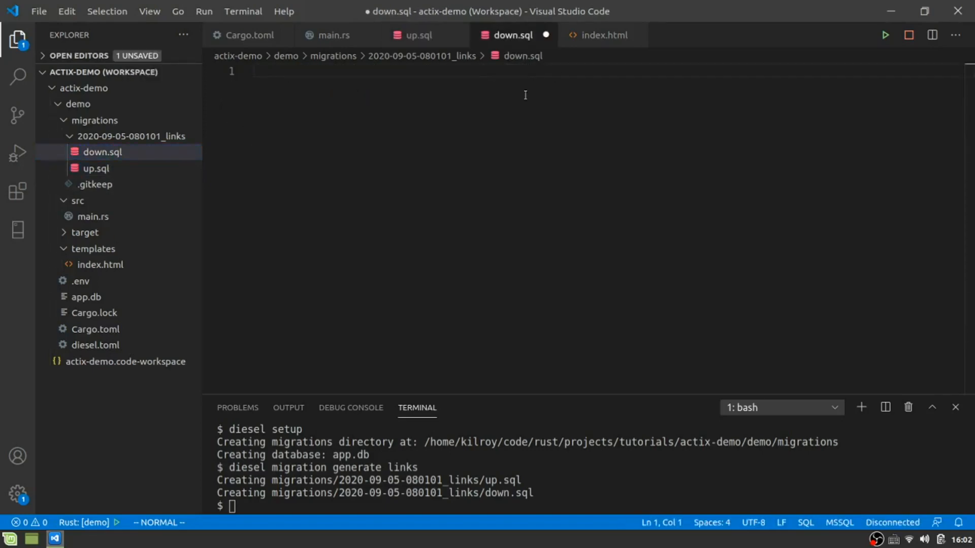
pyautogui.write('DROP TABLE links')
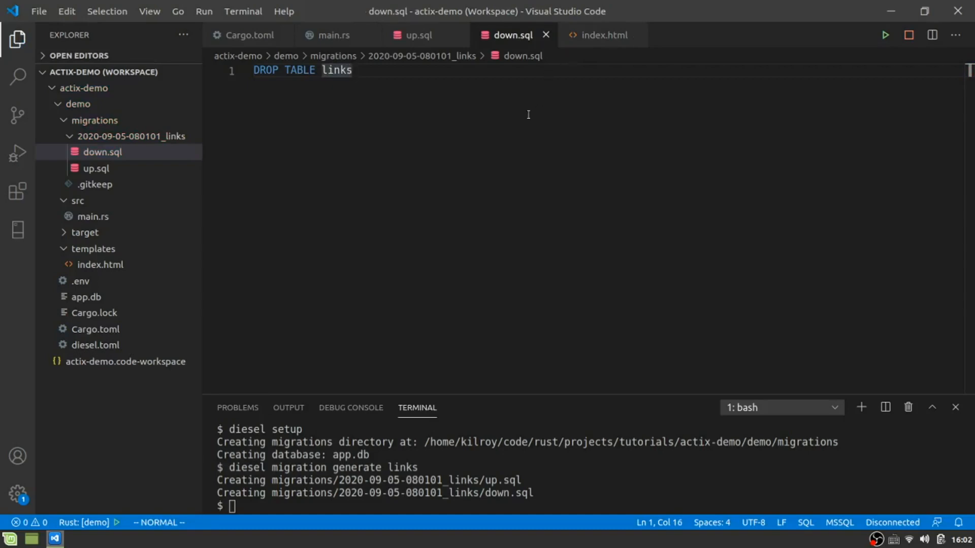
pyautogui.moveTo(495, 137)
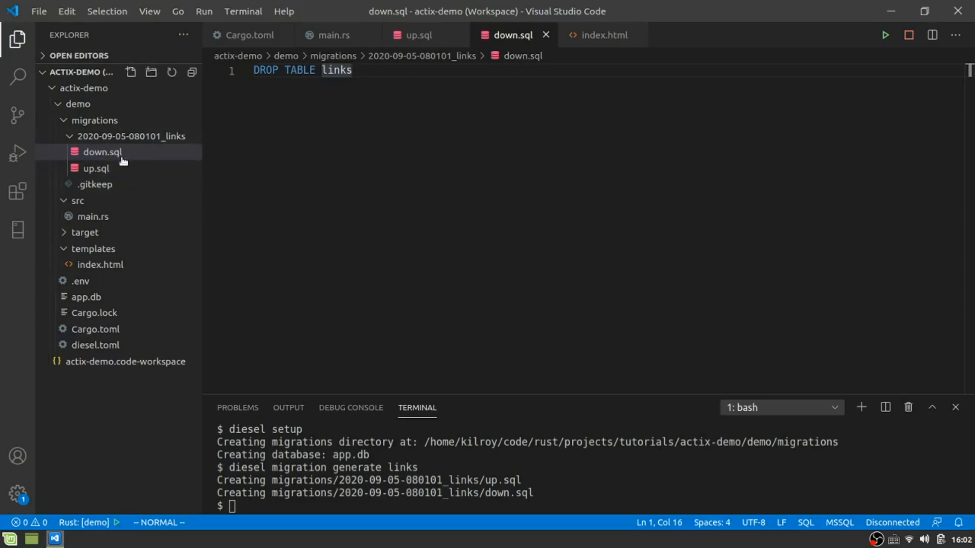
pyautogui.moveTo(97, 170)
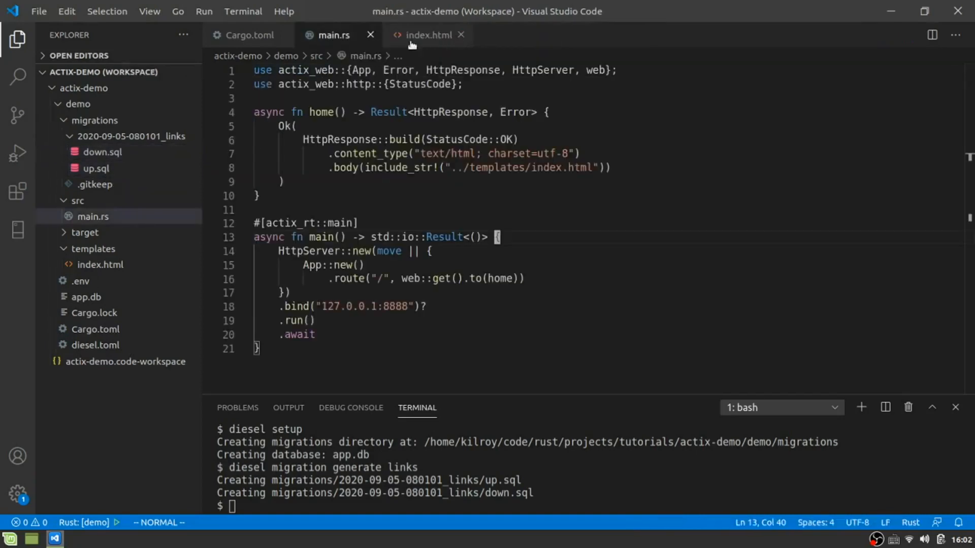
pyautogui.moveTo(363, 83)
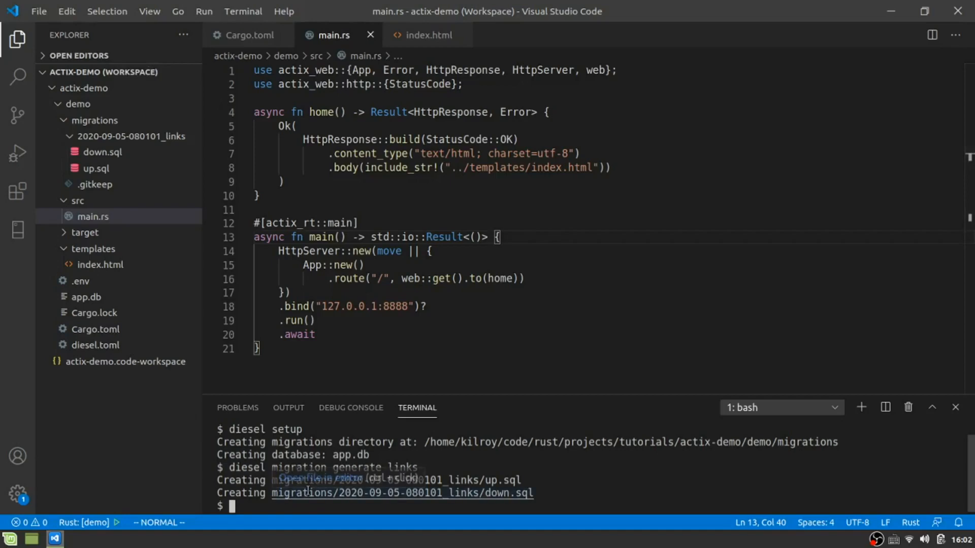
pyautogui.moveTo(308, 489)
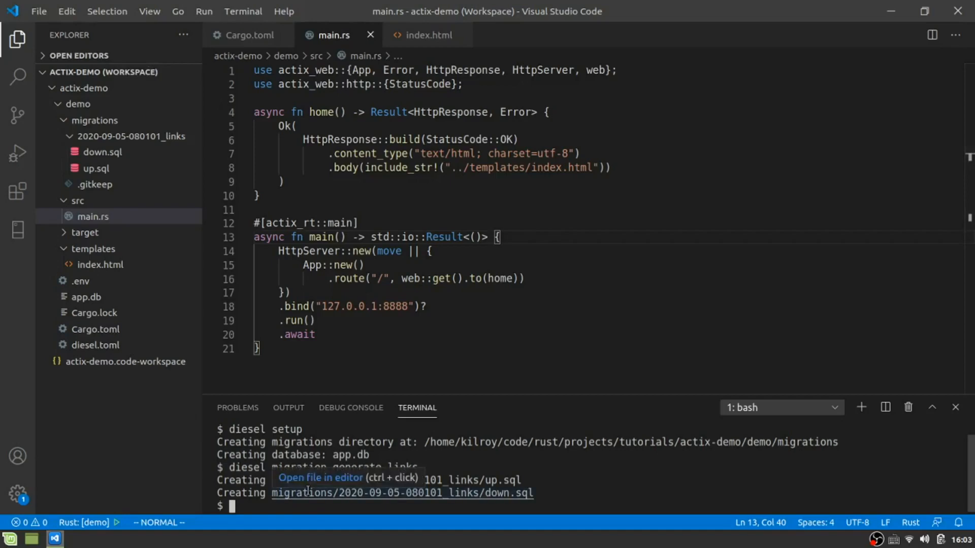
# Step: Run diesel migration run to apply the links migration and generate schema.rs
pyautogui.write('diesel migration run')
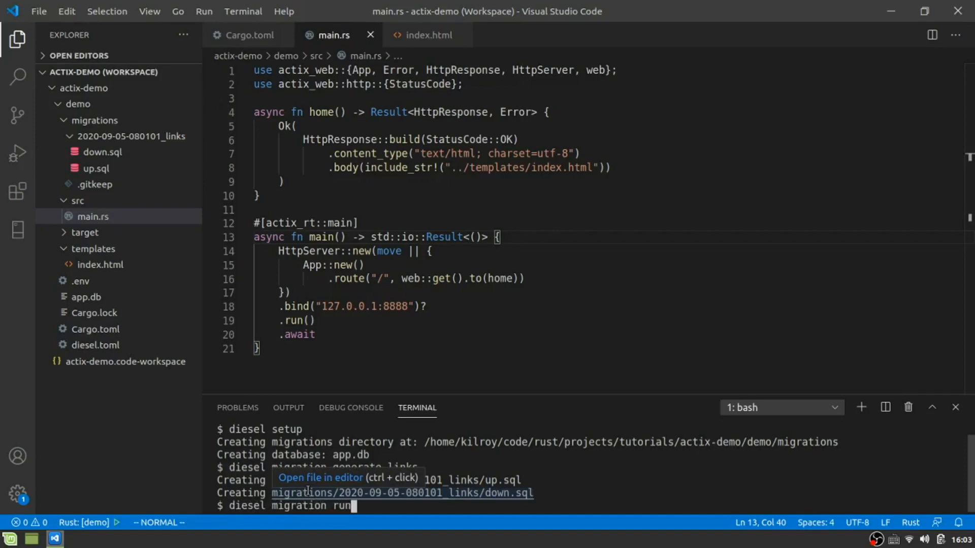
pyautogui.press('Enter')
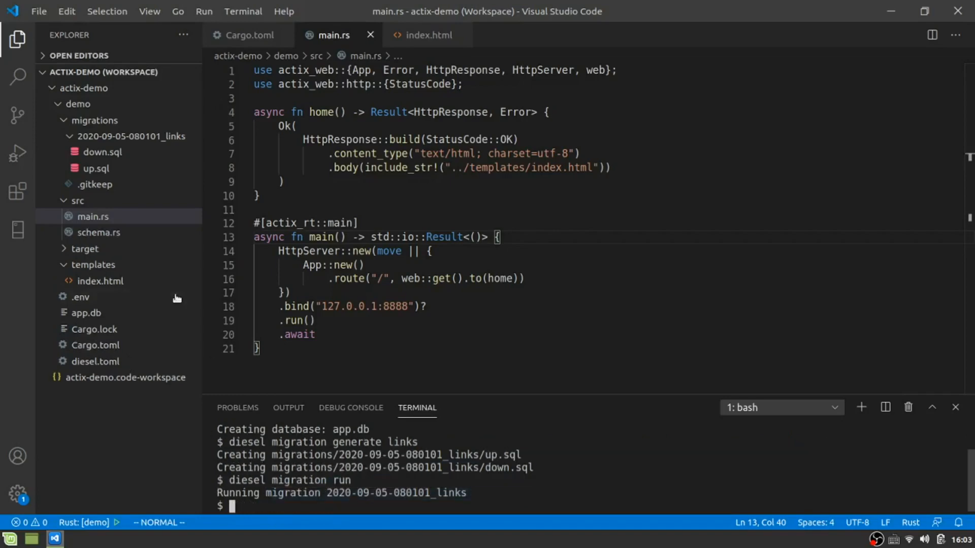
# Step: Open the generated schema.rs under src showing the links table
pyautogui.click(100, 232)
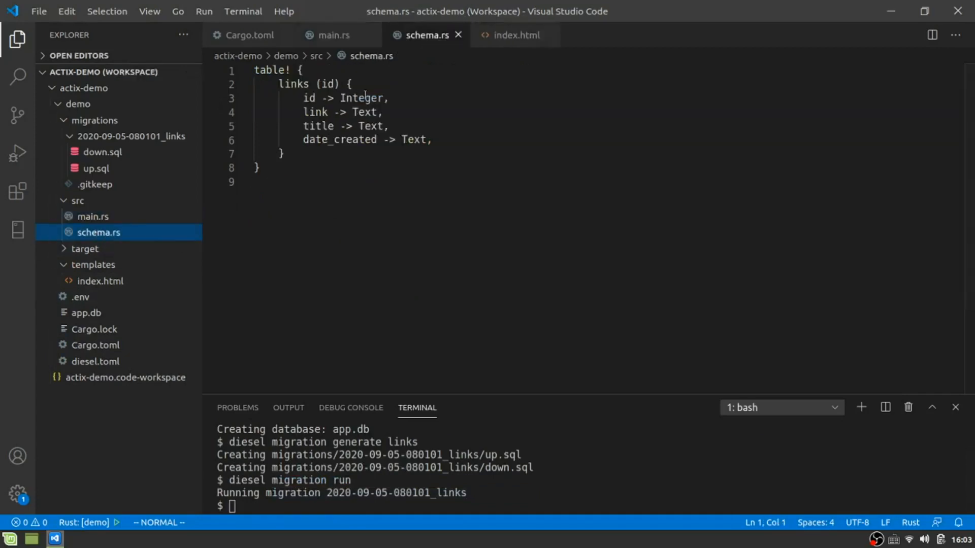
pyautogui.moveTo(76, 251)
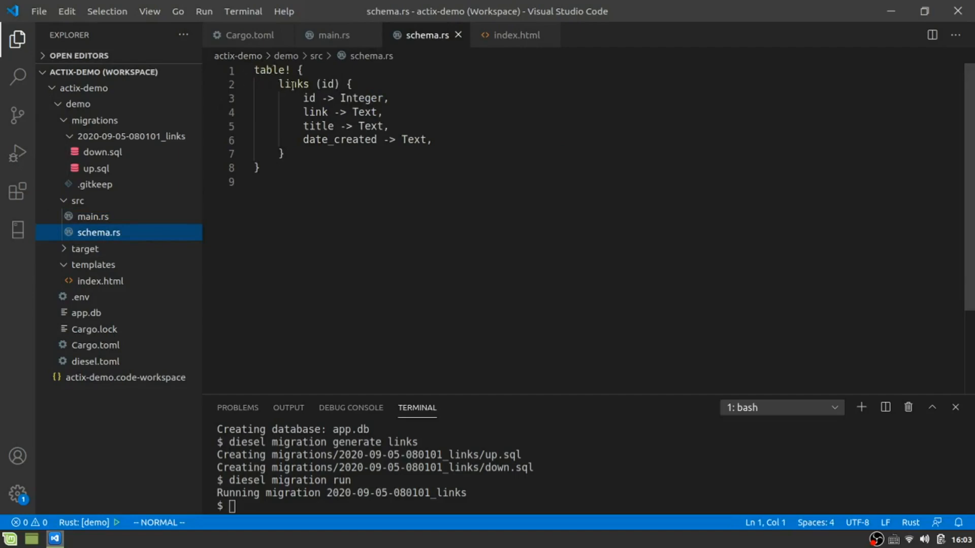
pyautogui.moveTo(321, 205)
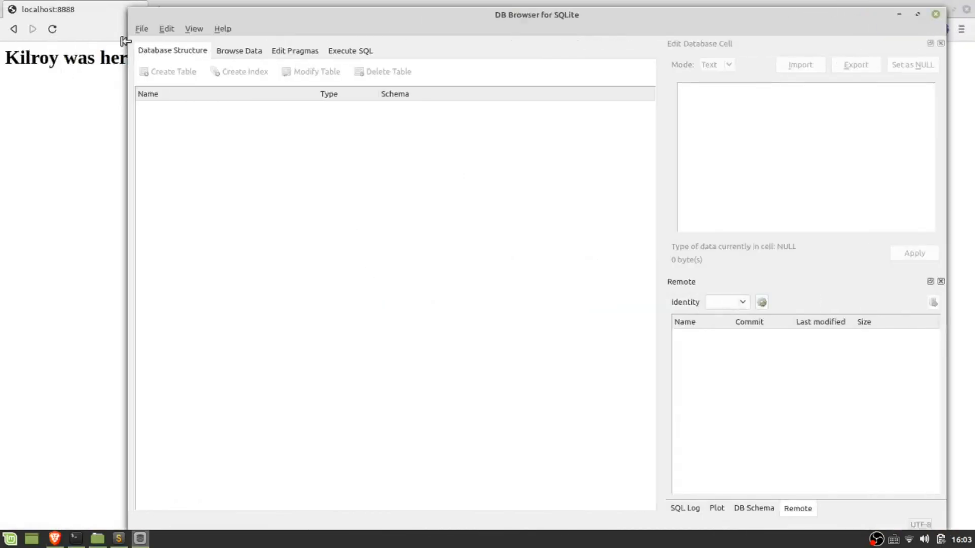
# Step: Browse from Open Database through code/rust into the actix-demo project folder
pyautogui.click(141, 28)
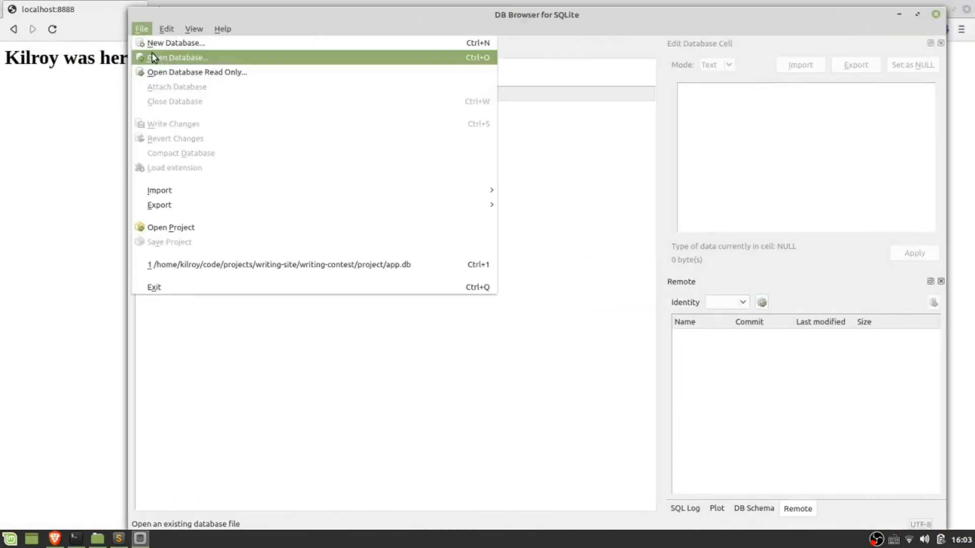
pyautogui.click(178, 57)
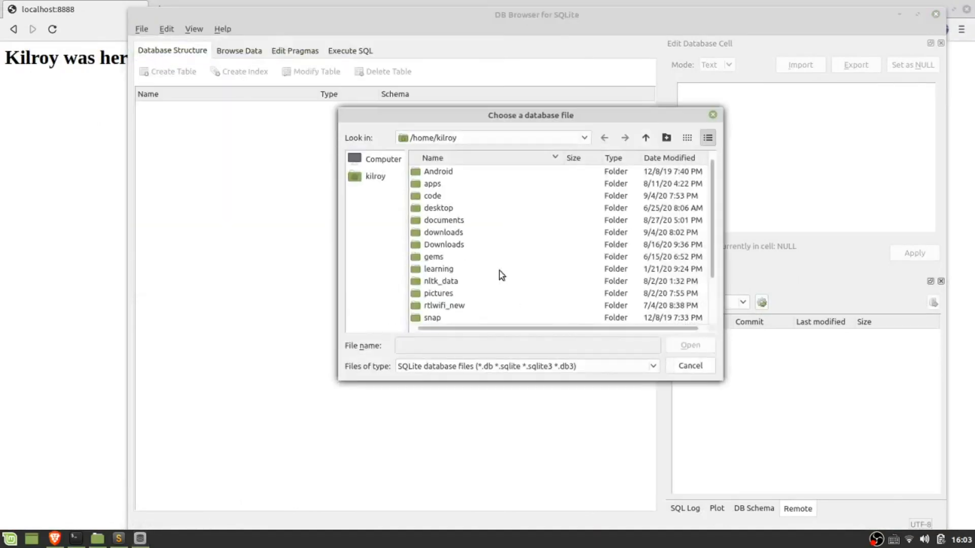
pyautogui.doubleClick(433, 196)
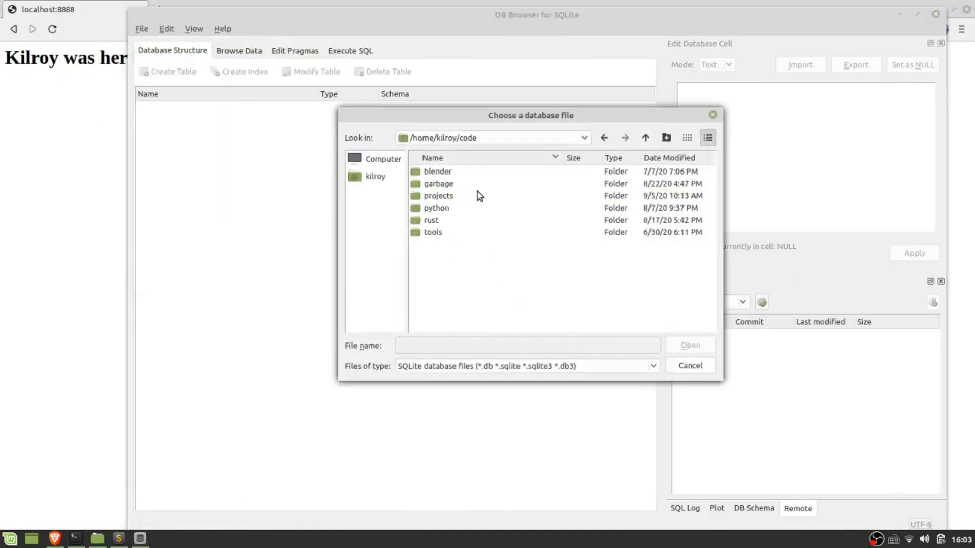
pyautogui.click(431, 220)
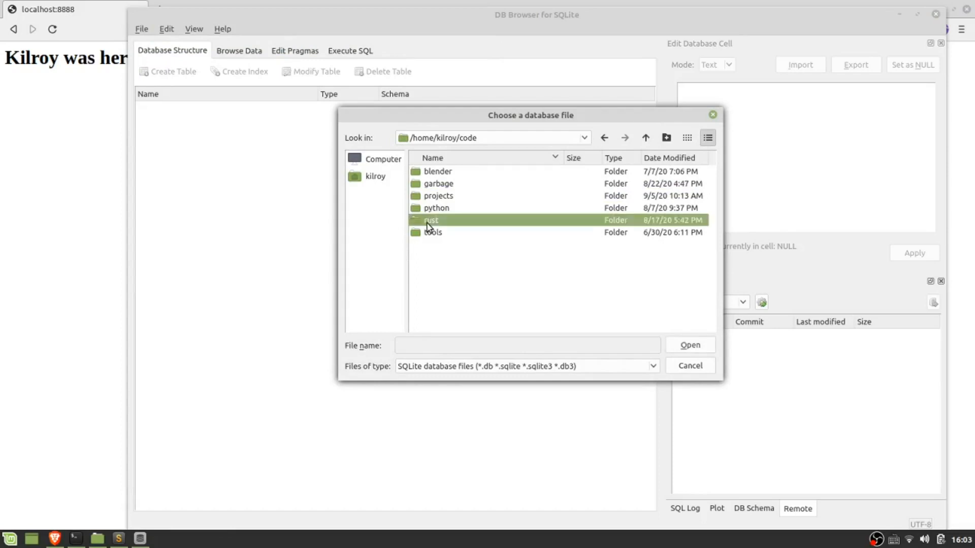
pyautogui.doubleClick(431, 220)
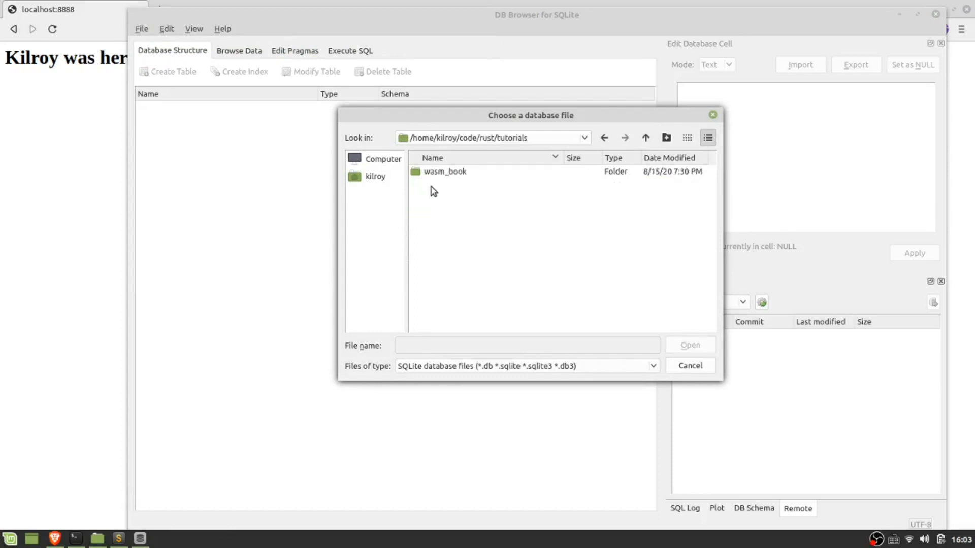
pyautogui.click(648, 137)
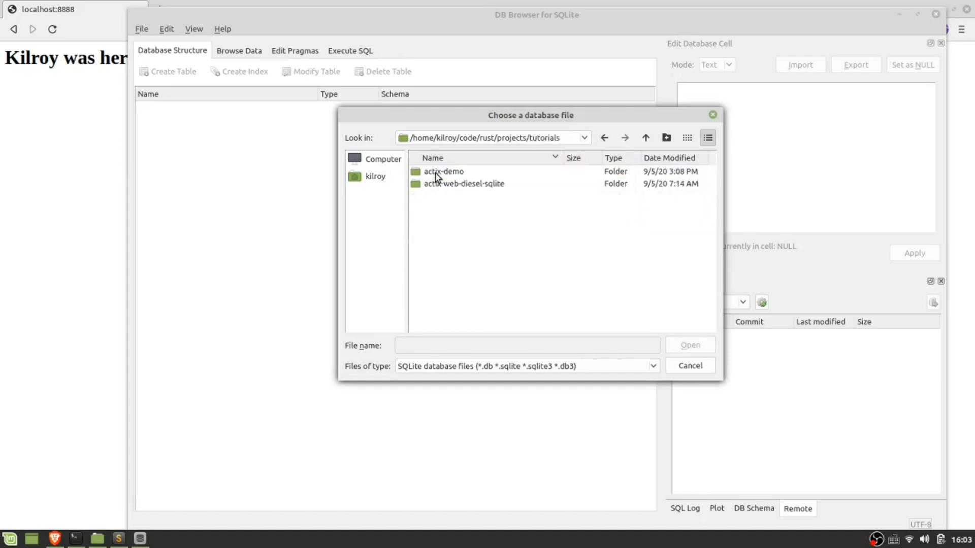
pyautogui.doubleClick(442, 172)
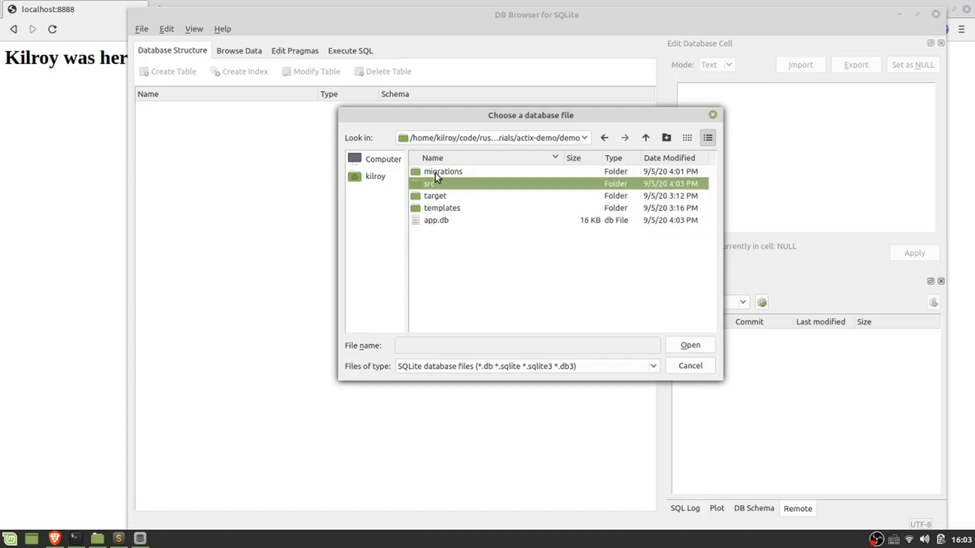
# Step: Open app.db, expand the links table's columns and view its empty Browse Data rows
pyautogui.doubleClick(435, 221)
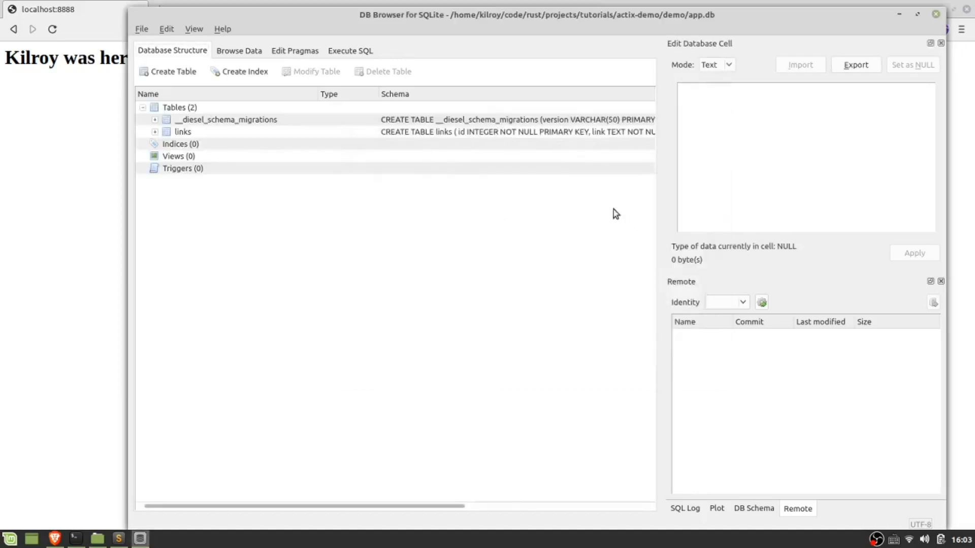
pyautogui.click(155, 131)
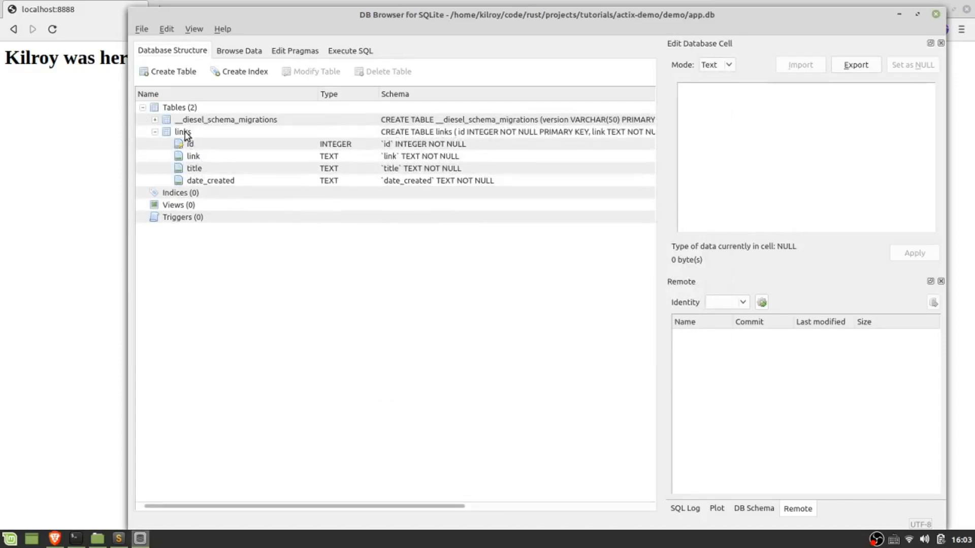
pyautogui.click(239, 50)
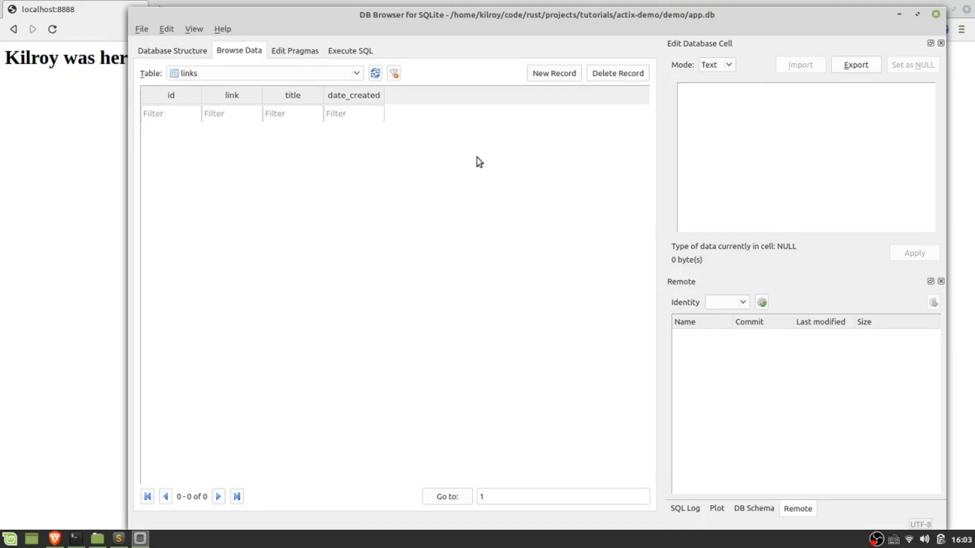
pyautogui.moveTo(86, 160)
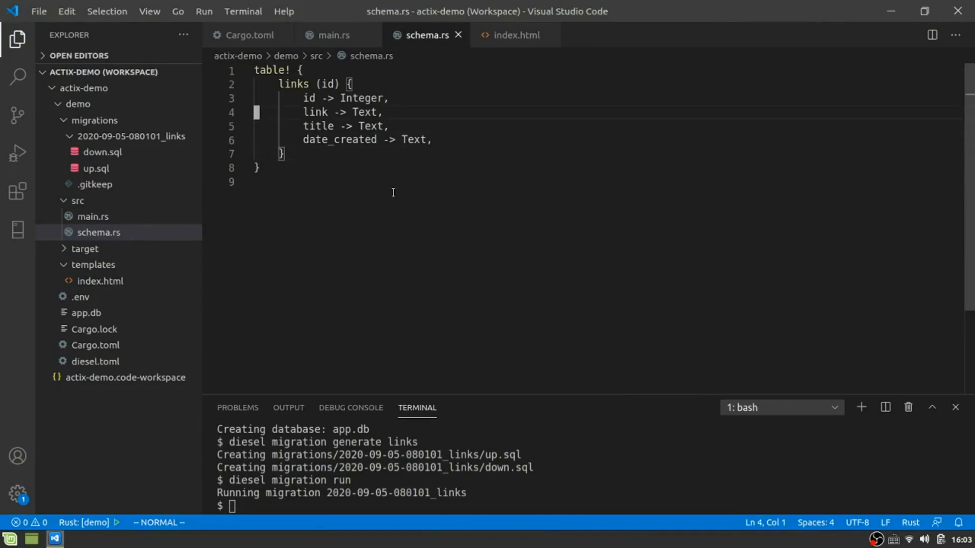
# Step: With Cargo.toml open, create a new models.rs file in src
pyautogui.click(240, 34)
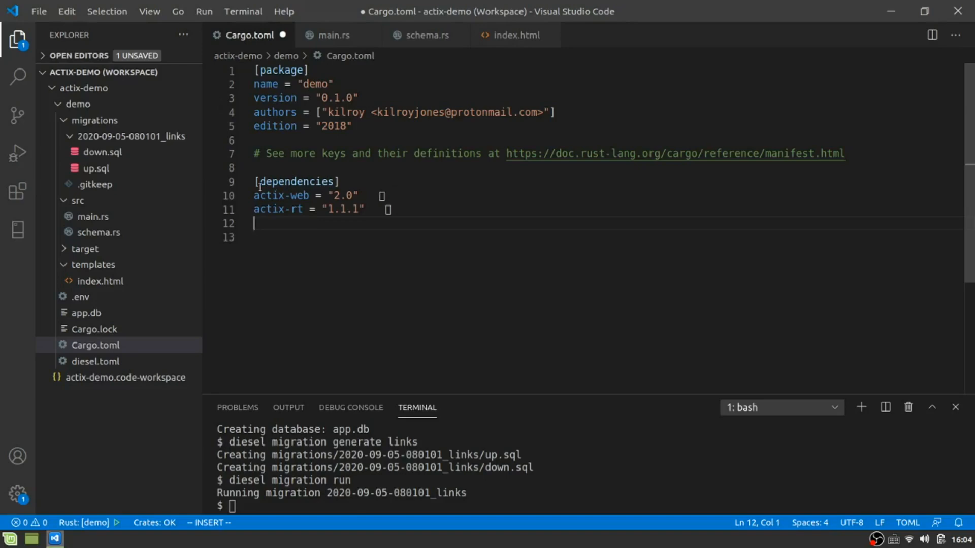
pyautogui.click(130, 72)
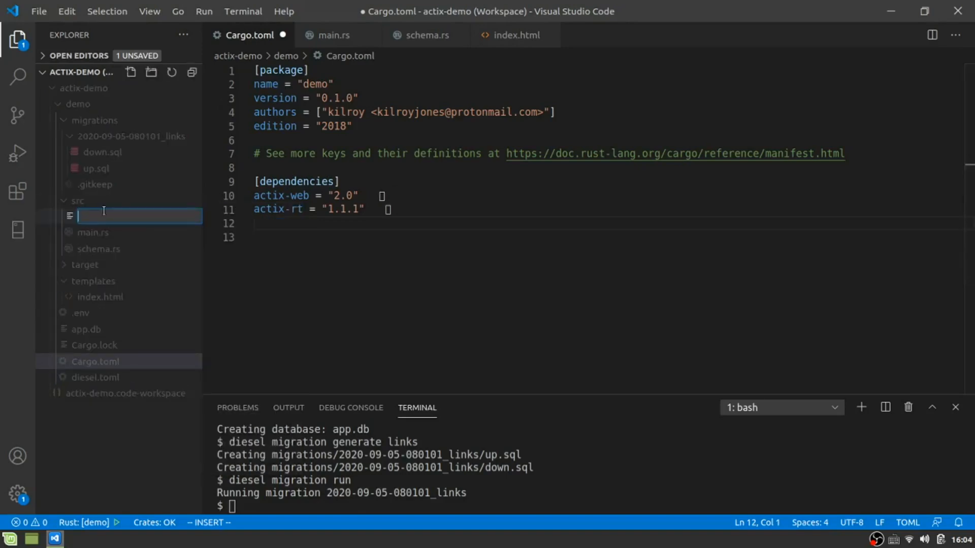
pyautogui.write('models.h')
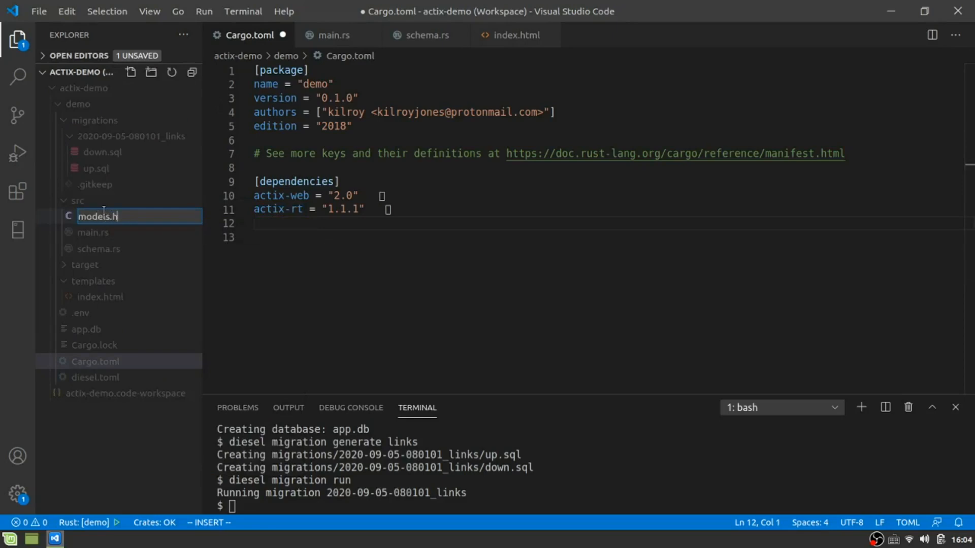
pyautogui.press('Enter')
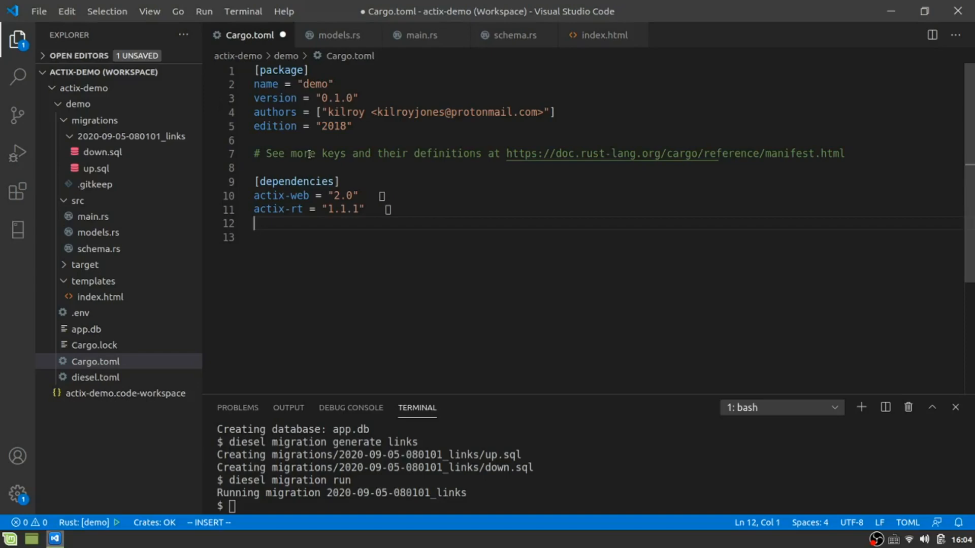
# Step: Add diesel = { version = "1.4.5", features = ["sqlite", "r2d2"] } under [dependencies]
pyautogui.write('diesel')
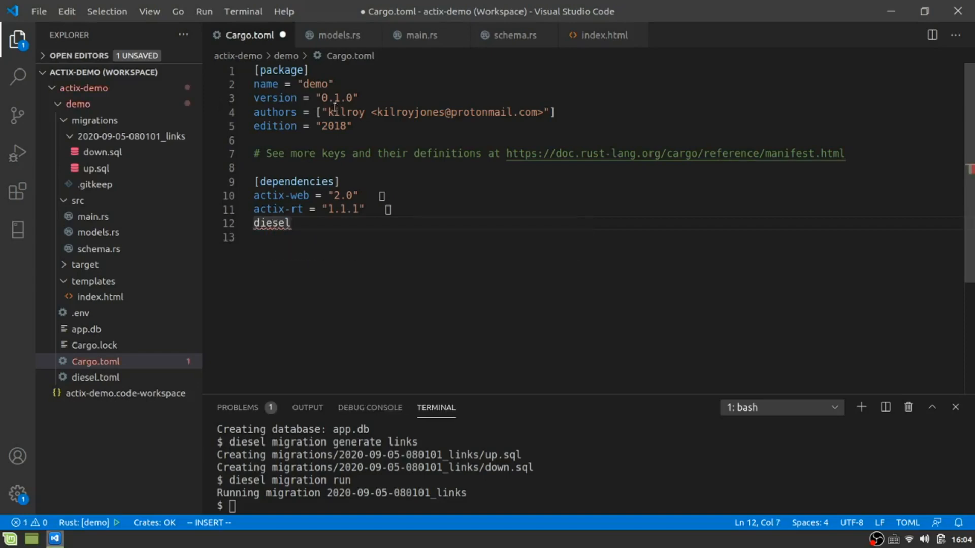
pyautogui.write('= {}')
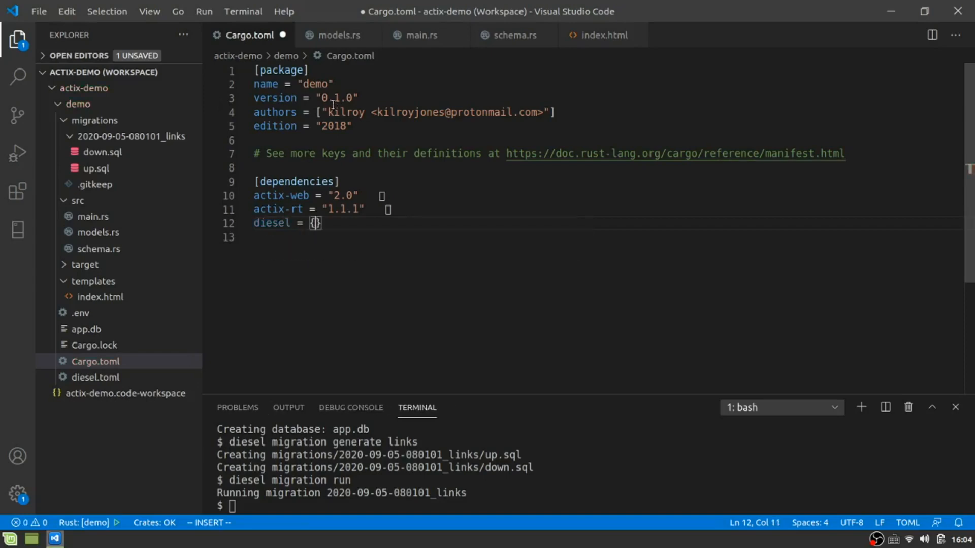
pyautogui.write('version = "1.4.5')
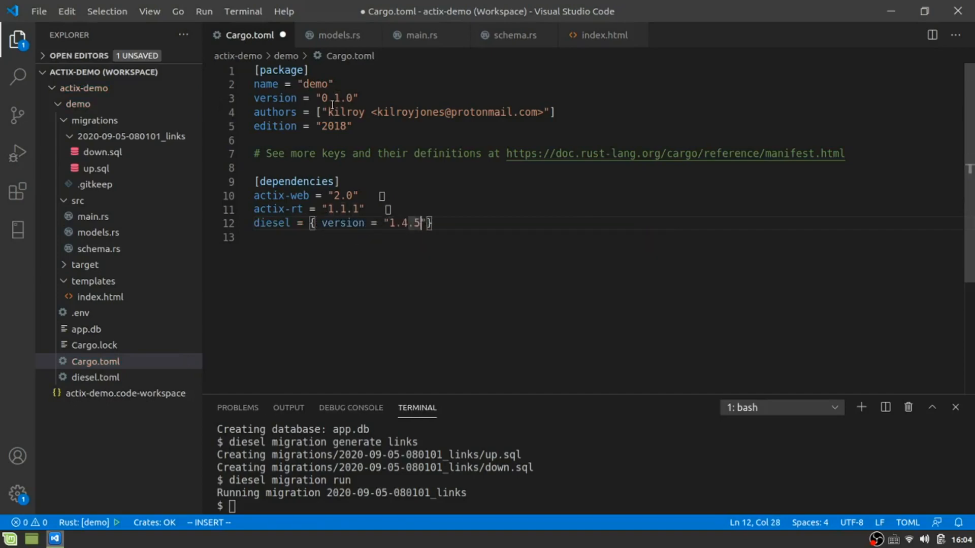
pyautogui.write(', f')
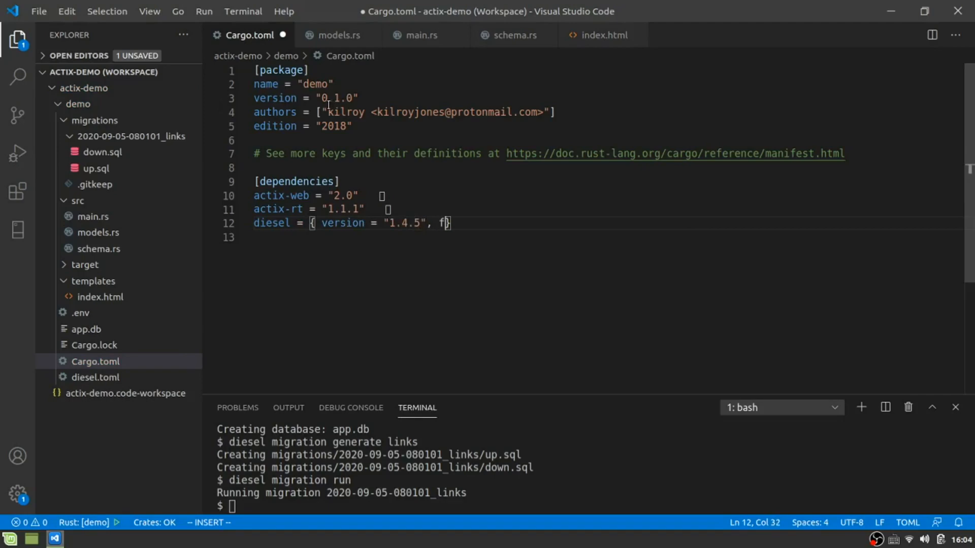
pyautogui.write('eatures = {}')
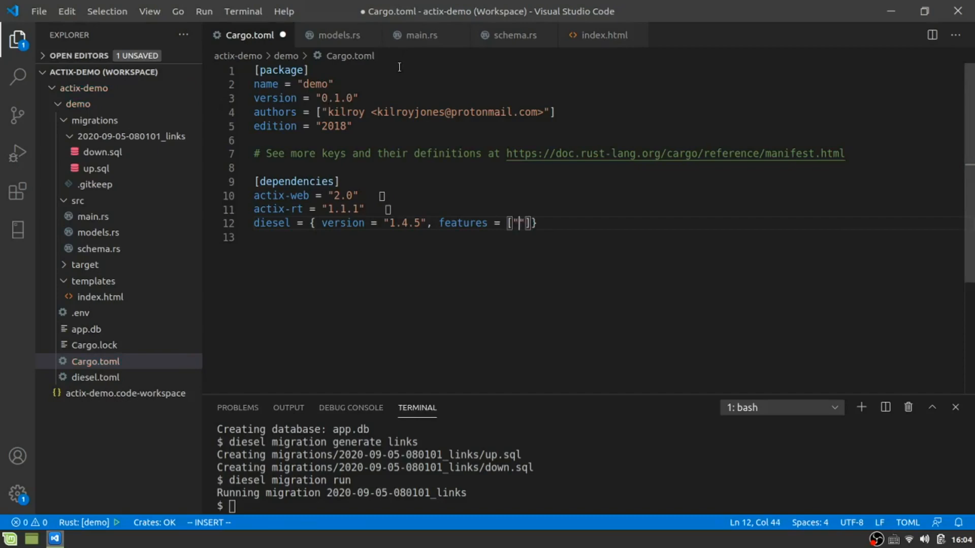
pyautogui.write('sqlite')
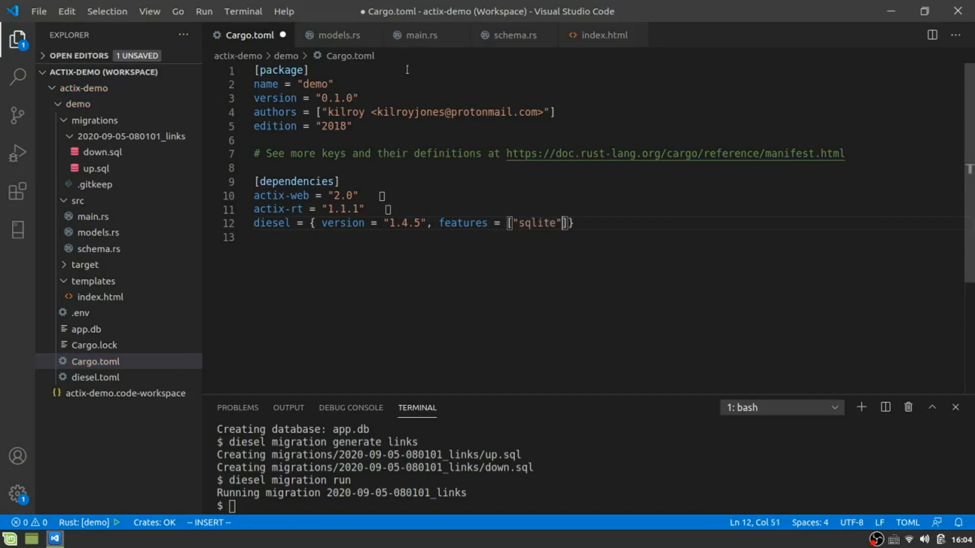
pyautogui.write(', ""')
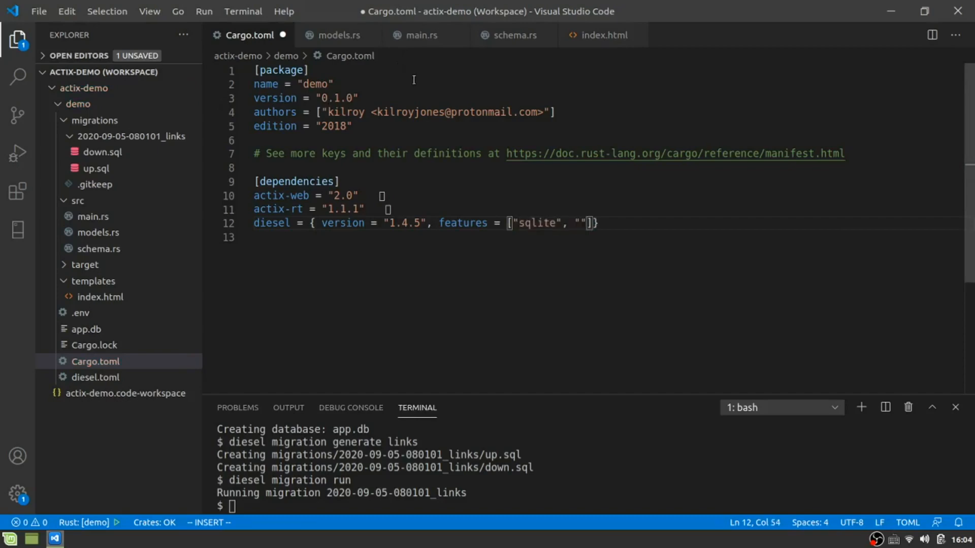
pyautogui.write('r2d2')
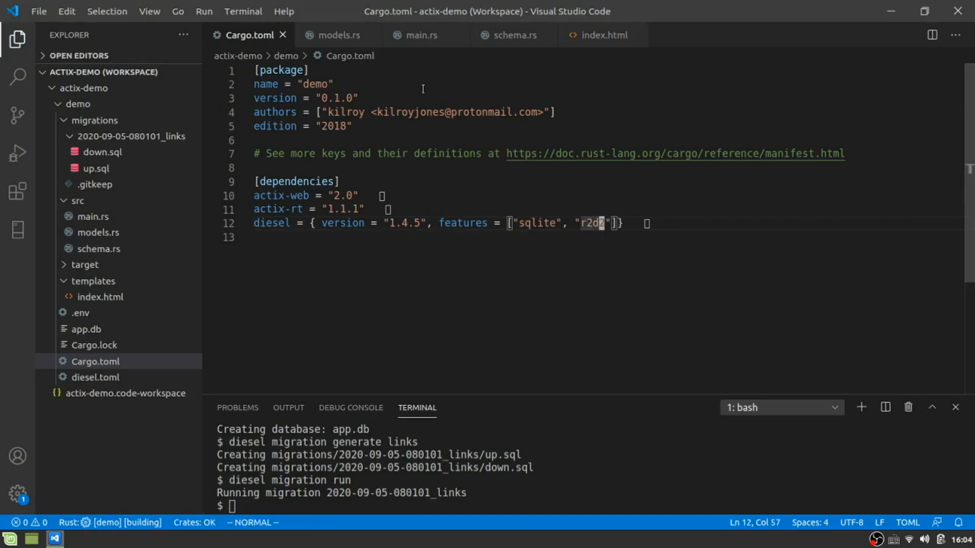
pyautogui.moveTo(410, 79)
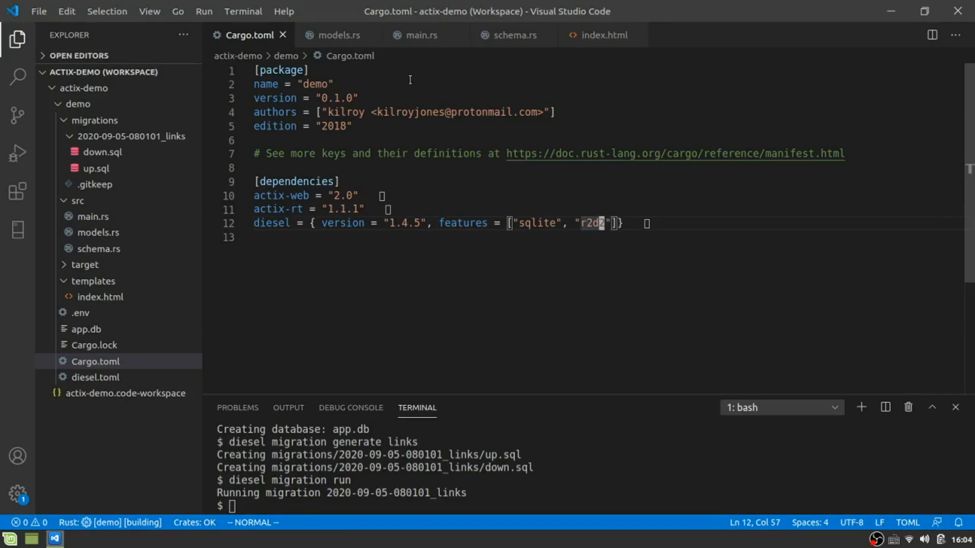
# Step: Add the dotenv = "0.15.0" dependency line
pyautogui.write('d')
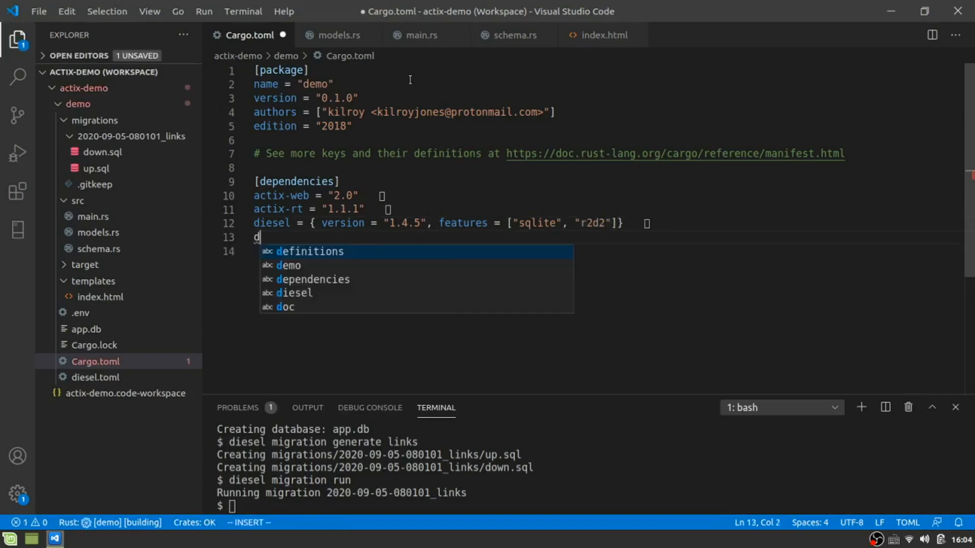
pyautogui.write('otenv')
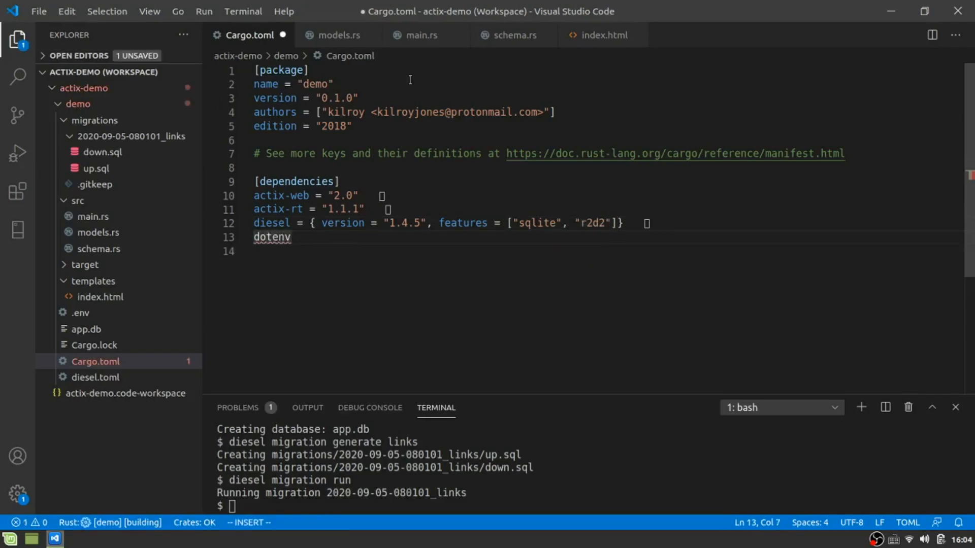
pyautogui.write('= ""')
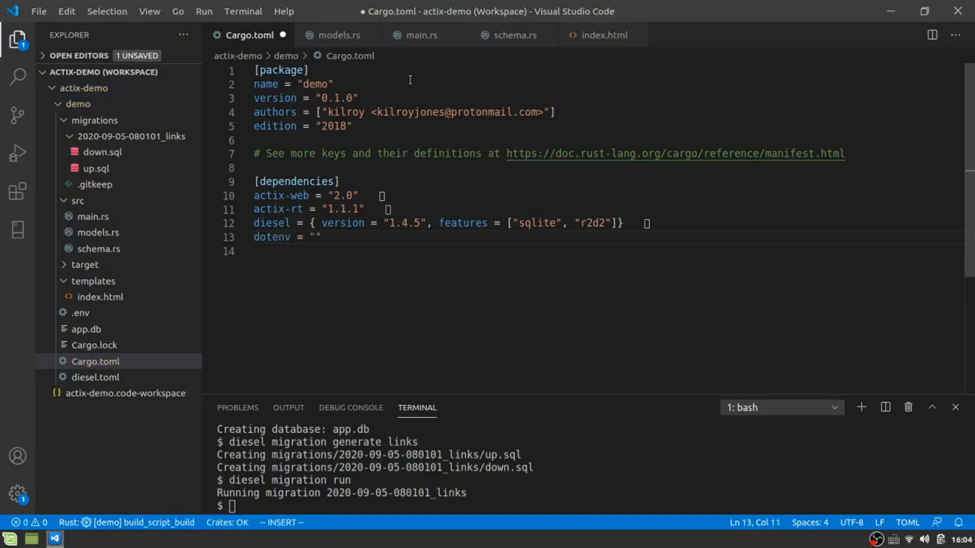
pyautogui.write('0.15.0')
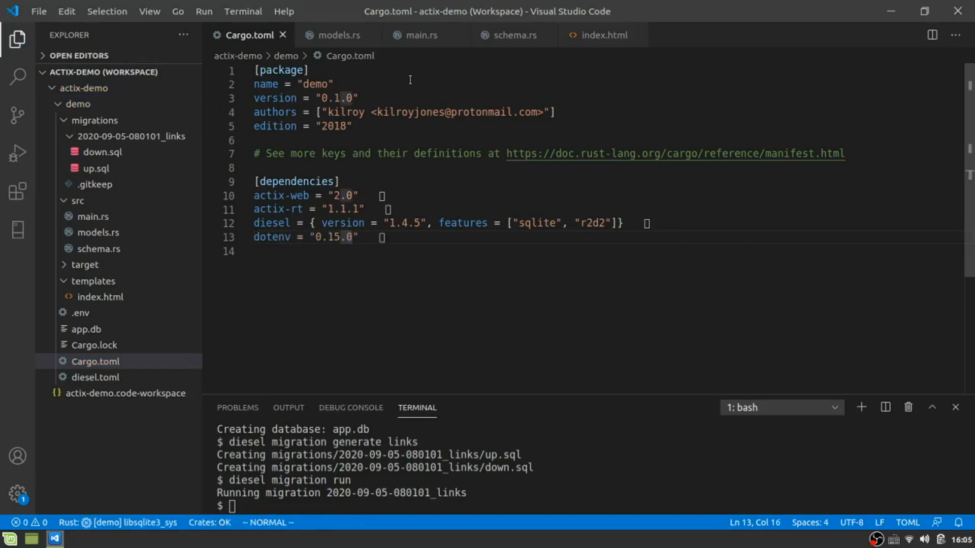
# Step: Add the serde = "1.0" dependency line to Cargo.toml
pyautogui.write('serd')
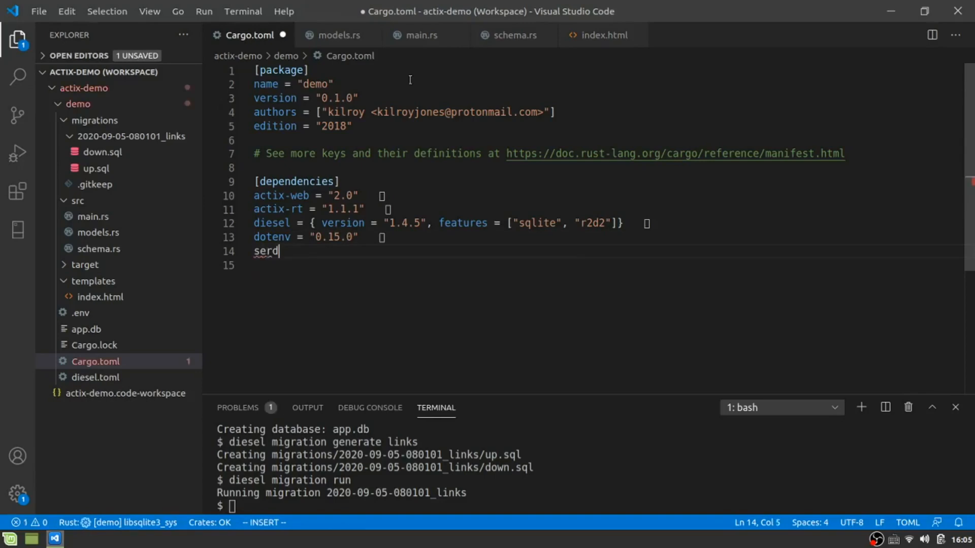
pyautogui.write('e = ""')
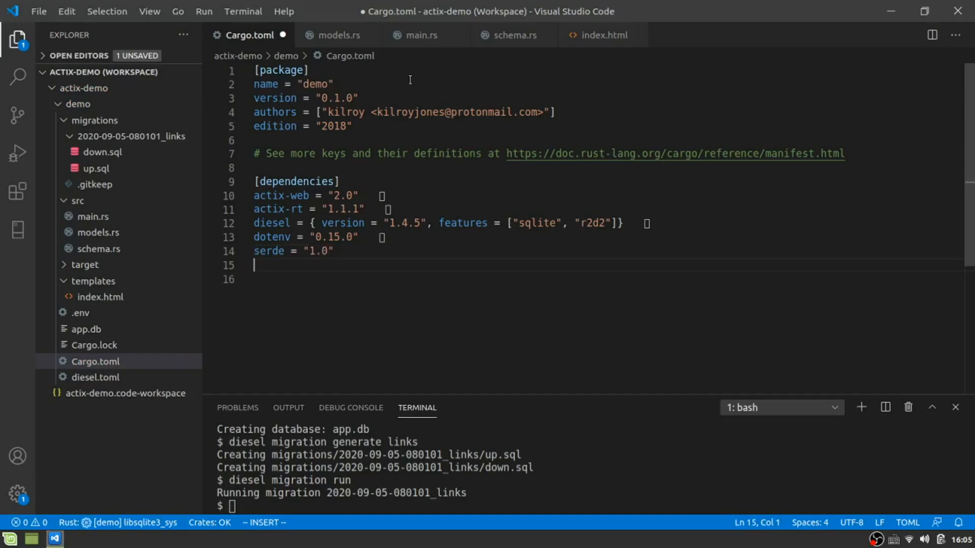
pyautogui.write('sed')
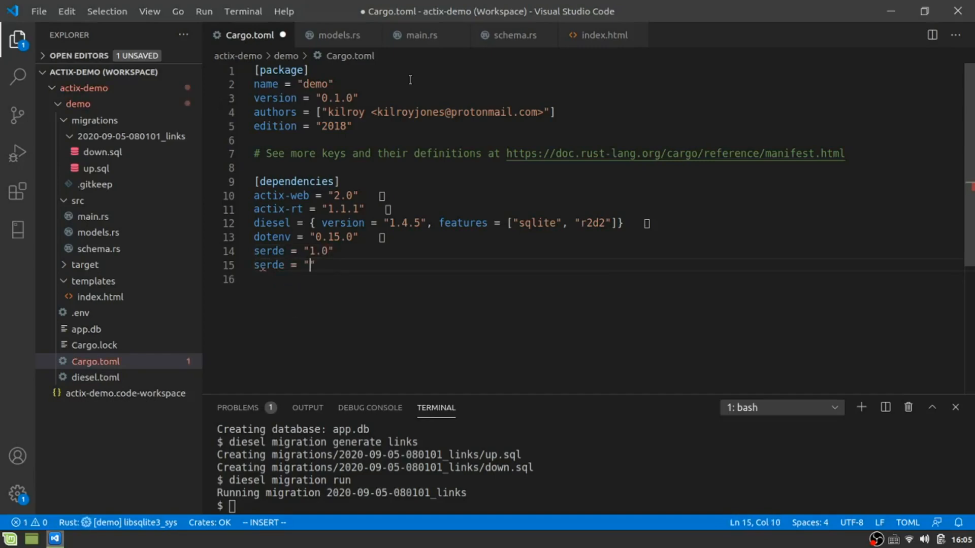
pyautogui.write('1.0')
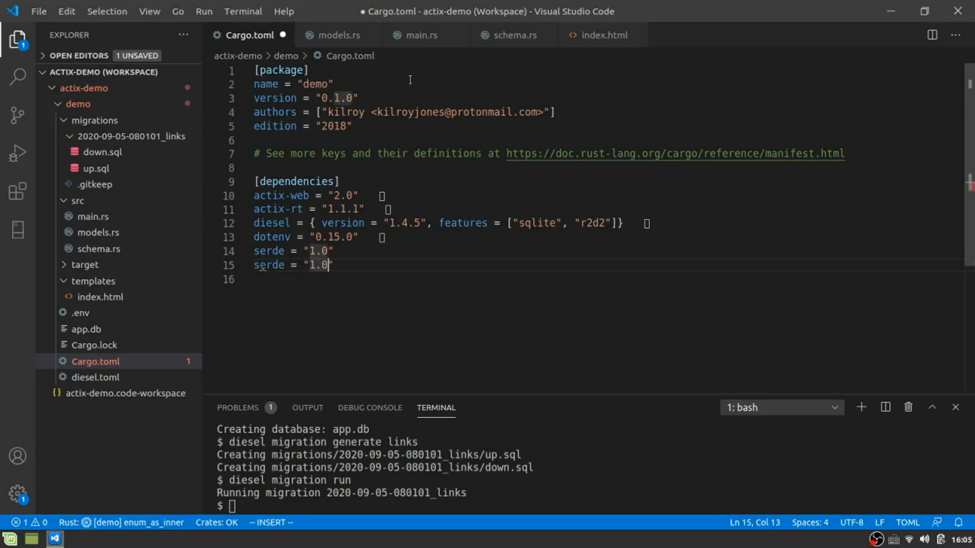
pyautogui.press('Escape')
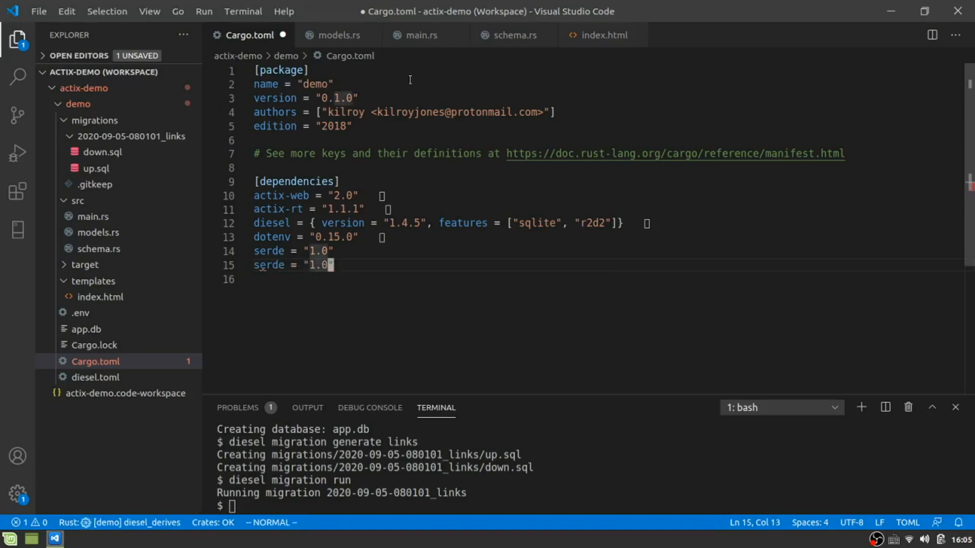
pyautogui.press('Enter')
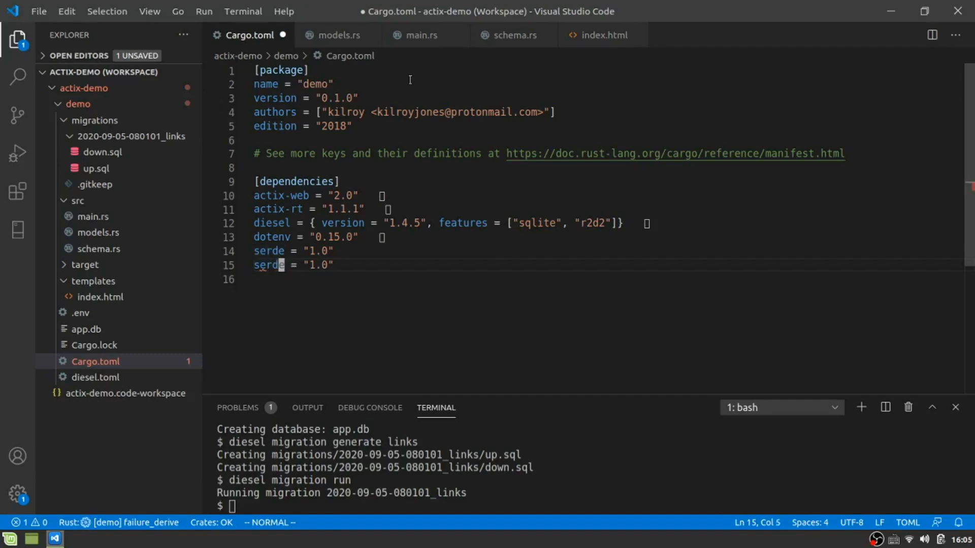
# Step: Add serde_derive and serde_json = "1.0", then run cargo build in the terminal
pyautogui.write('_dervice')
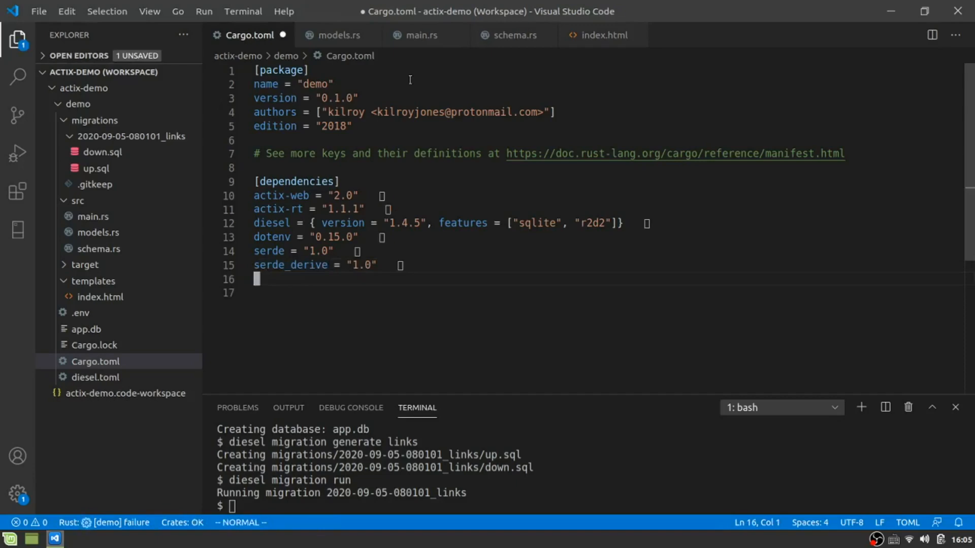
pyautogui.write('er')
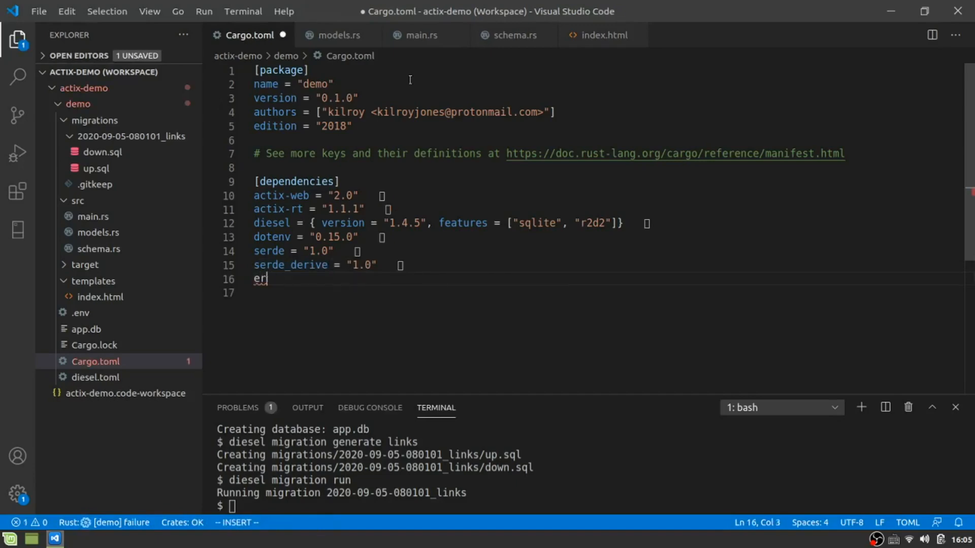
pyautogui.write('serde')
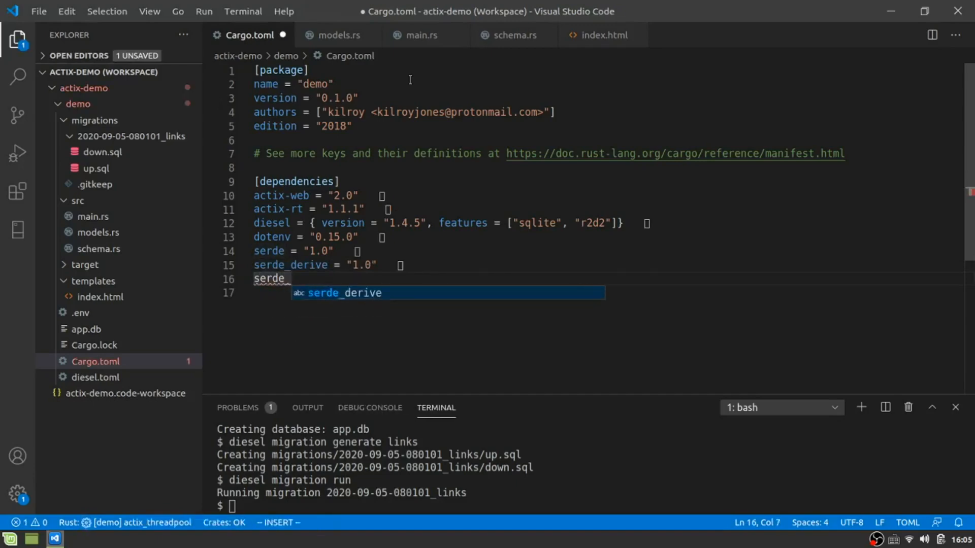
pyautogui.write('_json')
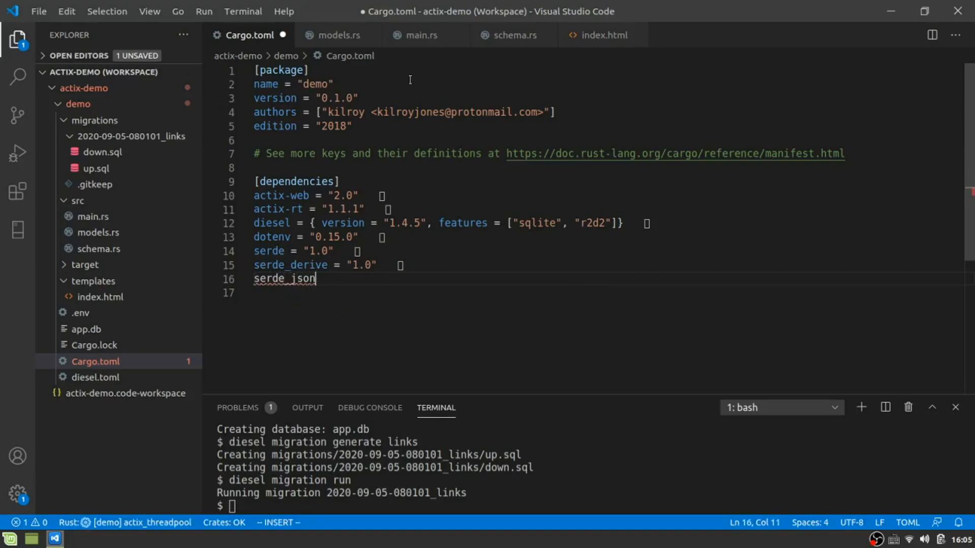
pyautogui.write('= "1.0"')
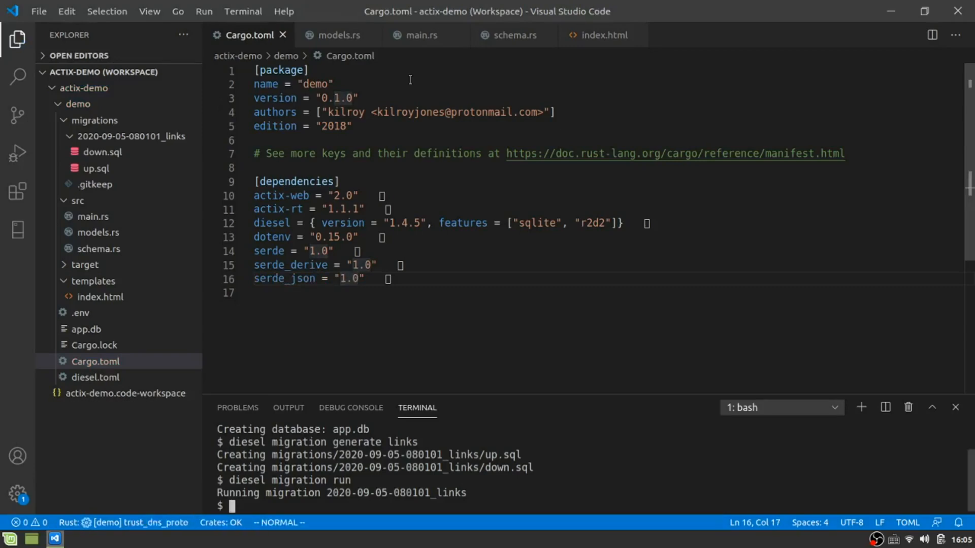
pyautogui.write('cargo build')
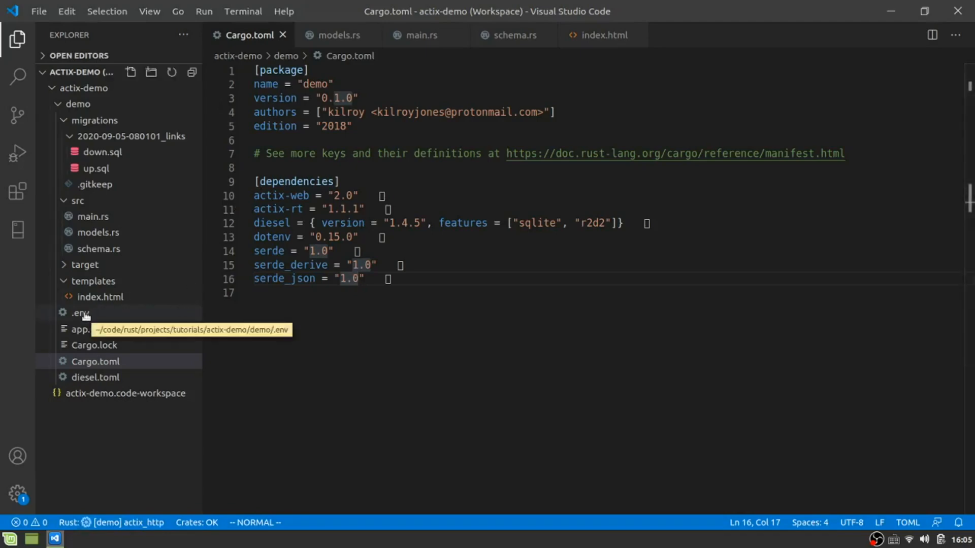
# Step: View DATABASE_URL in .env, then the links table definition in schema.rs
pyautogui.click(80, 313)
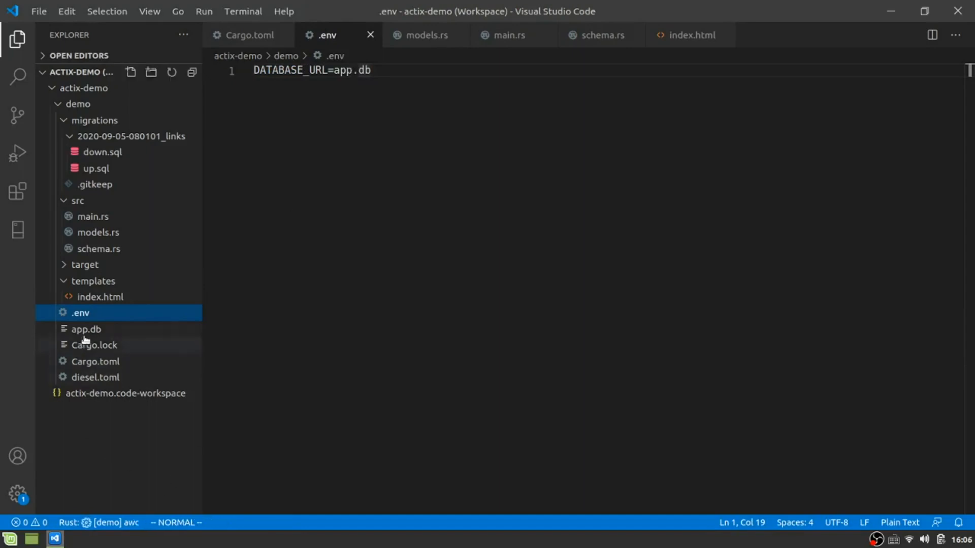
pyautogui.moveTo(86, 329)
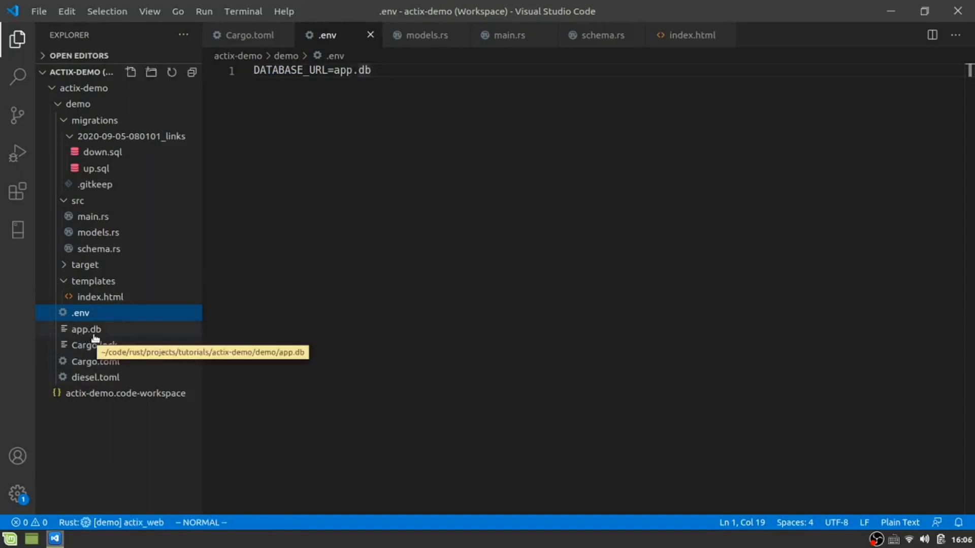
pyautogui.moveTo(92, 329)
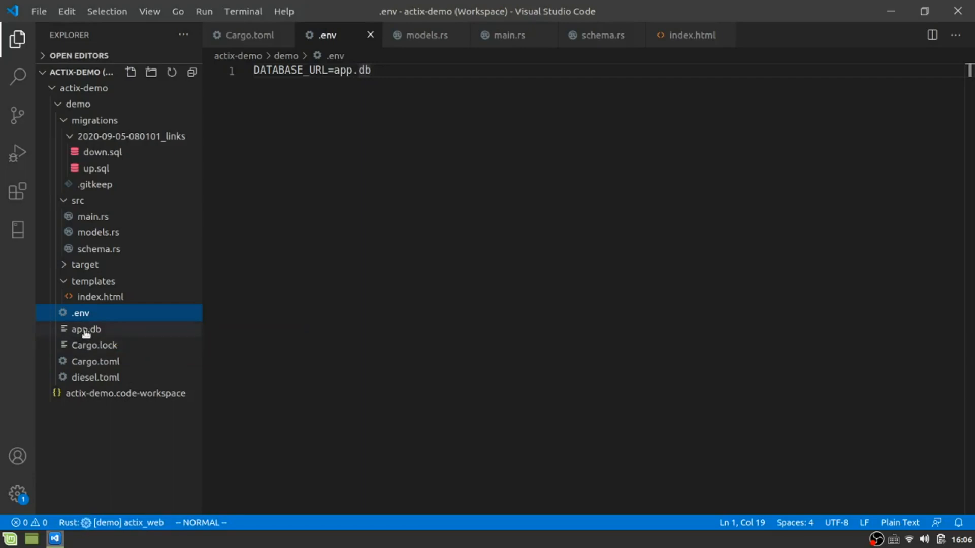
pyautogui.moveTo(83, 329)
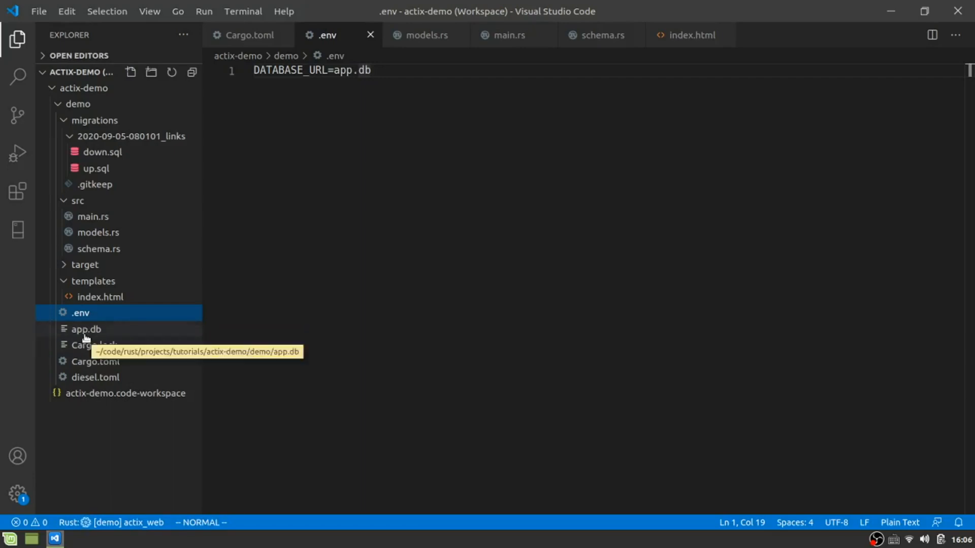
pyautogui.moveTo(83, 329)
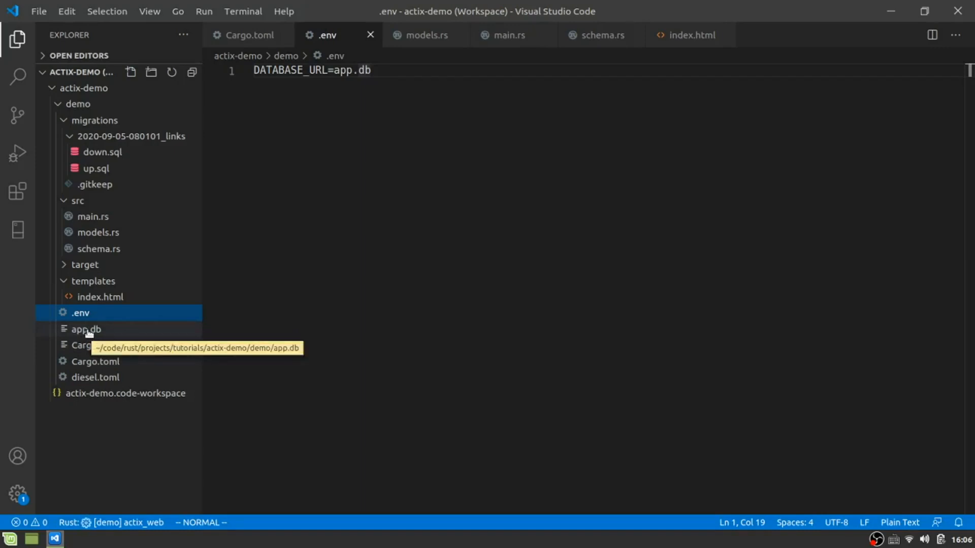
pyautogui.click(99, 248)
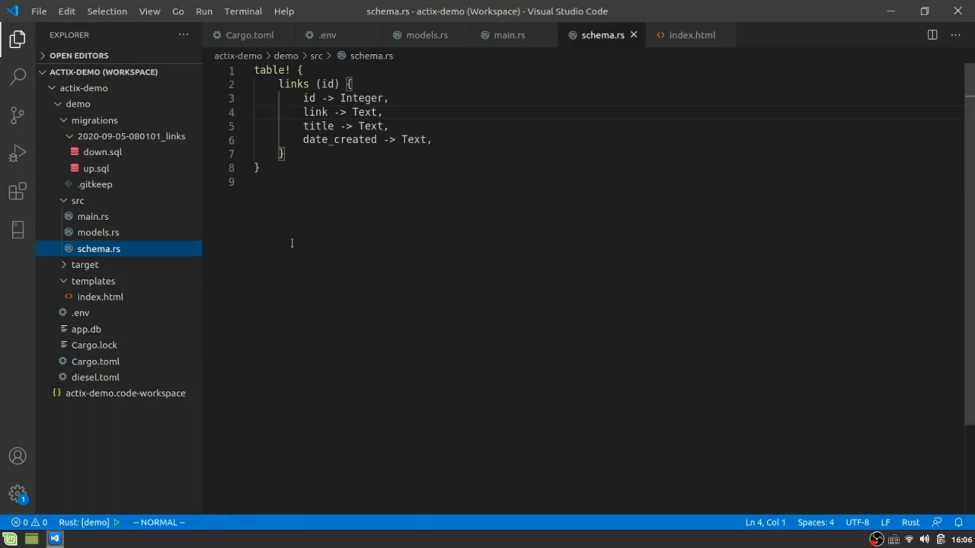
pyautogui.moveTo(98, 232)
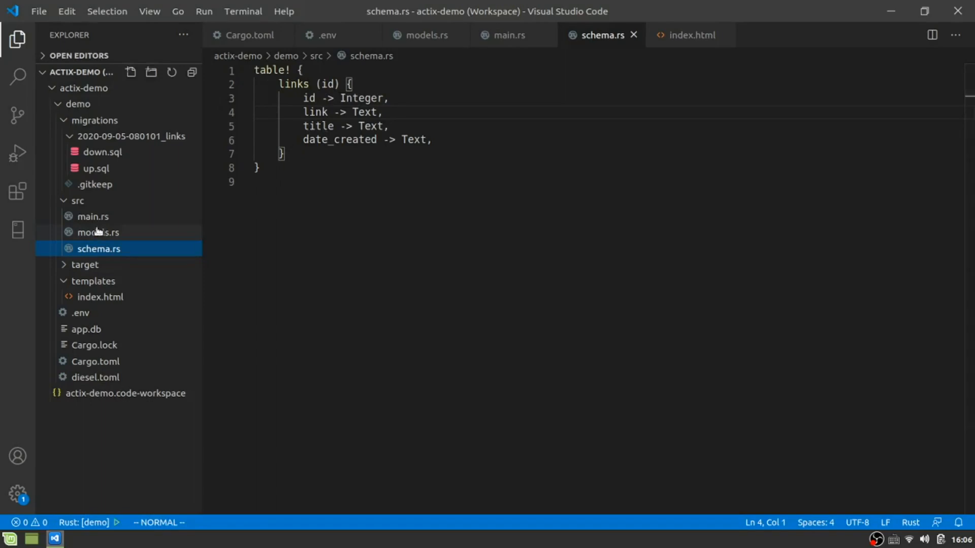
# Step: Review the up.sql and down.sql migrations for the links table
pyautogui.click(93, 169)
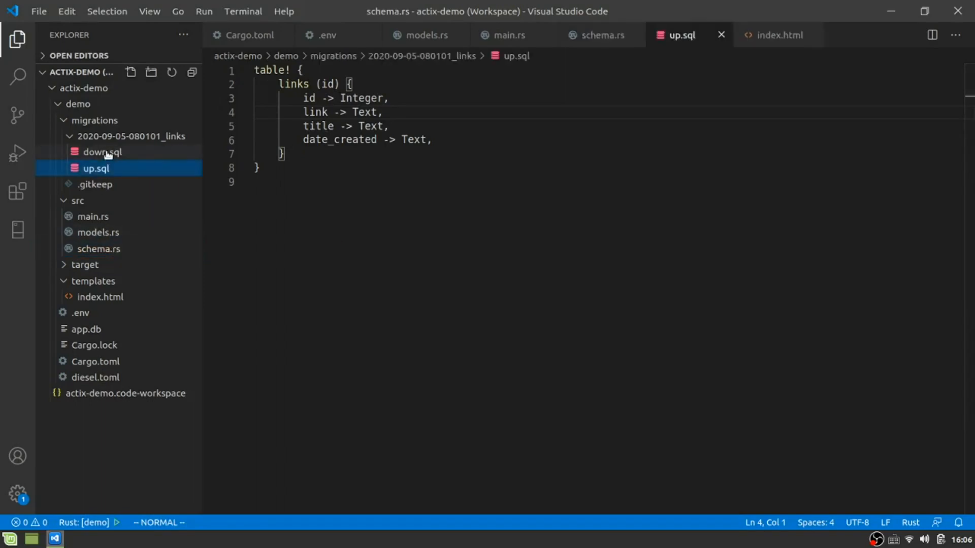
pyautogui.click(101, 153)
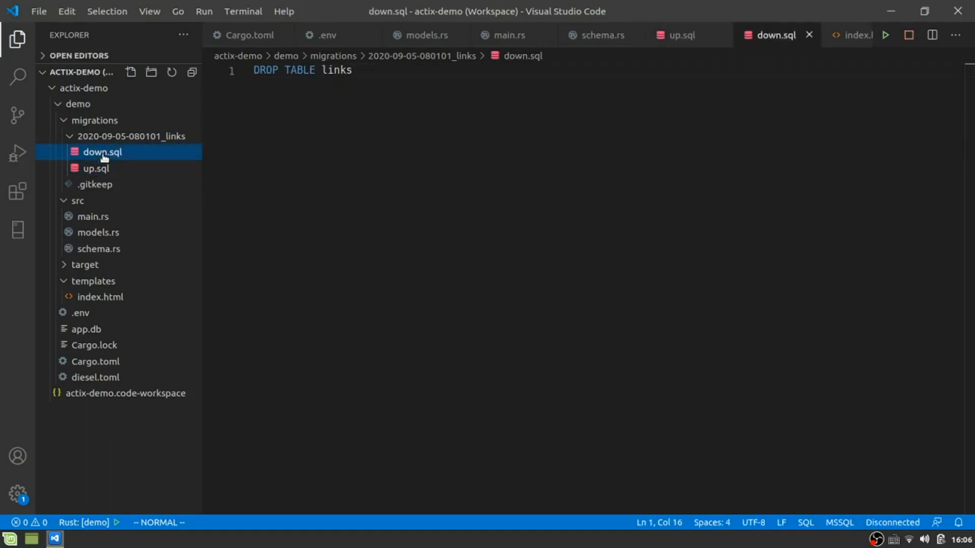
pyautogui.click(95, 169)
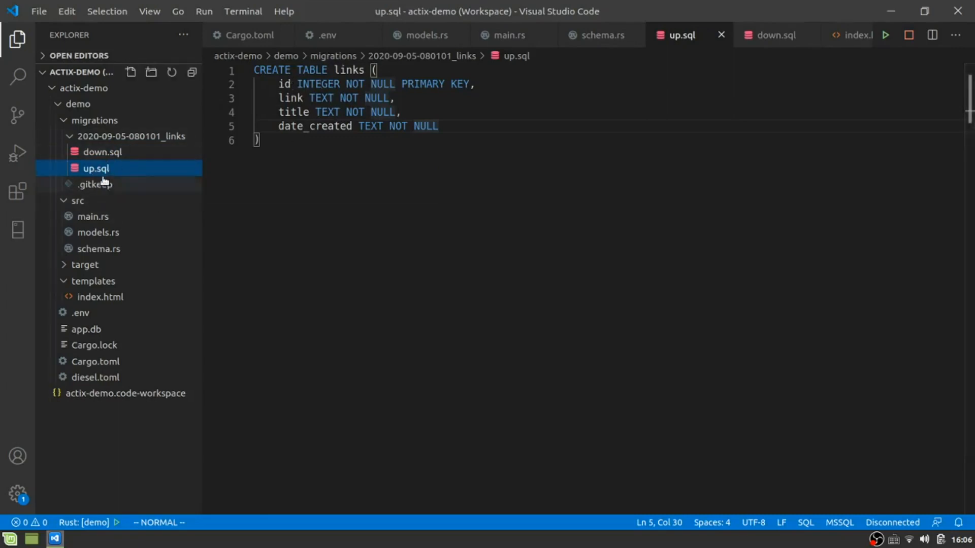
pyautogui.moveTo(104, 243)
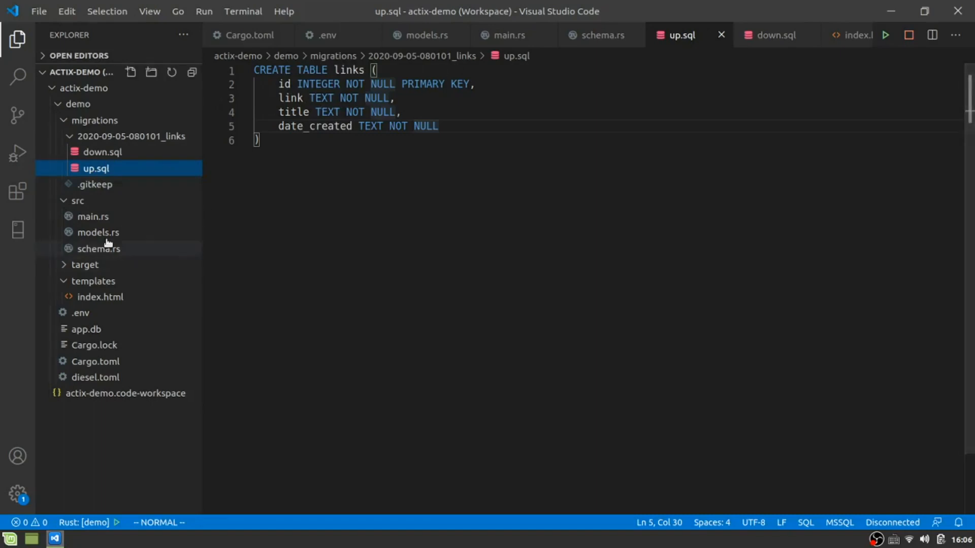
pyautogui.click(98, 233)
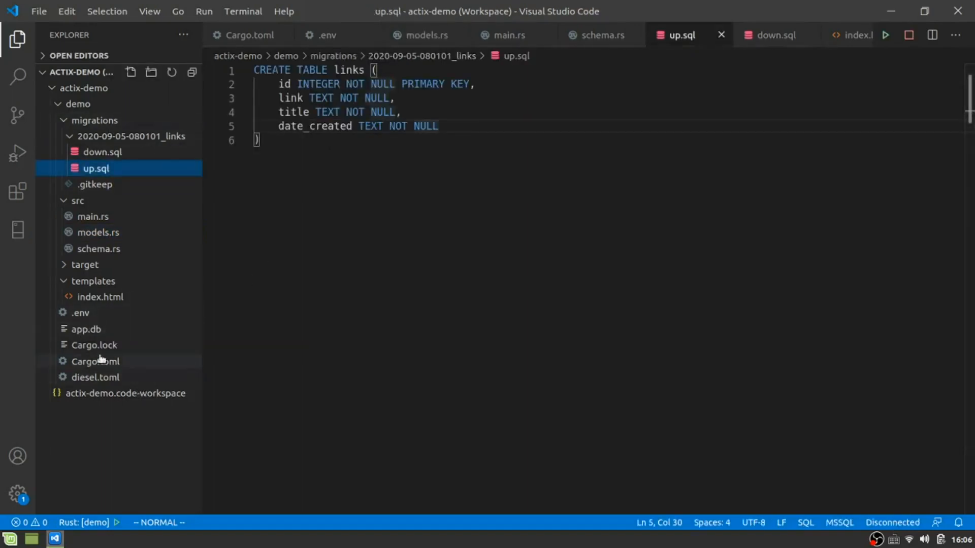
# Step: Compare schema.rs against up.sql, then switch to the empty models.rs file
pyautogui.click(99, 248)
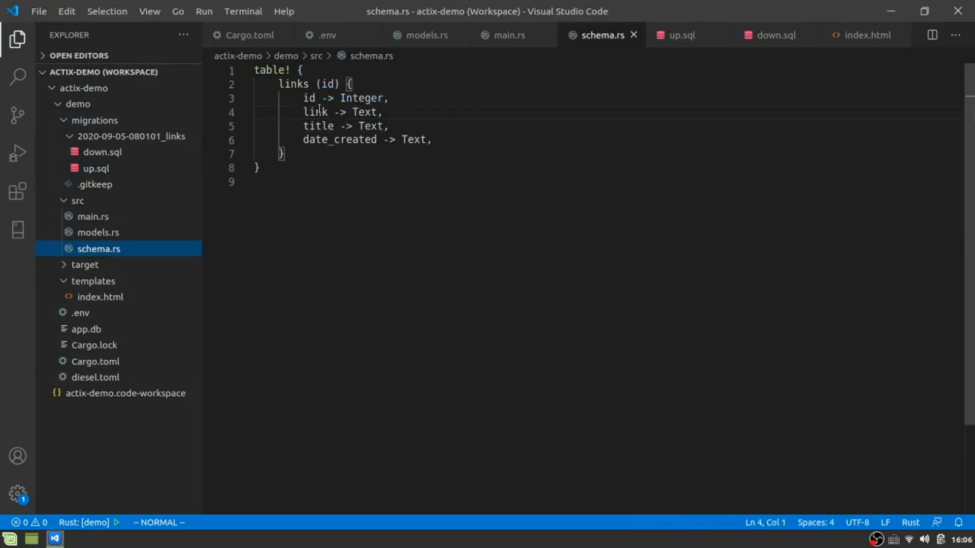
pyautogui.click(93, 168)
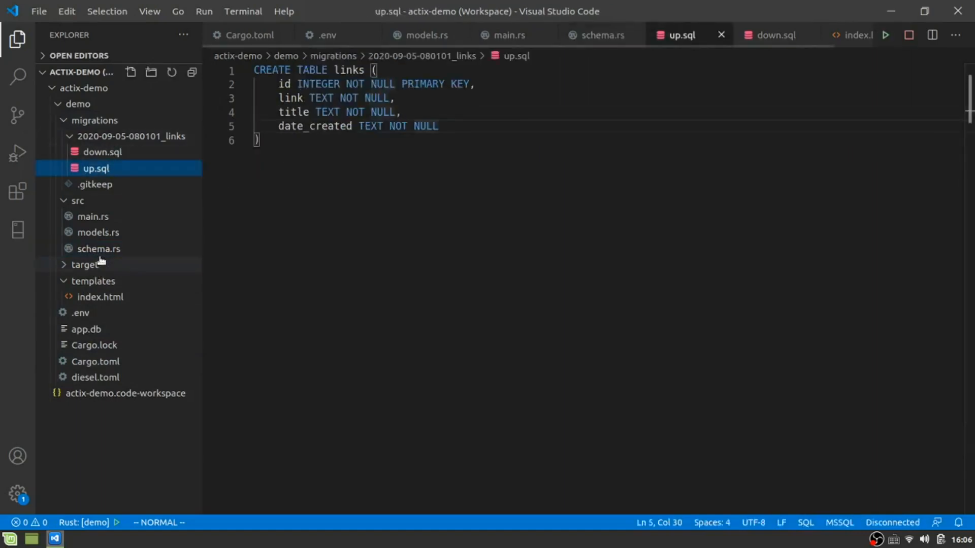
pyautogui.click(98, 248)
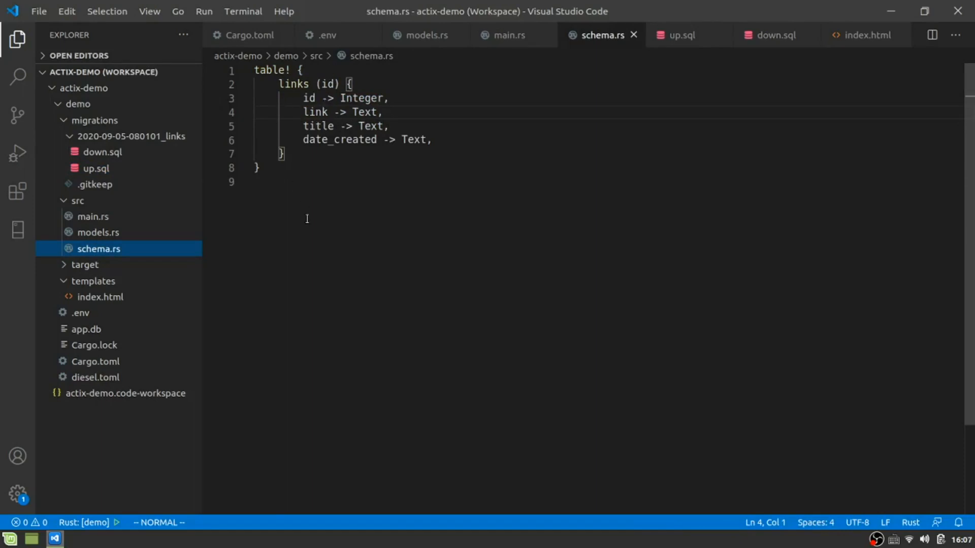
pyautogui.moveTo(90, 168)
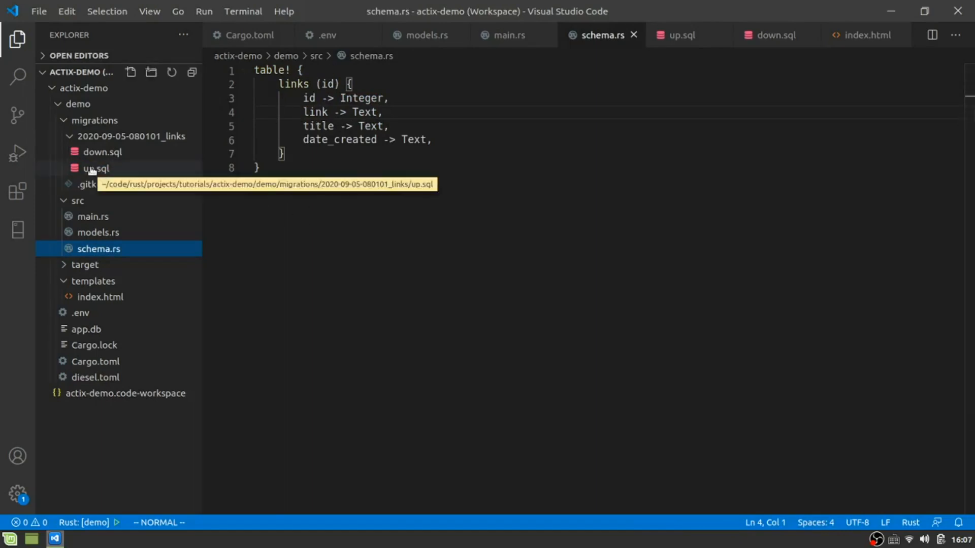
pyautogui.click(92, 169)
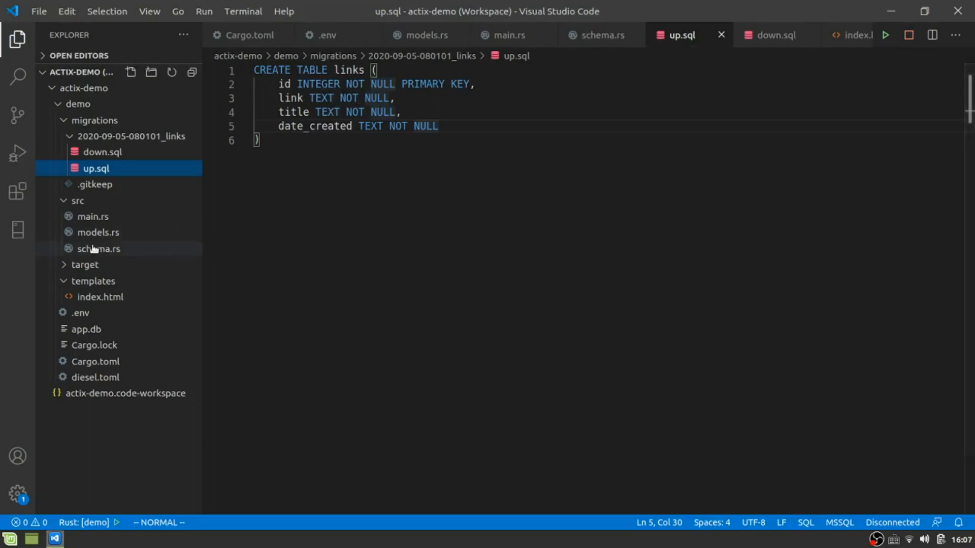
pyautogui.click(97, 232)
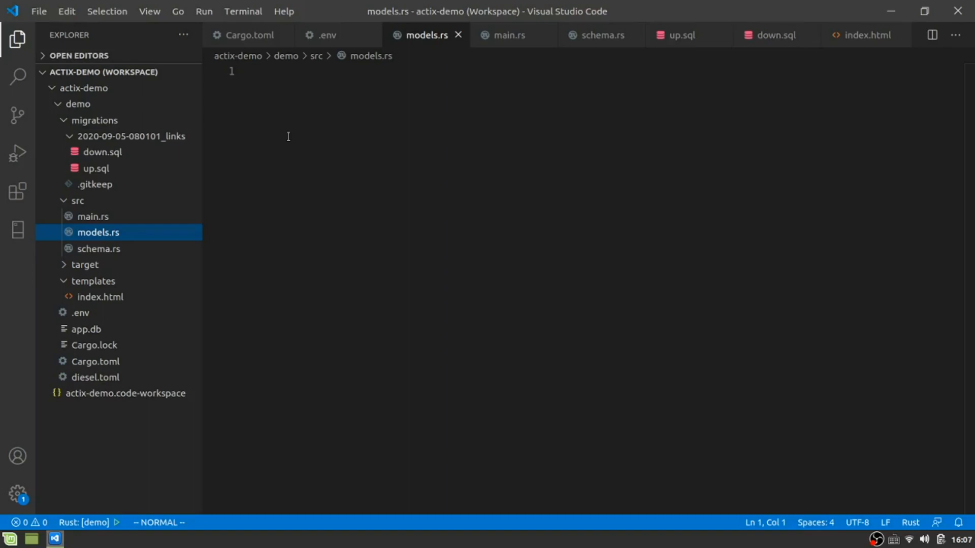
pyautogui.moveTo(521, 146)
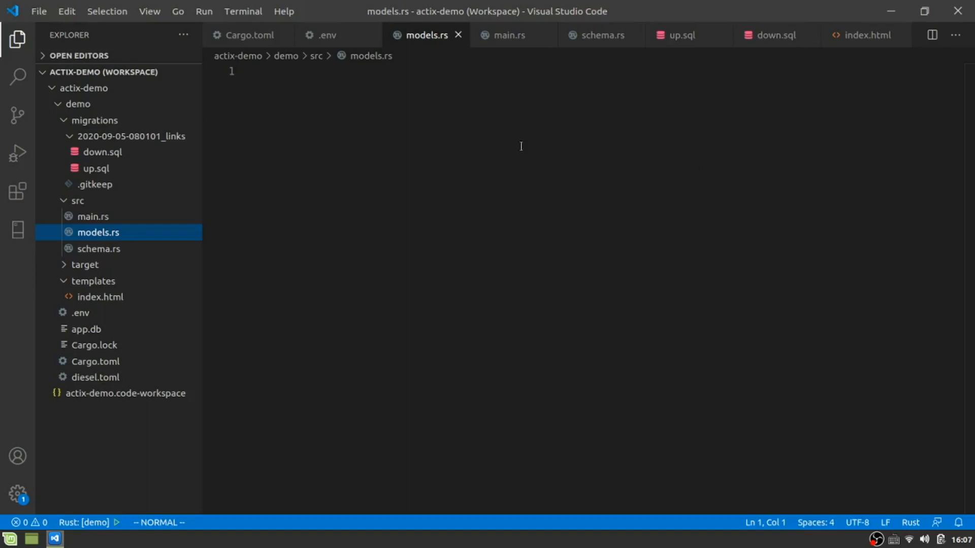
# Step: Write 'use serde::{Deserialize, Serialize};' at the top of models.rs
pyautogui.press('i')
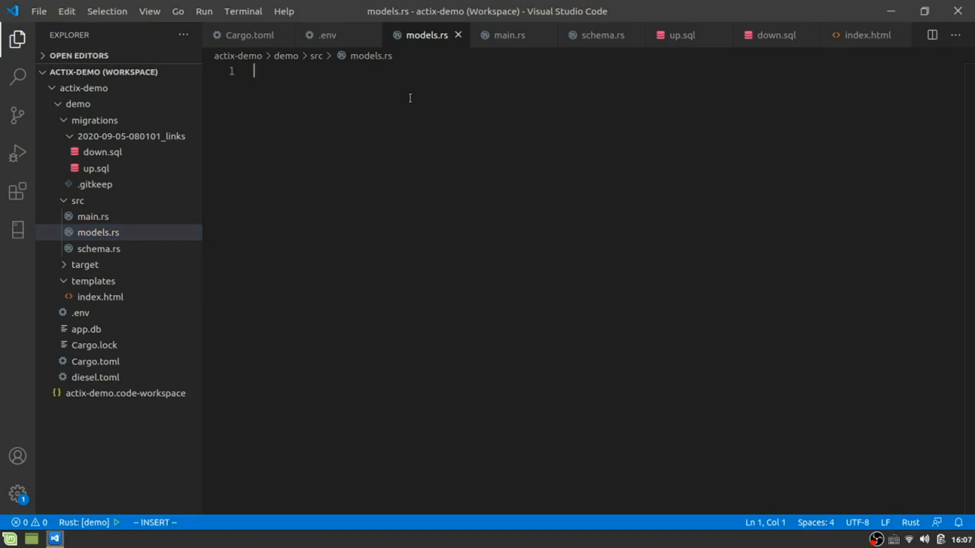
pyautogui.write('use serde:')
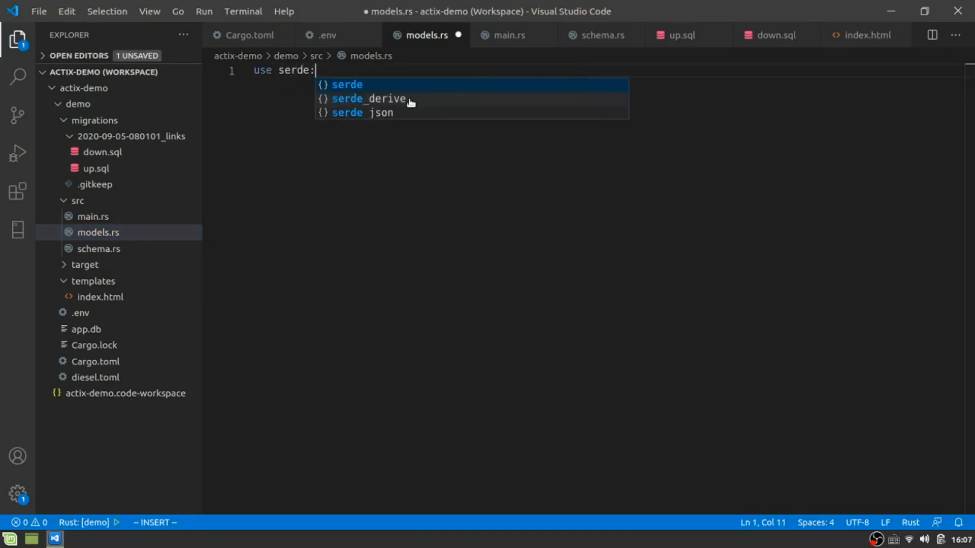
pyautogui.write('{D}')
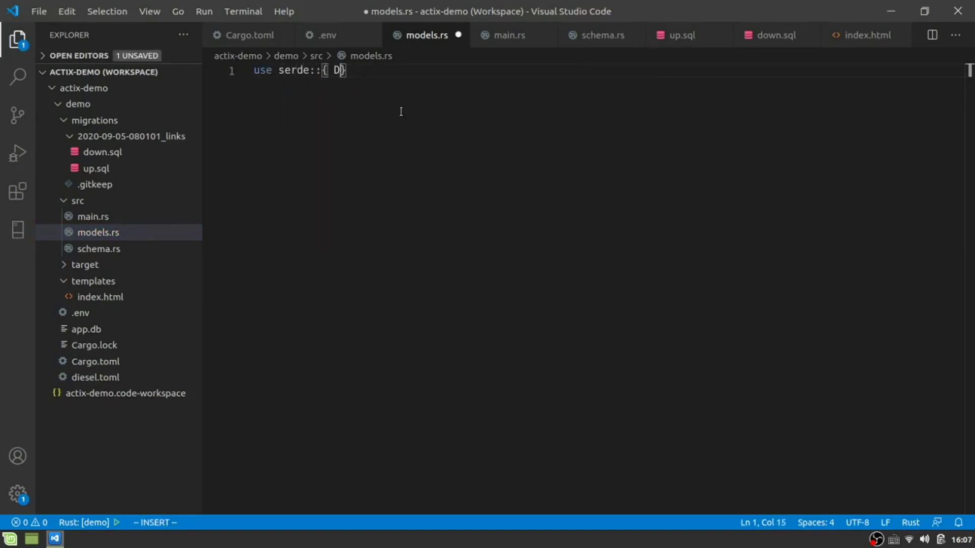
pyautogui.write('erialize,')
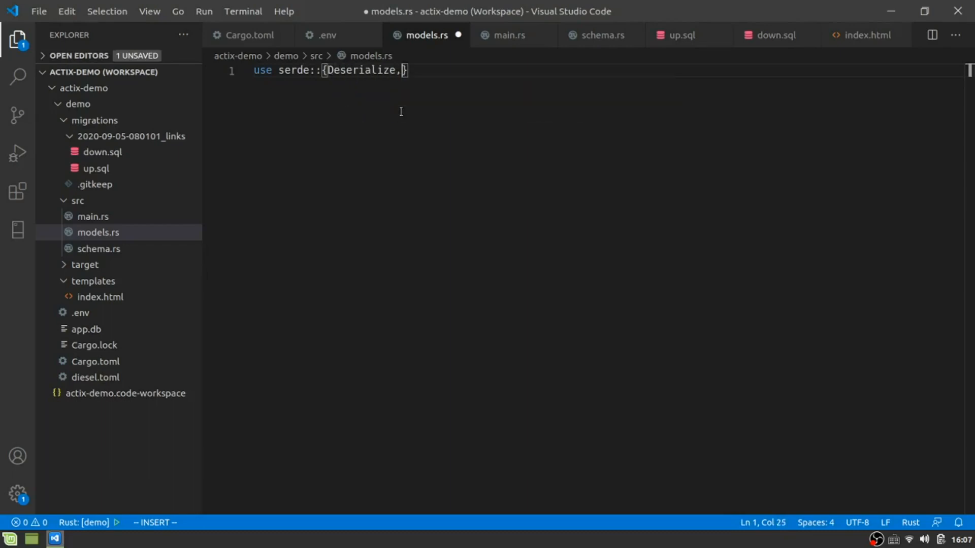
pyautogui.write('Serialize')
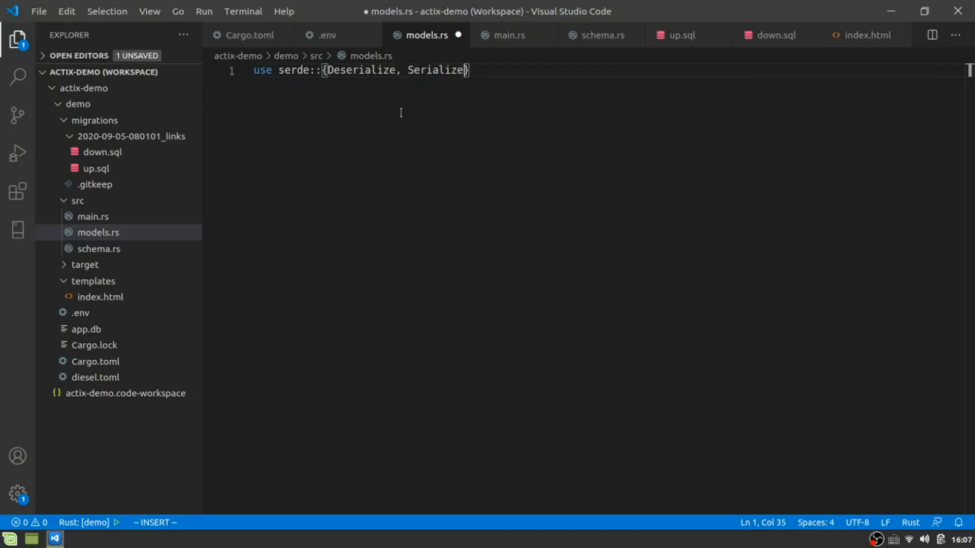
pyautogui.press('Enter')
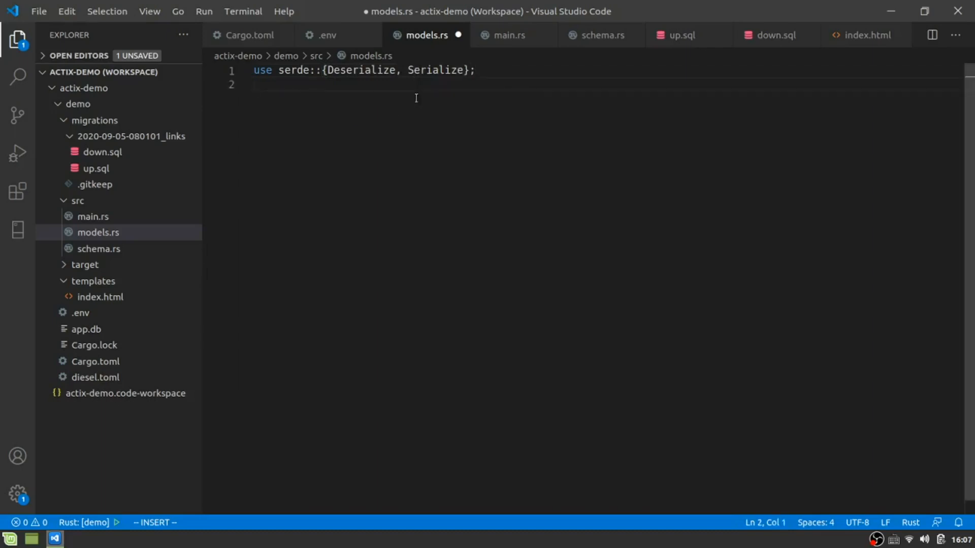
# Step: Add 'use crate::schema::*;' and begin a #[derive] attribute below it
pyautogui.write('u')
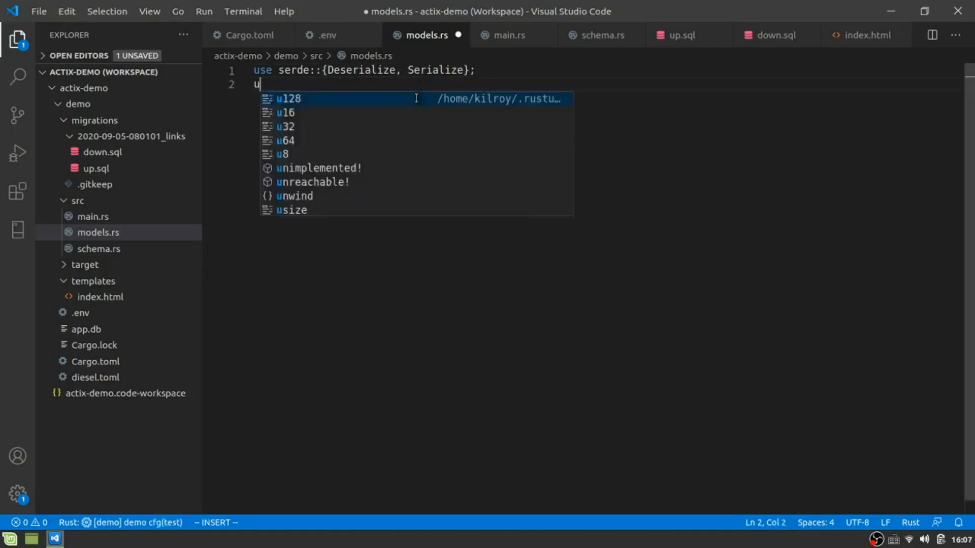
pyautogui.write('se crate::schema::*;')
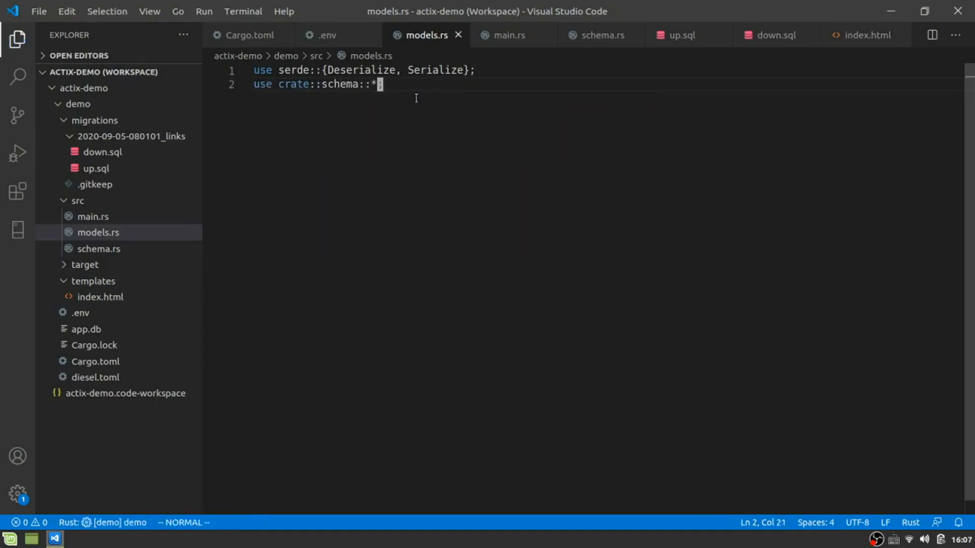
pyautogui.press('Enter')
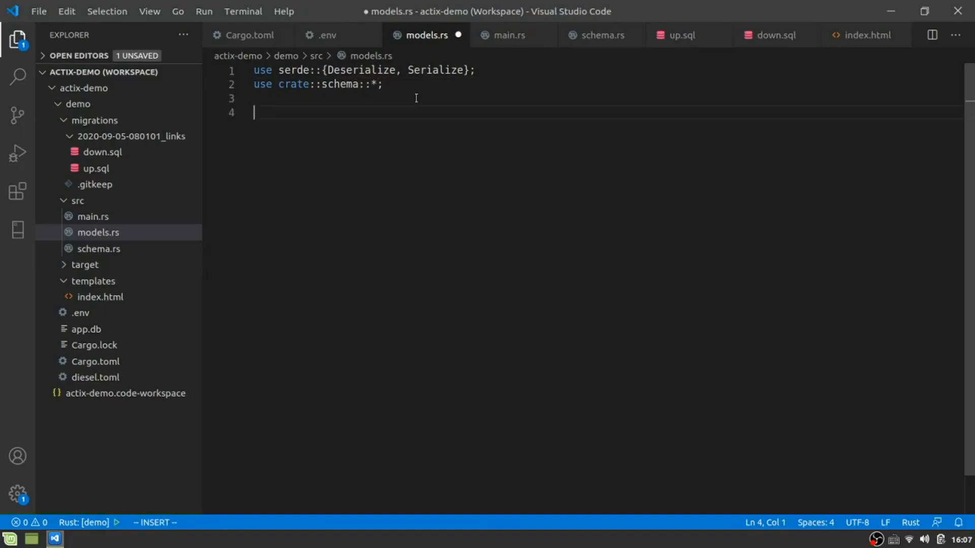
pyautogui.write('i')
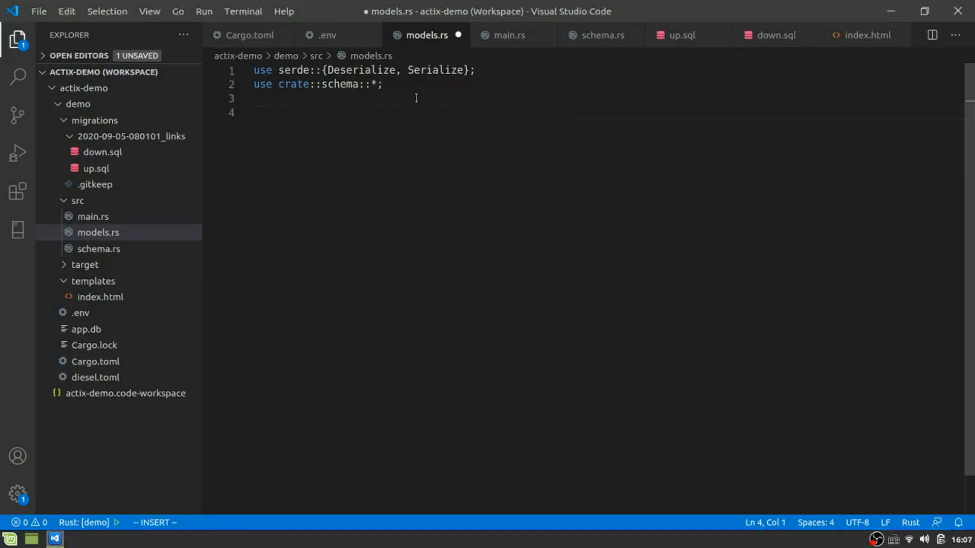
pyautogui.write('#der')
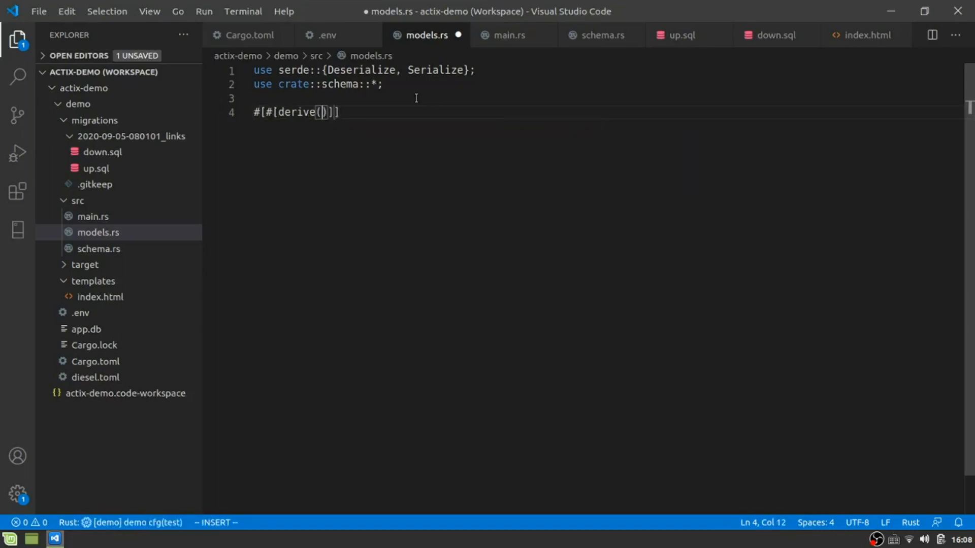
# Step: Write #[derive(Debug, Serialize, Deserialize, Queryable)] for the Link struct
pyautogui.press('ctrl+a')
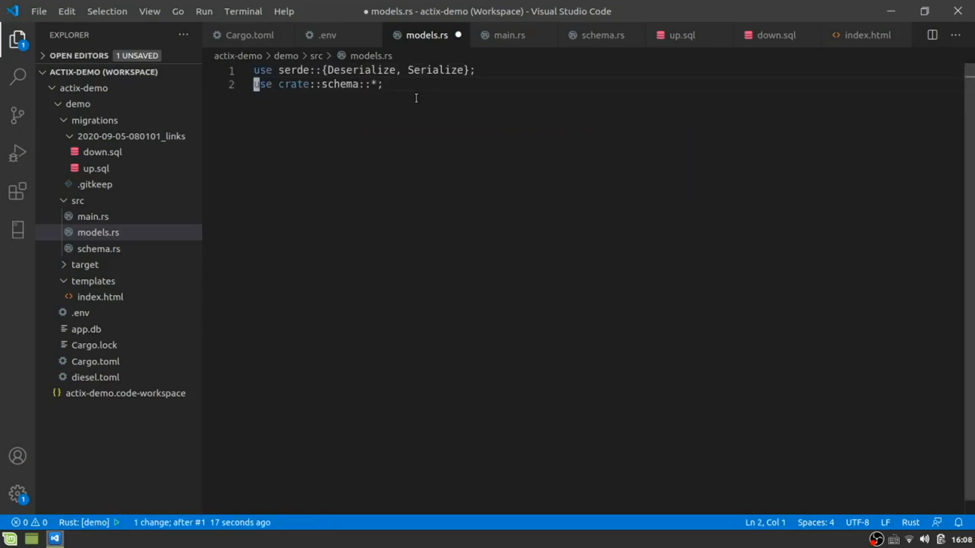
pyautogui.write('der')
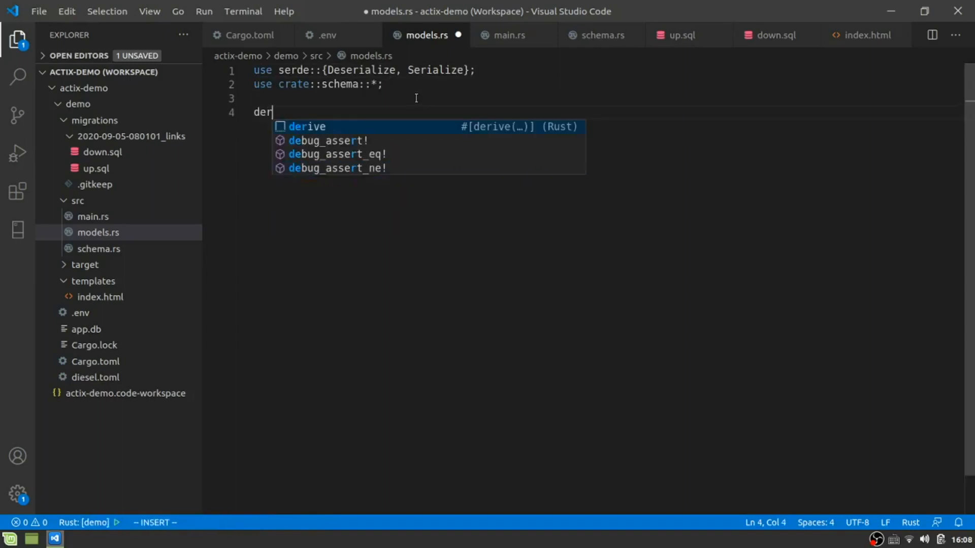
pyautogui.press('Tab')
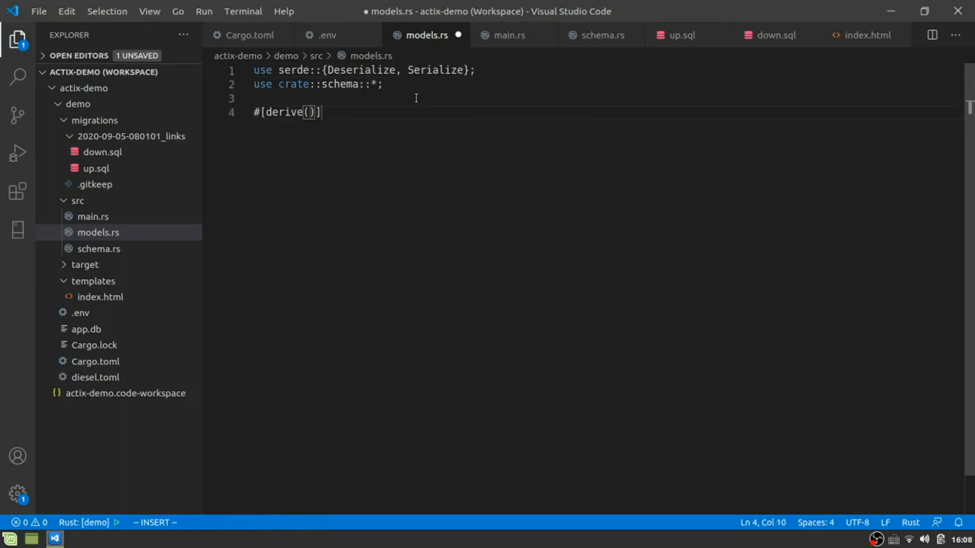
pyautogui.write('Debug, S')
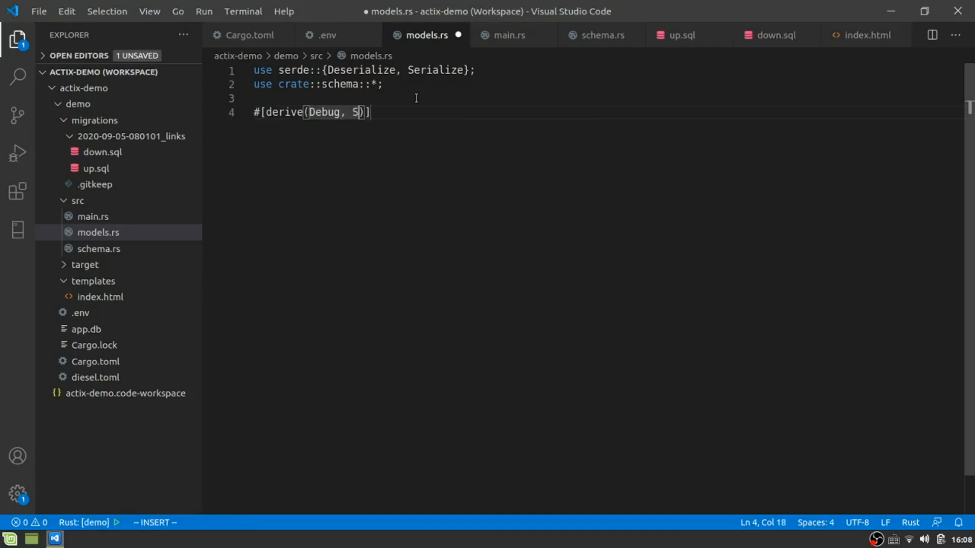
pyautogui.write('erialize, D')
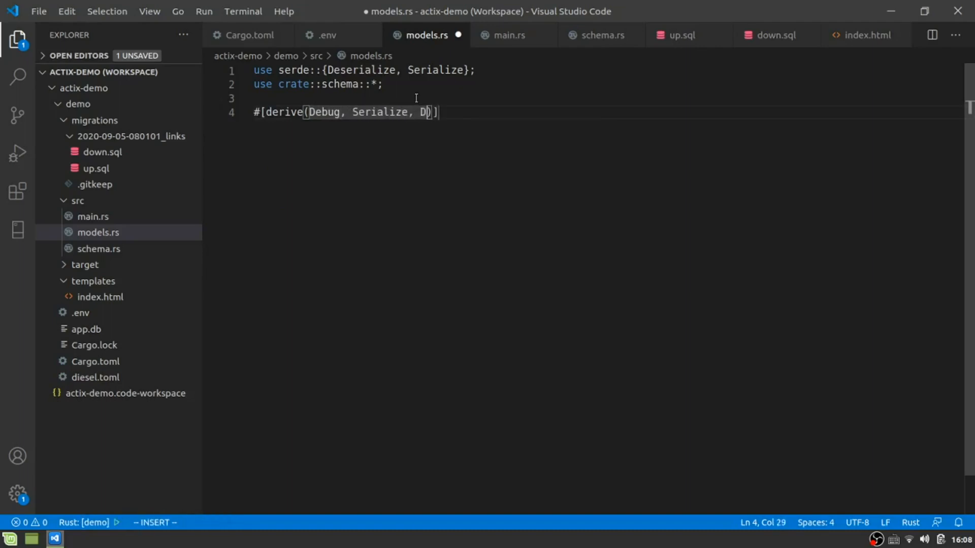
pyautogui.write('Deserialize,')
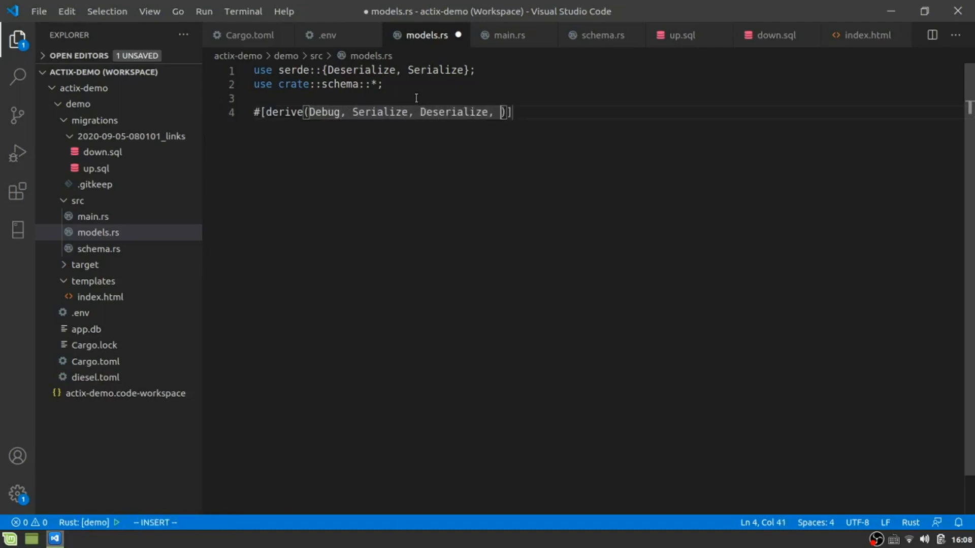
pyautogui.write('Qer')
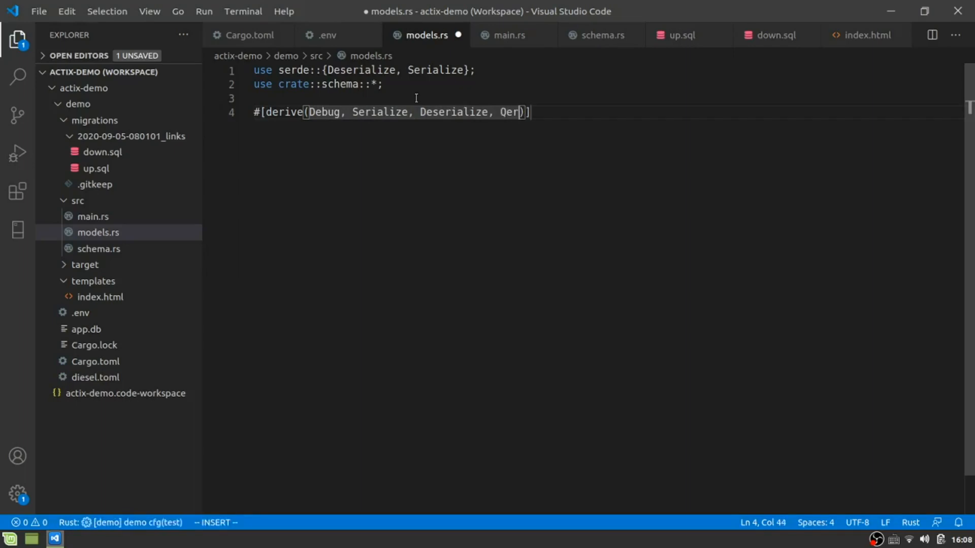
pyautogui.write('Queryable')
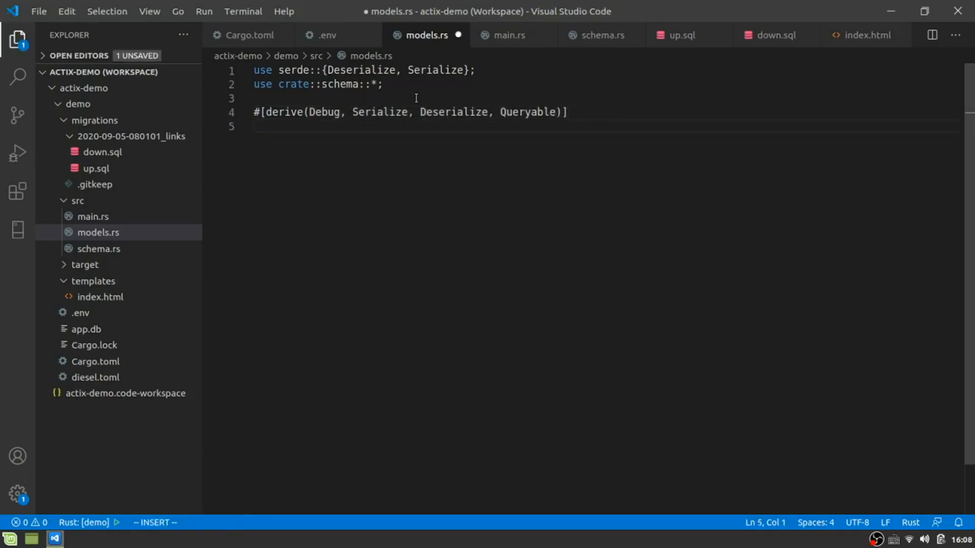
# Step: Declare empty pub structs Link, LinkNew<'a> and LinkJson, and save models.rs
pyautogui.write('pub')
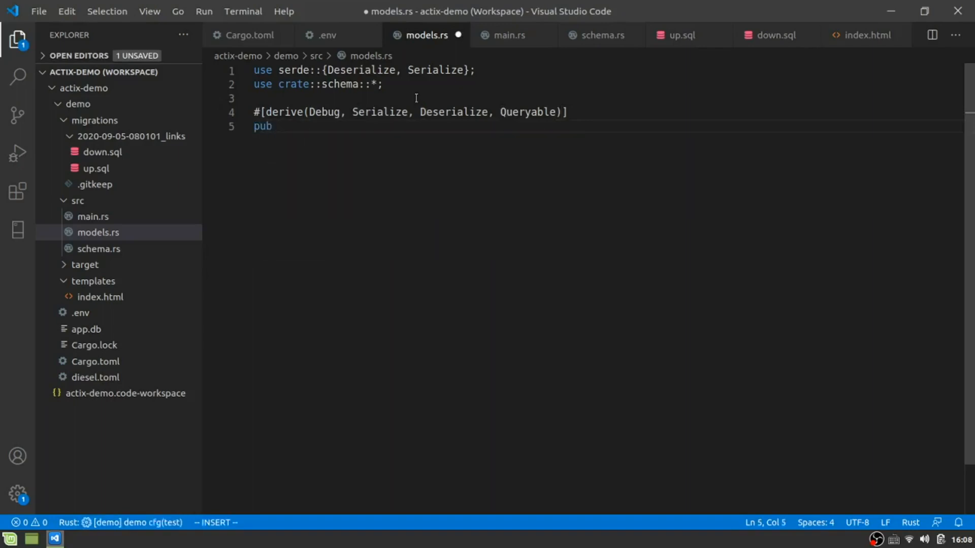
pyautogui.write('strcut')
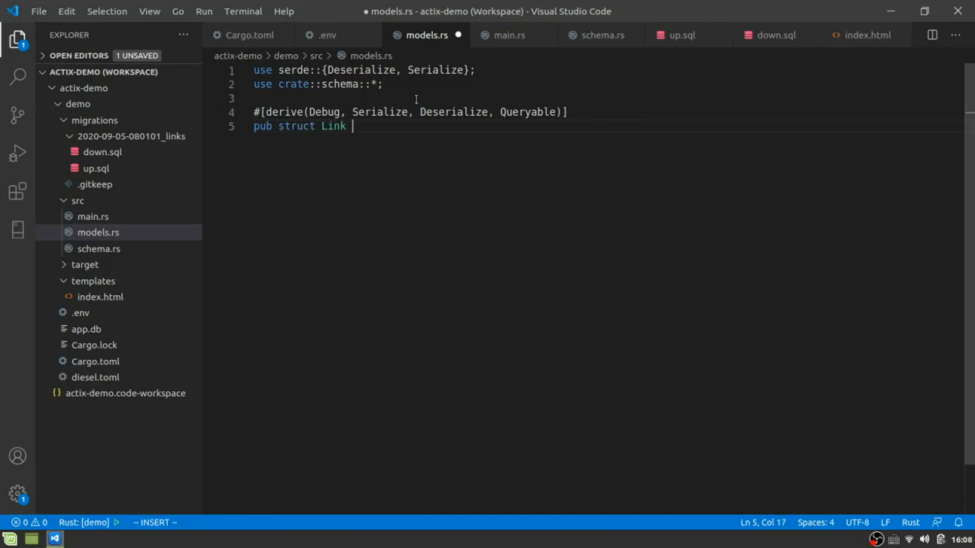
pyautogui.write('{')
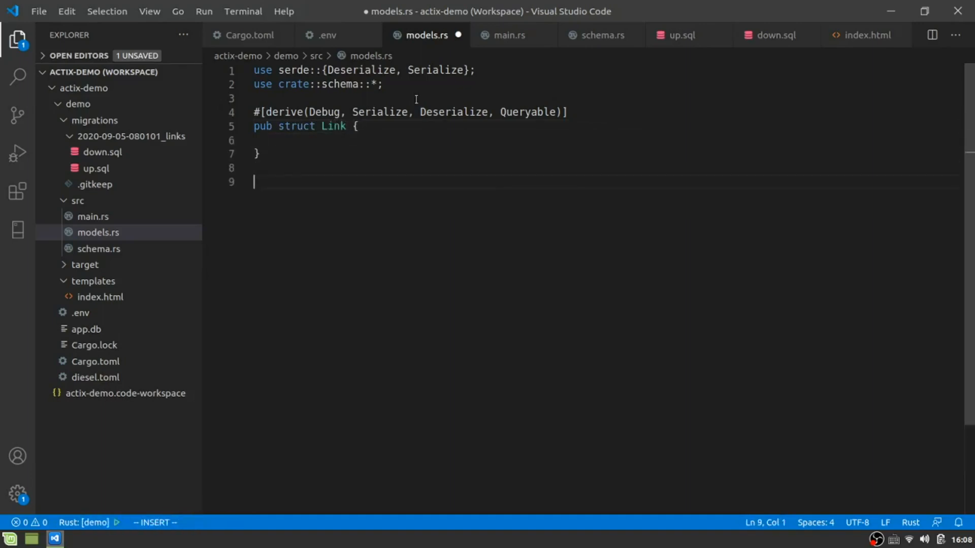
pyautogui.write('pub struct')
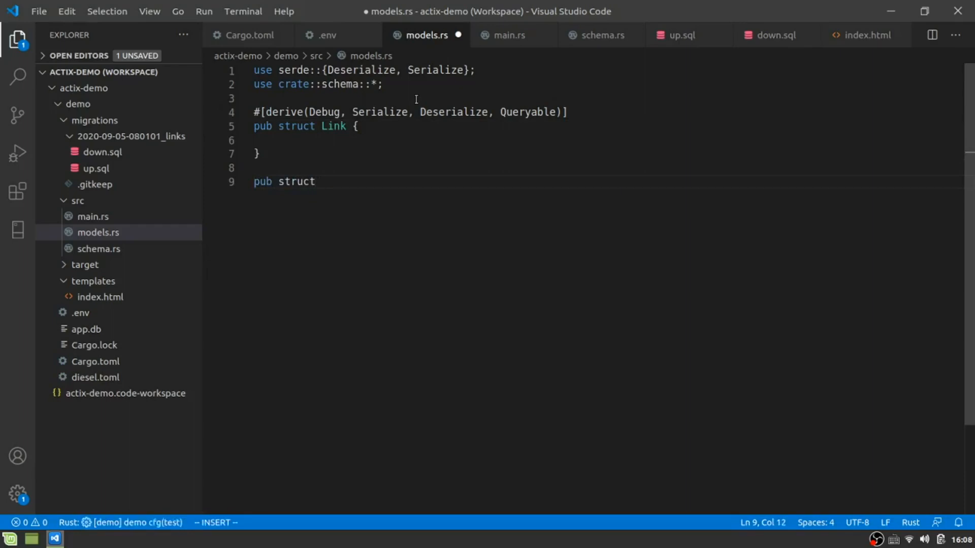
pyautogui.write("LinkNew<'a>")
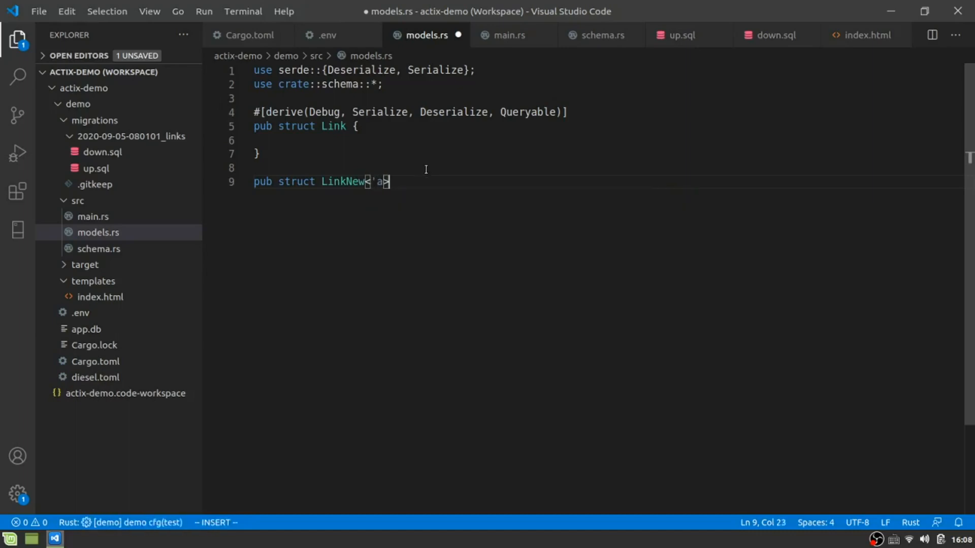
pyautogui.write('{')
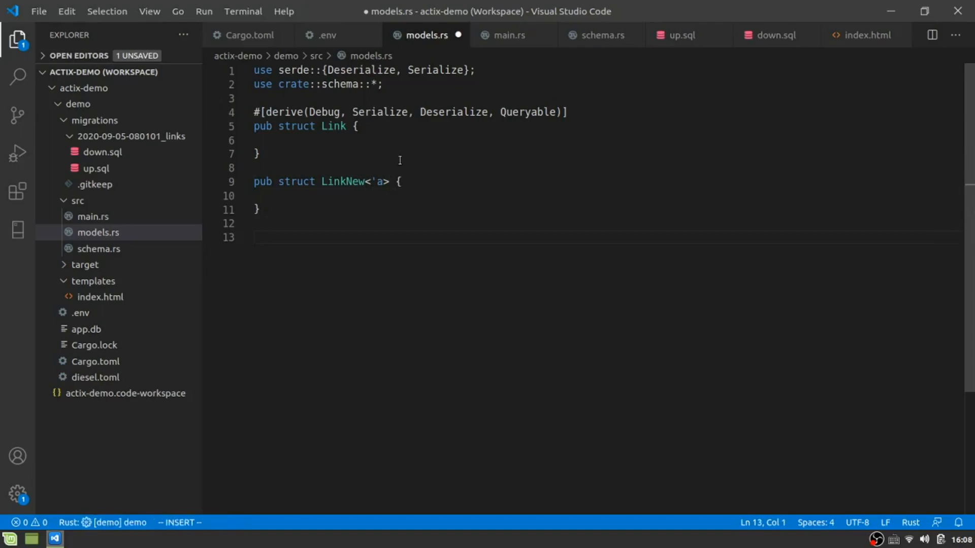
pyautogui.write('pub s')
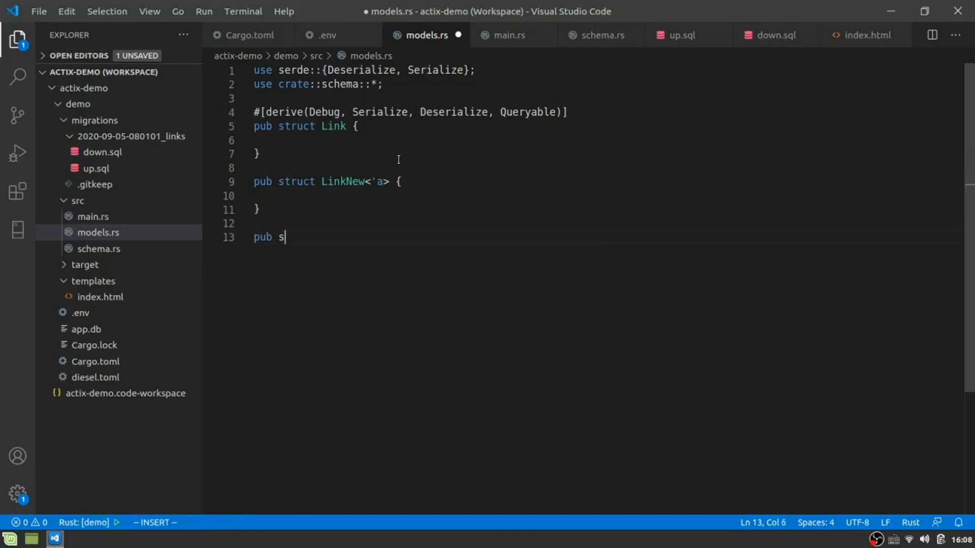
pyautogui.write('truct LinkJson {')
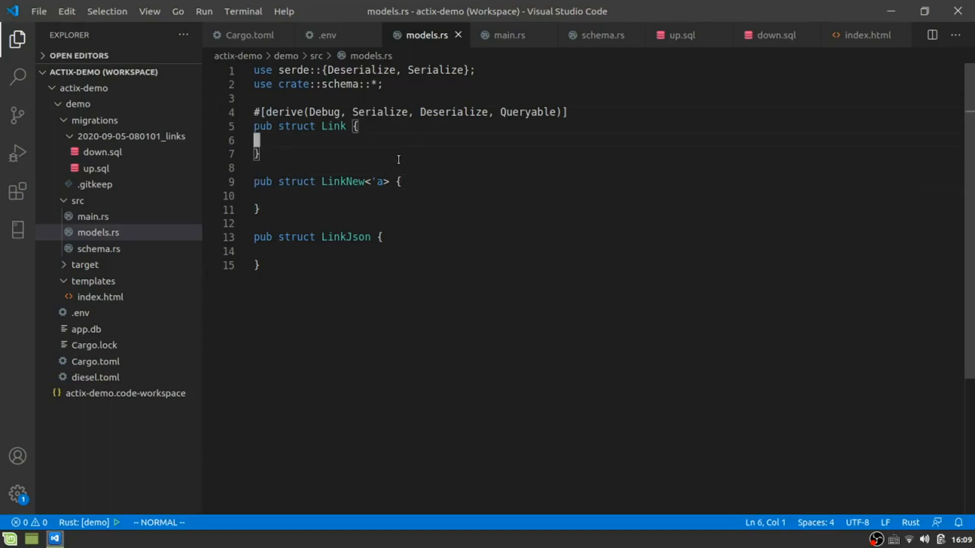
pyautogui.press('Down')
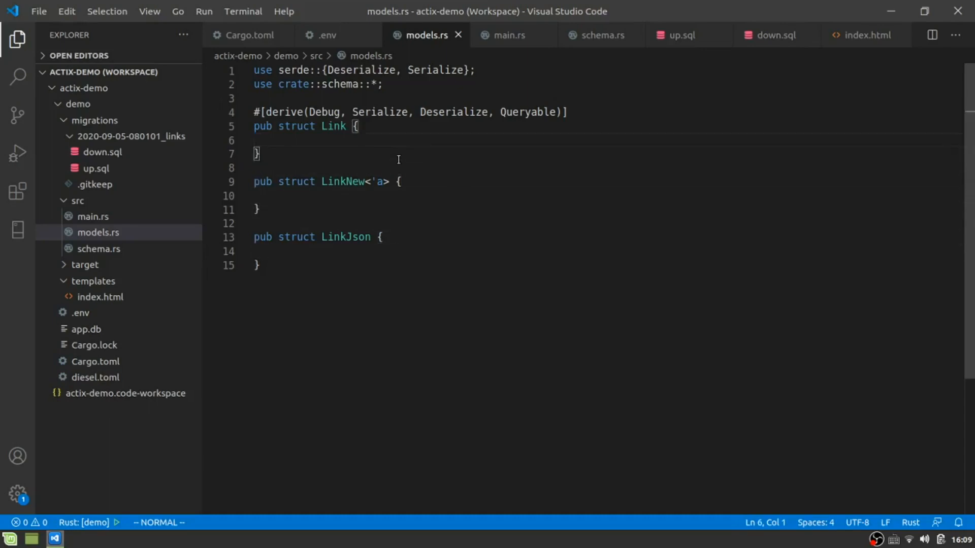
# Step: Give Link public fields id: i32, link: String and title: String after checking schema.rs
pyautogui.click(600, 35)
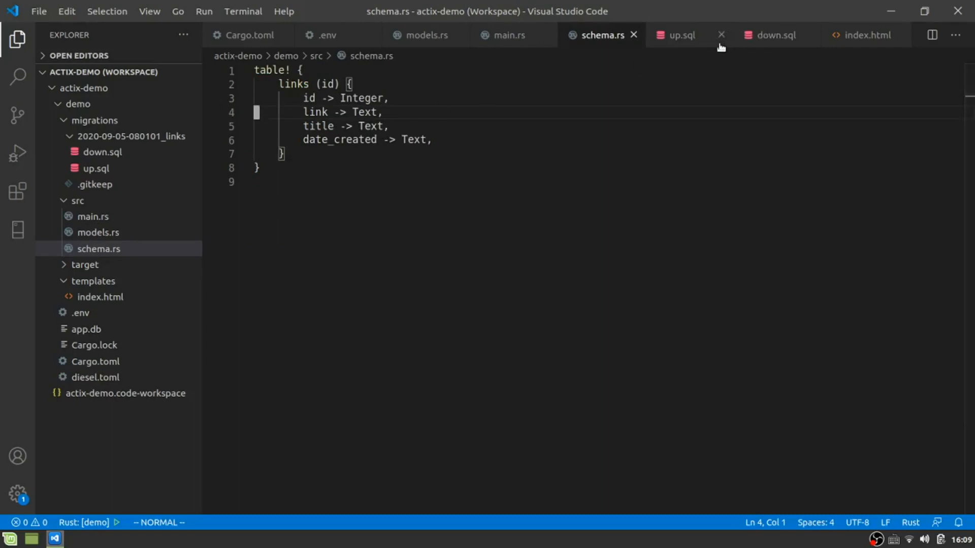
pyautogui.click(721, 35)
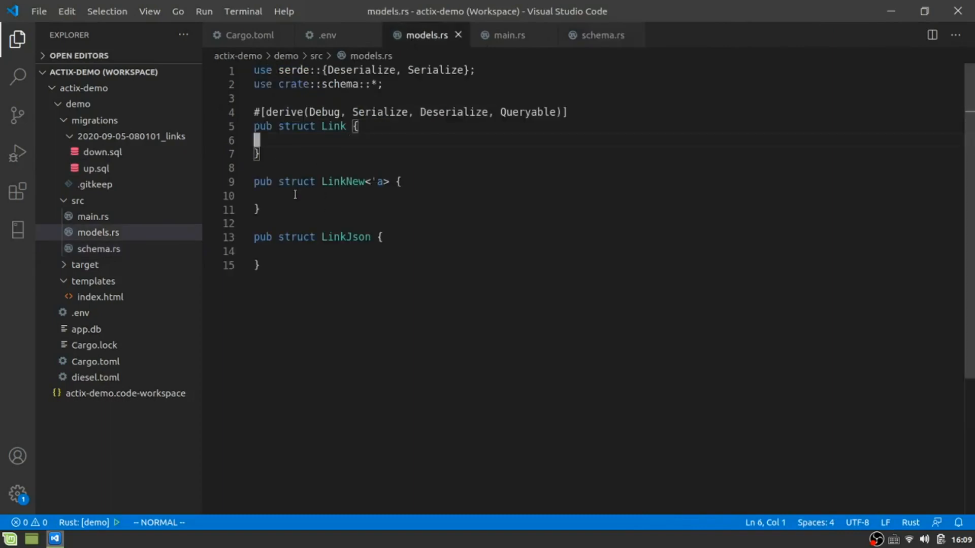
pyautogui.moveTo(320, 159)
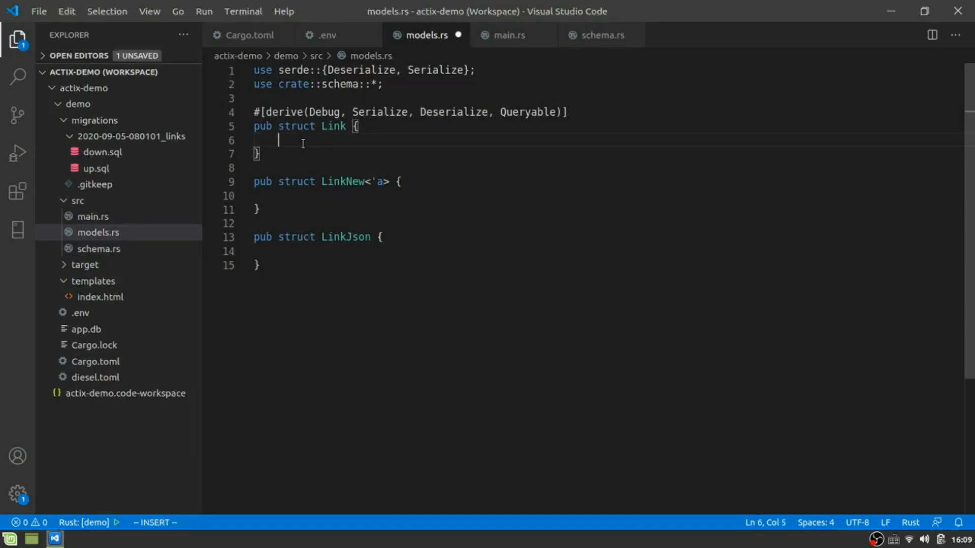
pyautogui.write('pub id')
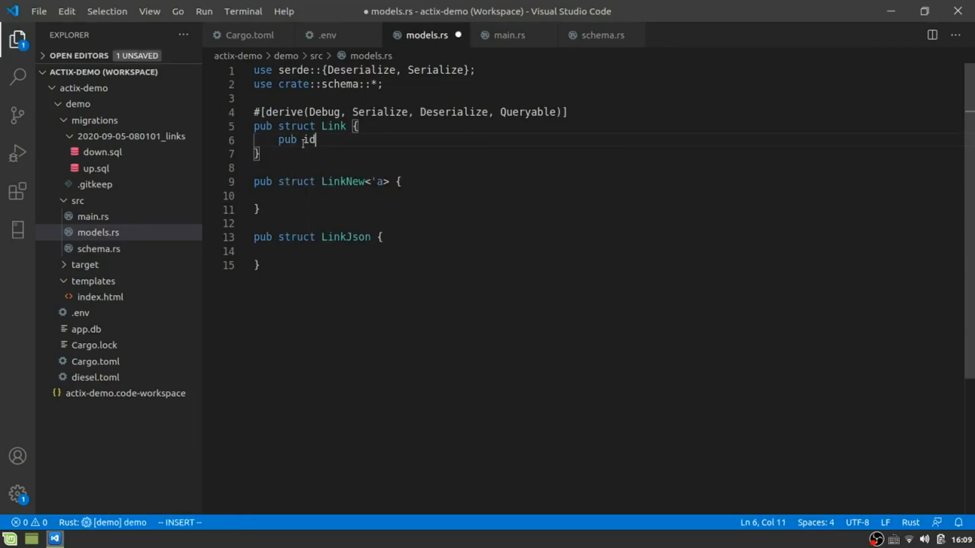
pyautogui.write(': i32,')
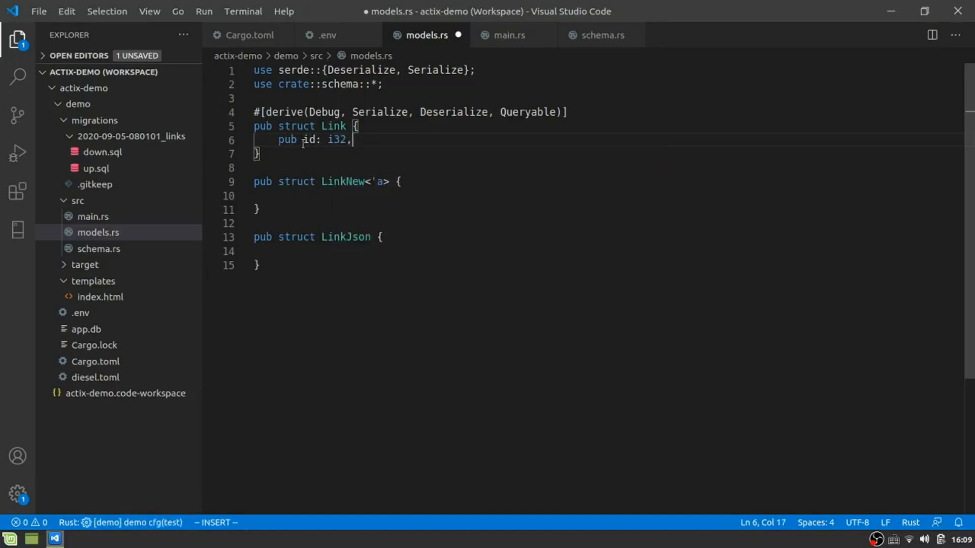
pyautogui.write('pub linmk')
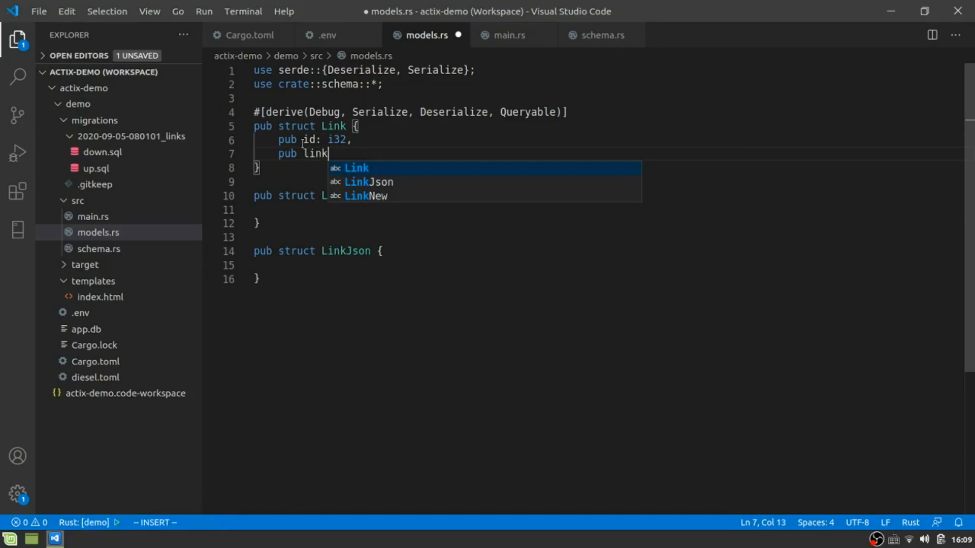
pyautogui.write(':')
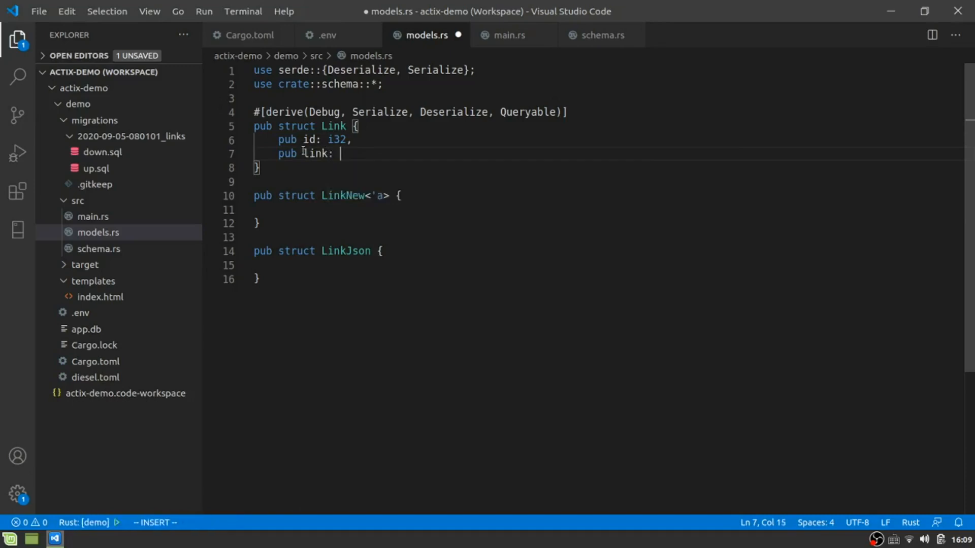
pyautogui.write('String,')
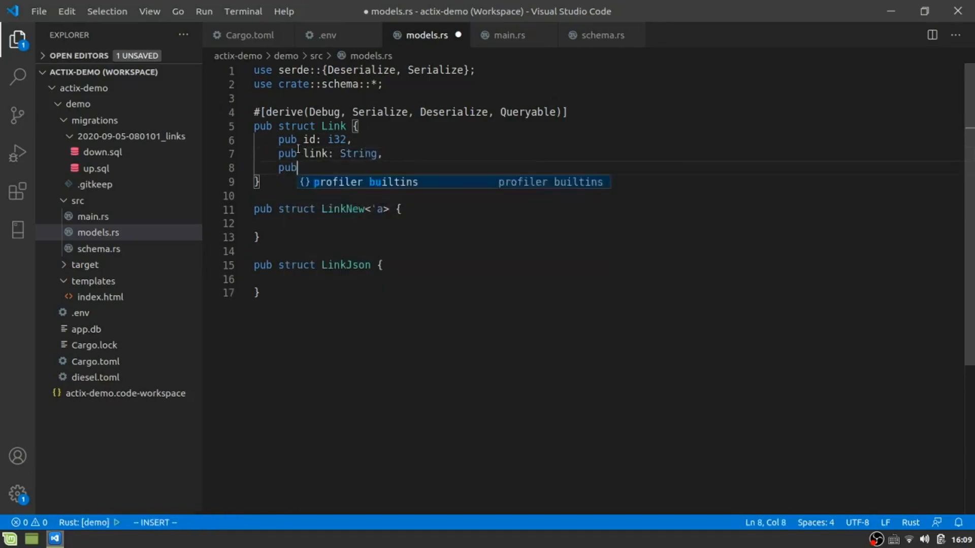
pyautogui.write('title')
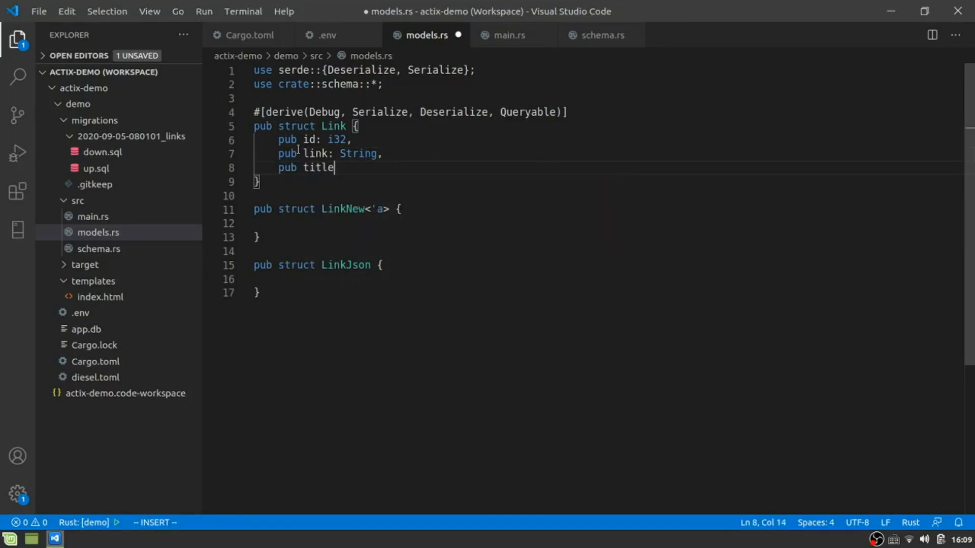
pyautogui.write(': String,')
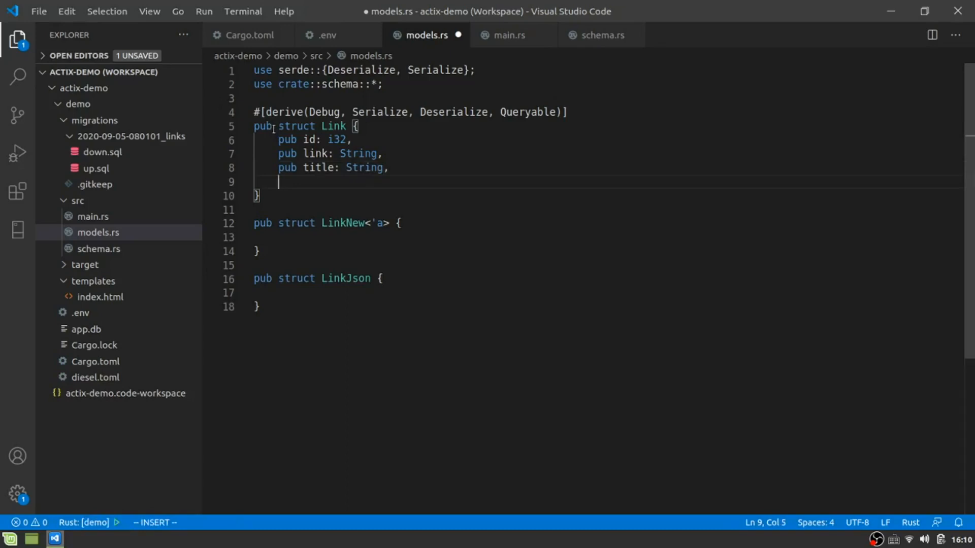
# Step: Add pub date_create: String to Link, confirming the column name in up.sql
pyautogui.write('pub date')
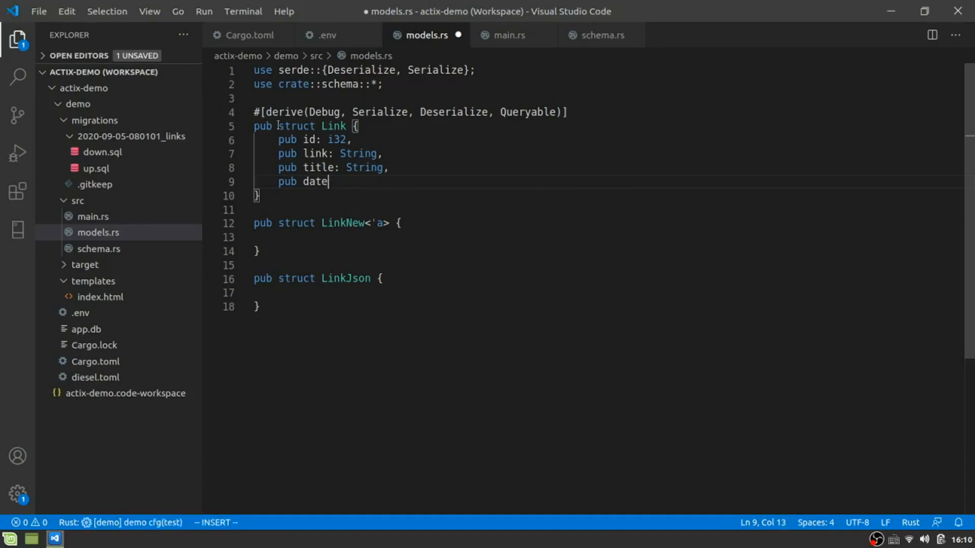
pyautogui.write('_')
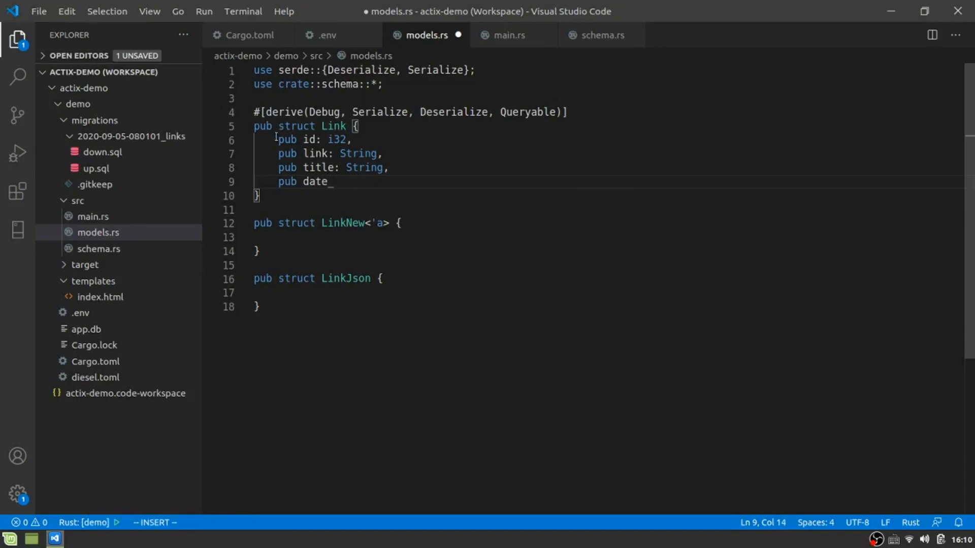
pyautogui.moveTo(85, 188)
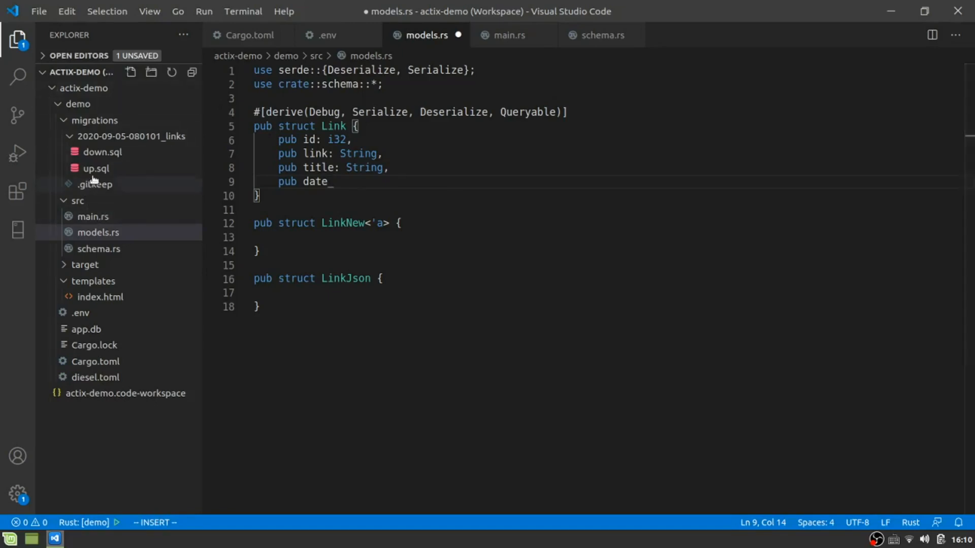
pyautogui.click(94, 168)
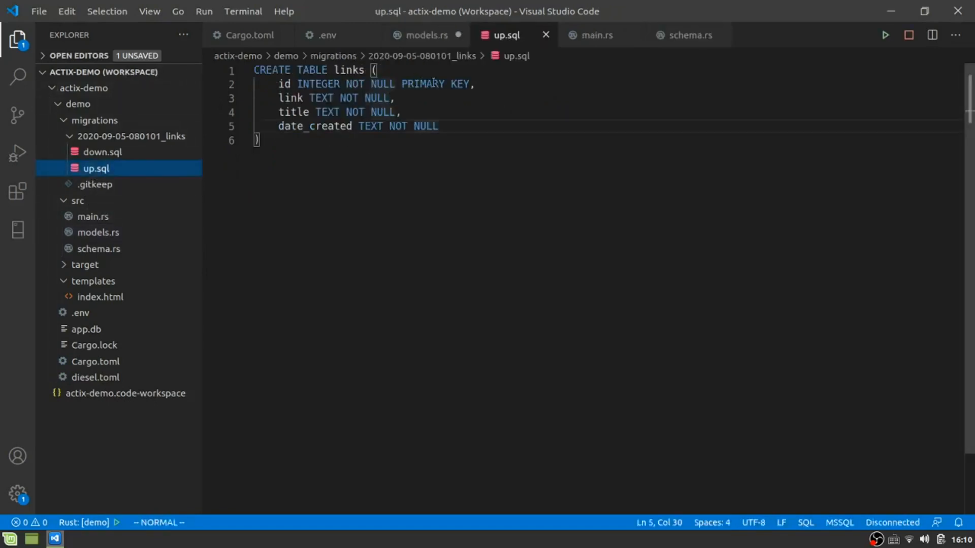
pyautogui.moveTo(177, 196)
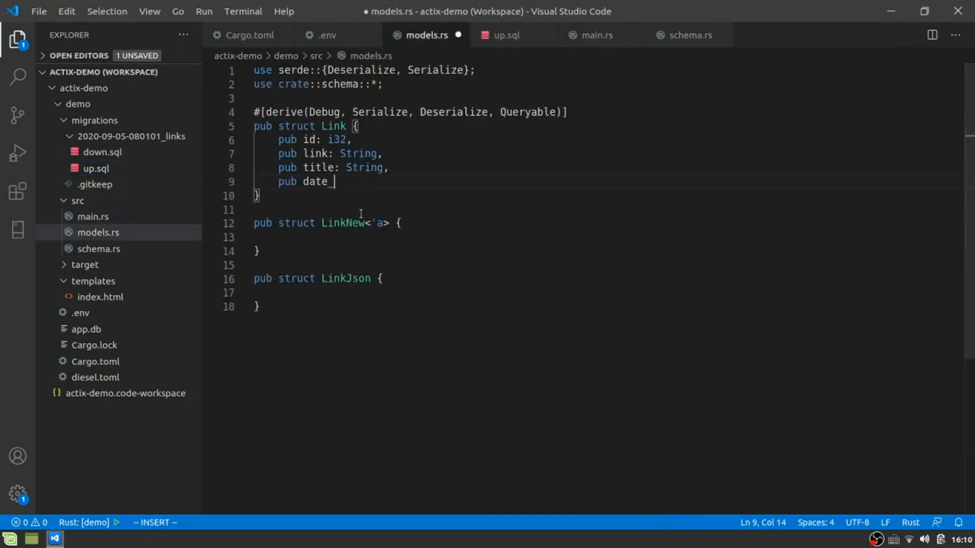
pyautogui.moveTo(374, 189)
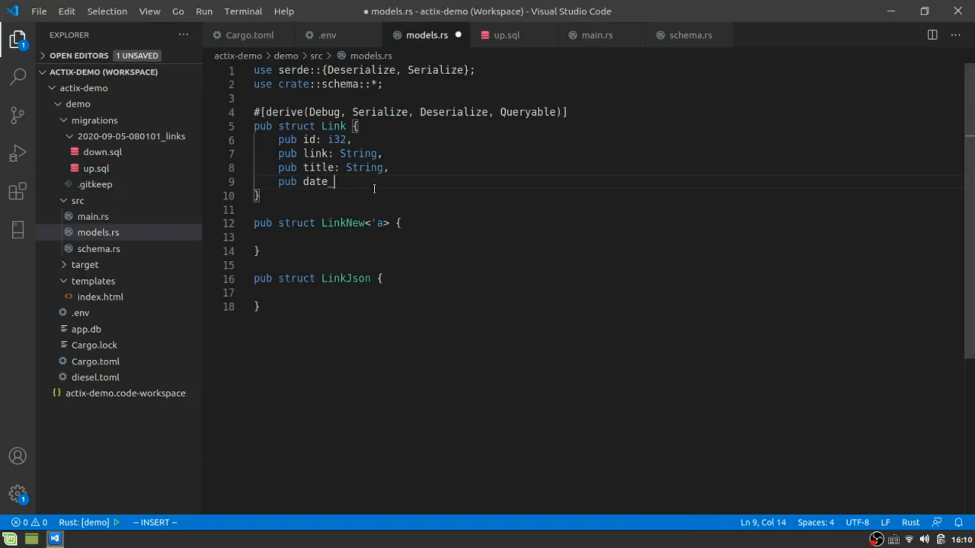
pyautogui.write('create: S')
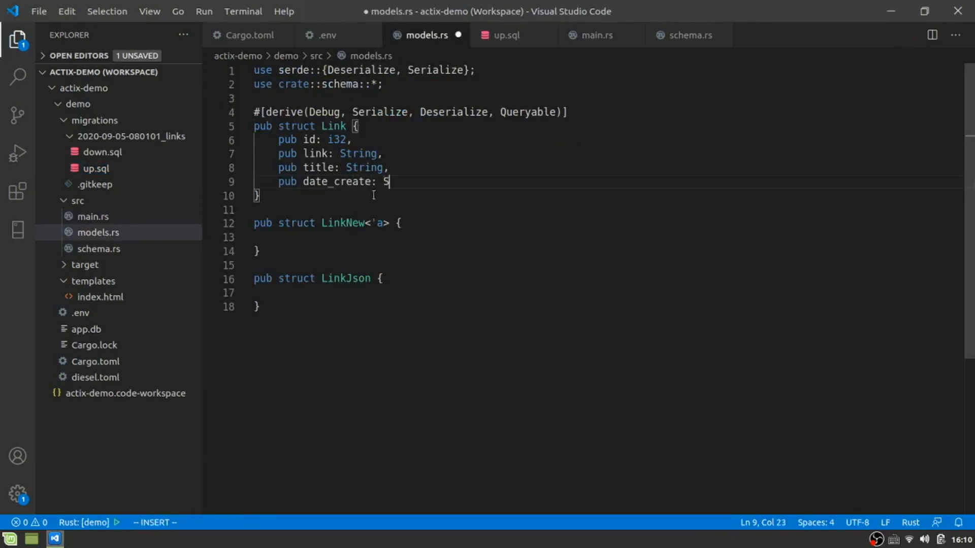
pyautogui.write('tring')
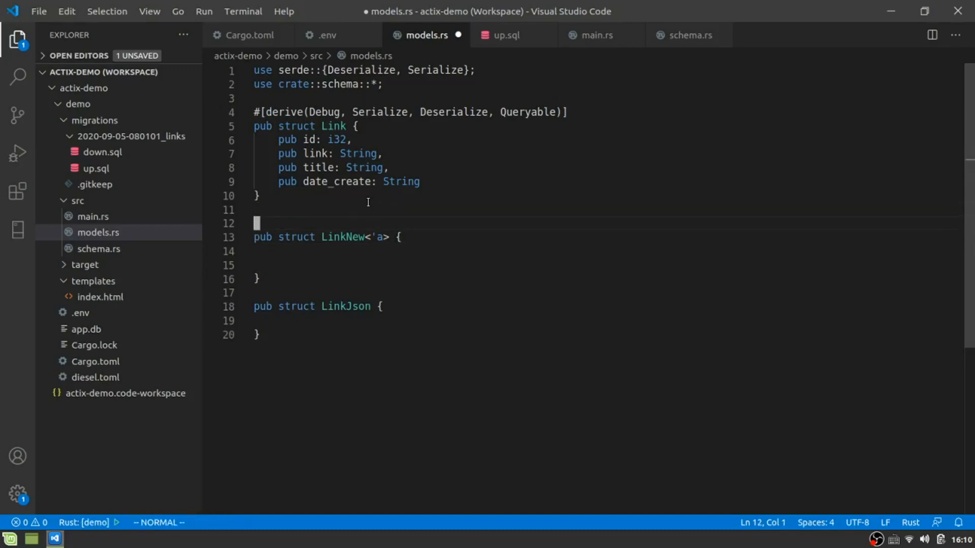
# Step: Add #[table_name = "links"] and #[derive(Debug, Insertable)] above LinkNew
pyautogui.press('i')
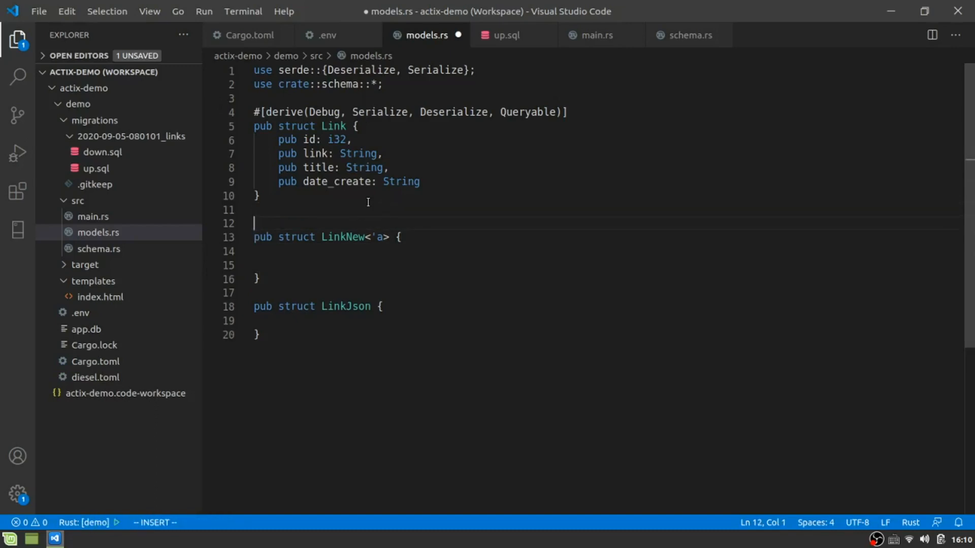
pyautogui.write('#[table_')
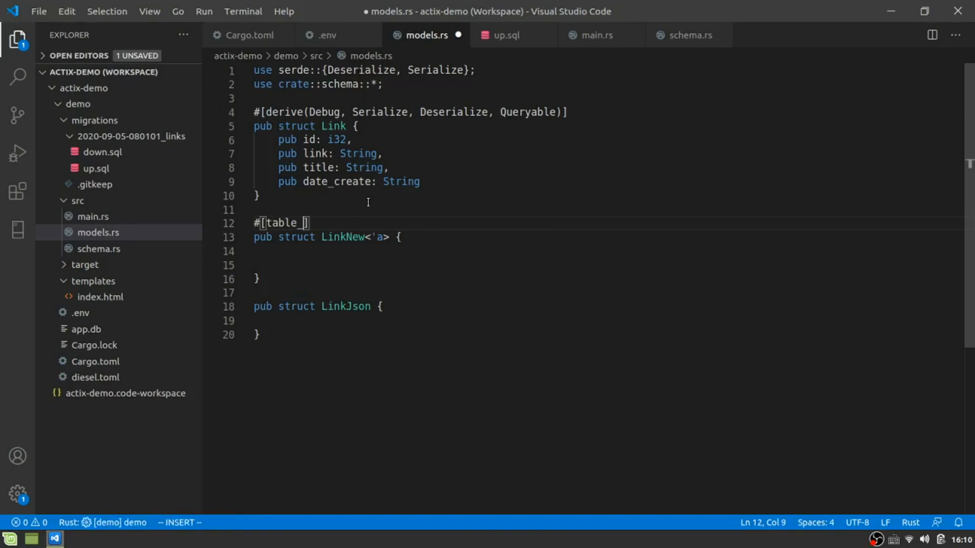
pyautogui.write('name = "links')
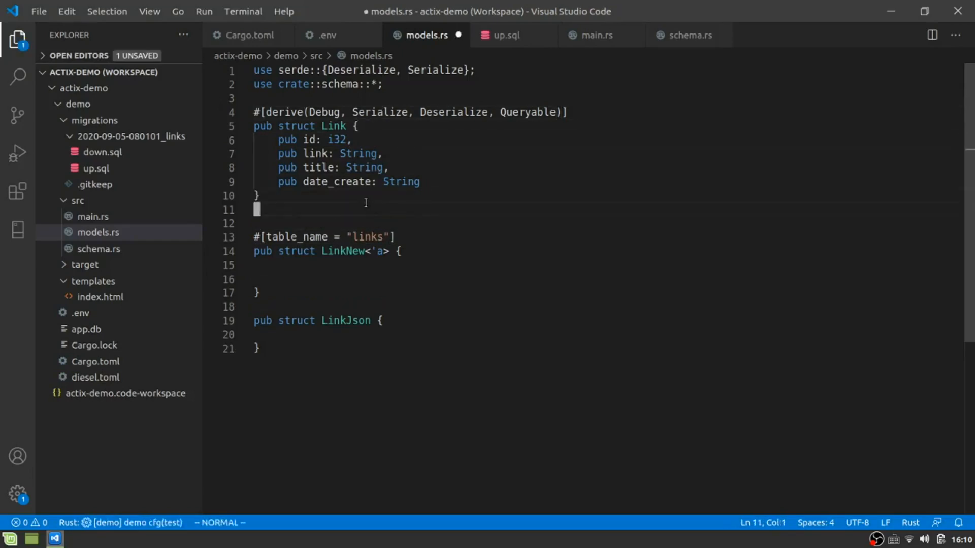
pyautogui.write('#[derive(Debug, Serialize, Deserialize, Queryable)]')
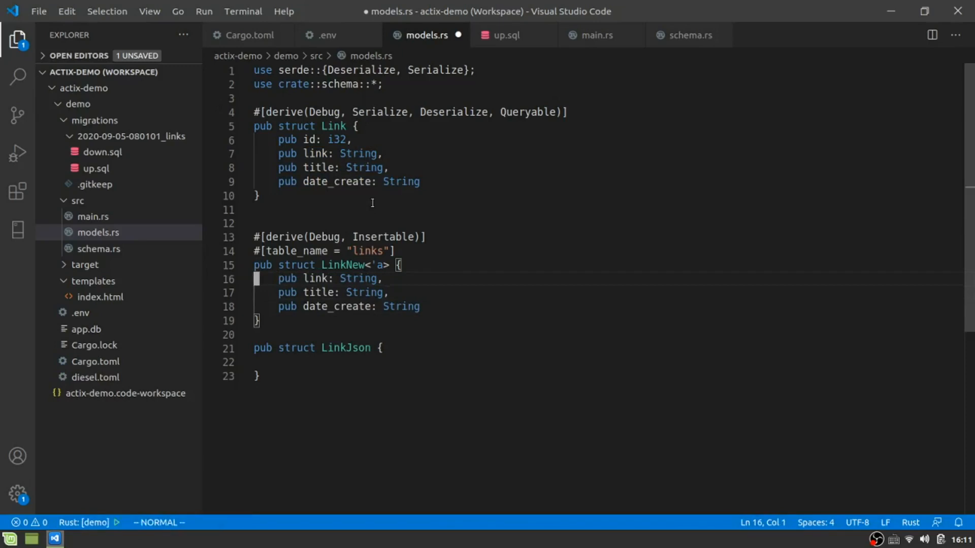
# Step: Type LinkNew's link, title and date_create fields as &'a str
pyautogui.write('h')
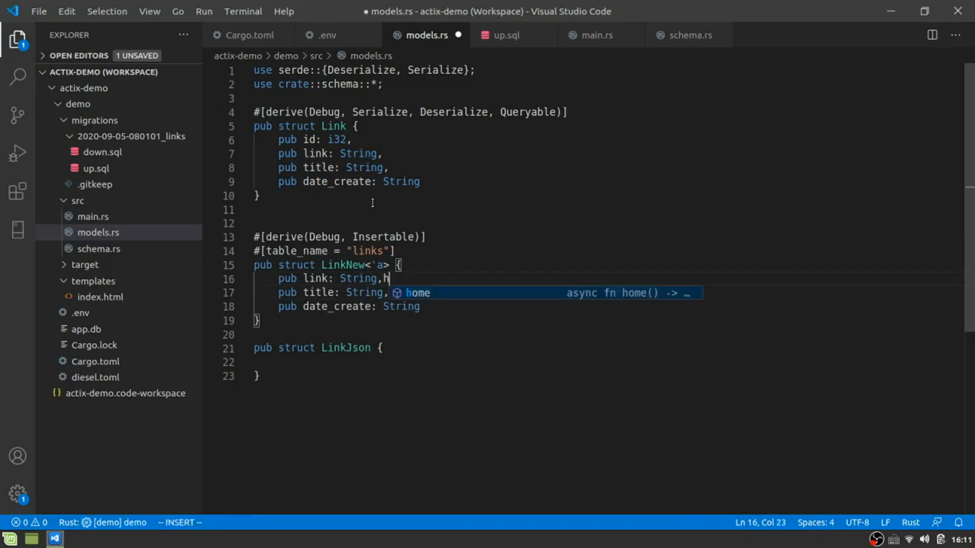
pyautogui.press('Escape')
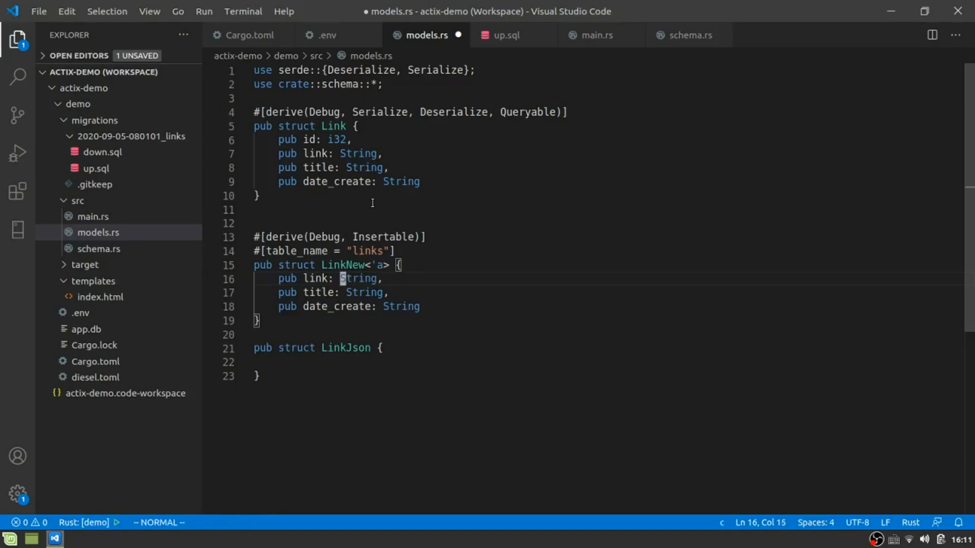
pyautogui.write("&'a s")
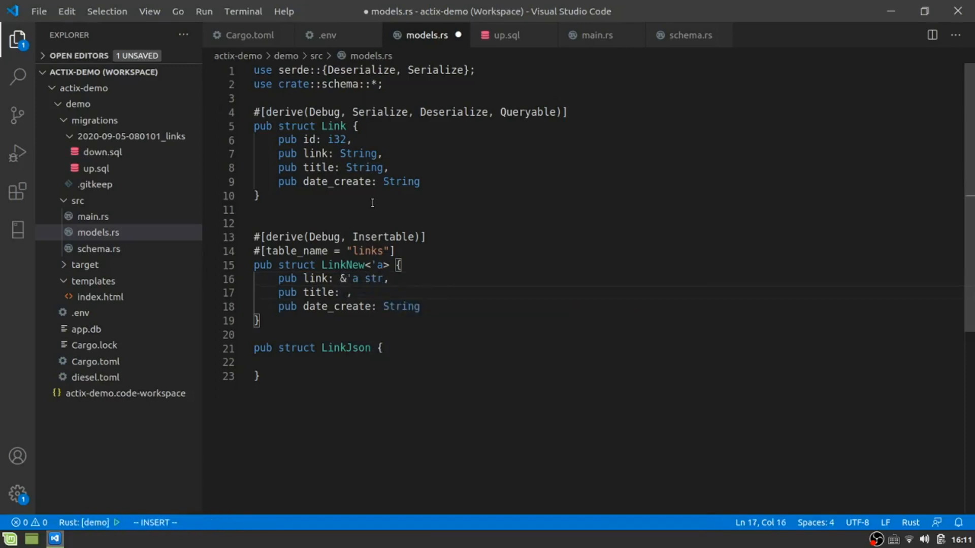
pyautogui.write('&')
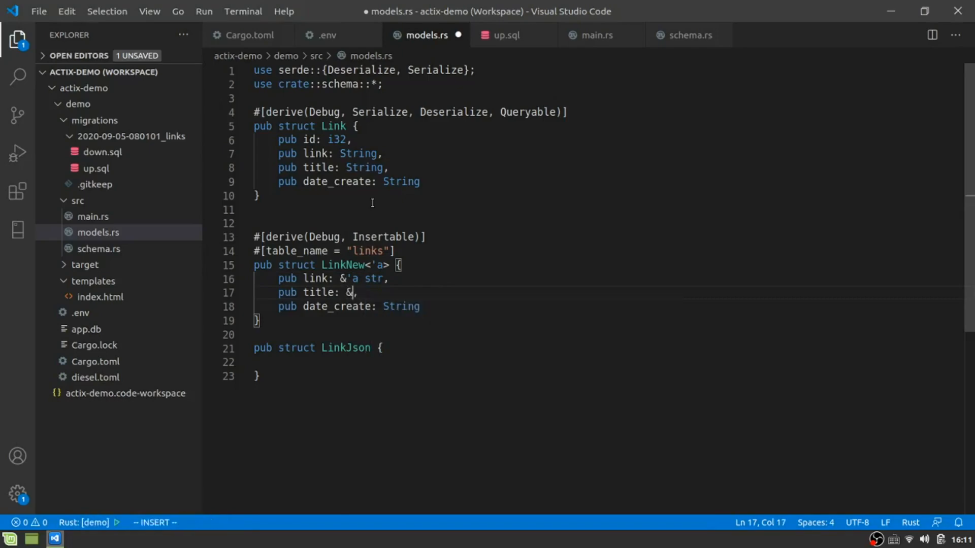
pyautogui.write("'a str")
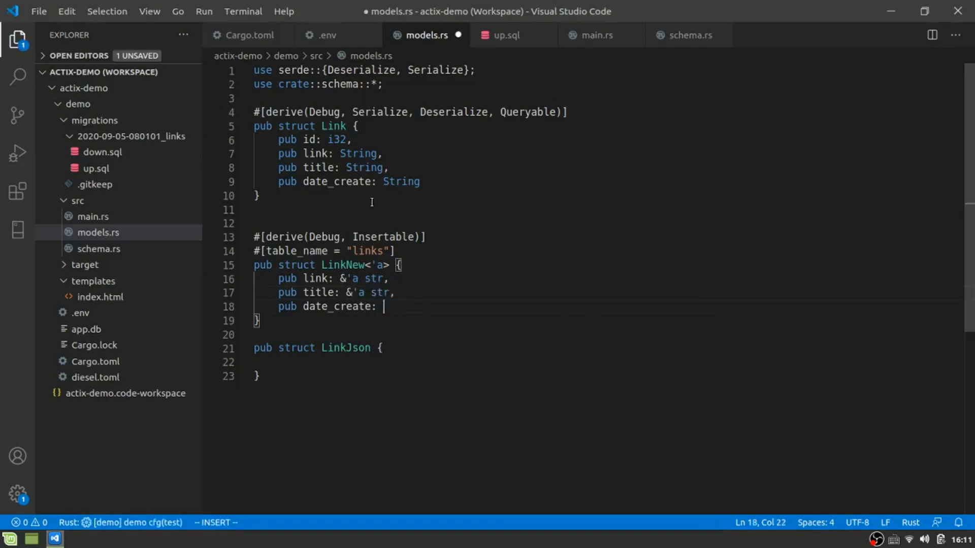
pyautogui.write('&*')
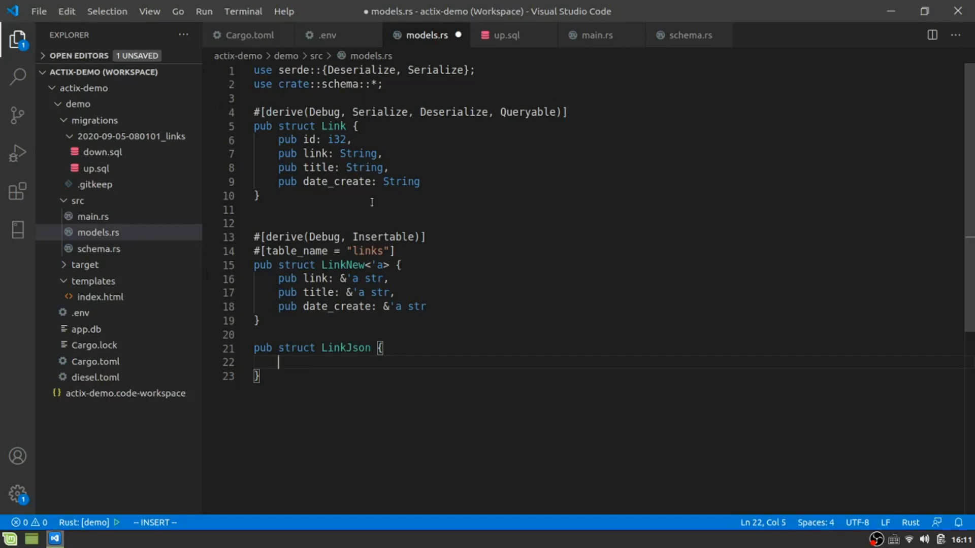
# Step: Give LinkJson pub link and title String fields with #[derive(Debug, Serialize, Deserialize)]
pyautogui.write('pub link: String,')
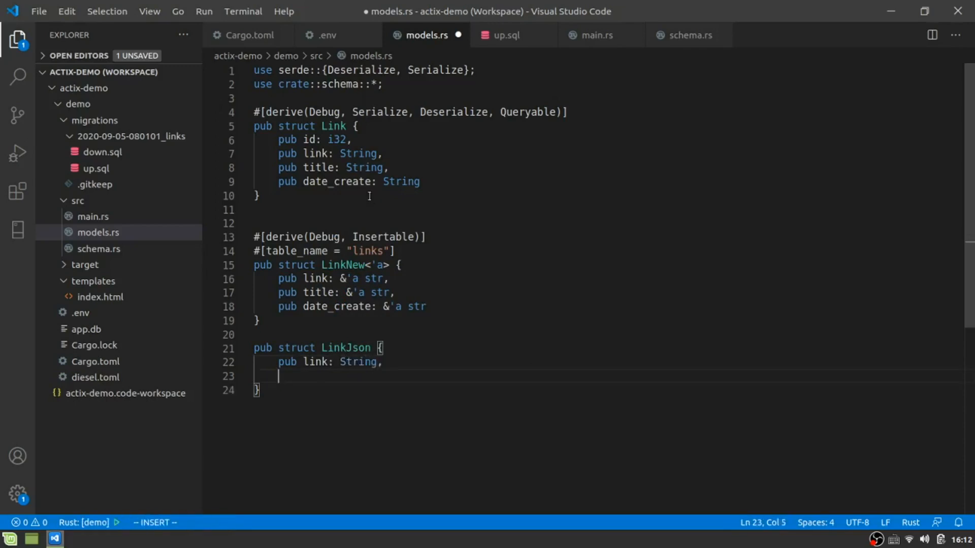
pyautogui.write('pub title: String')
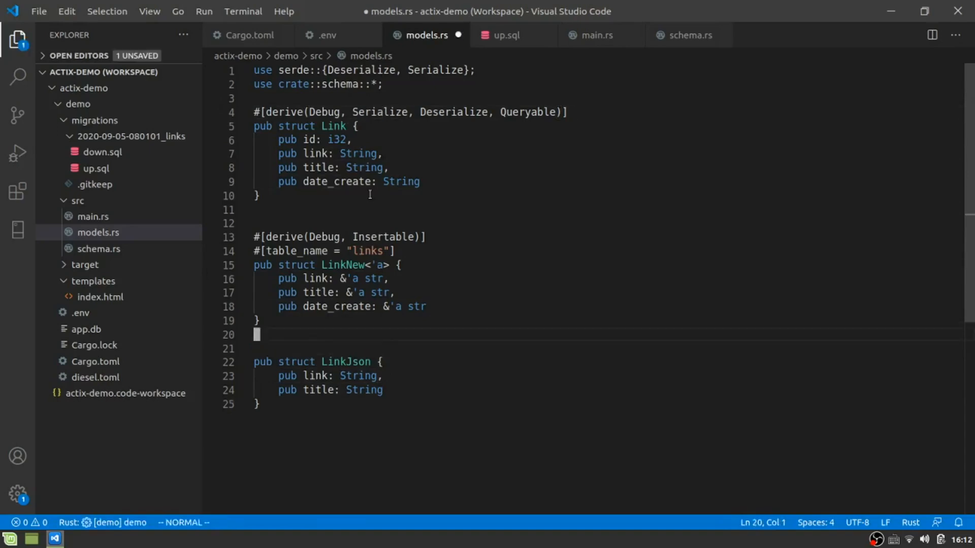
pyautogui.write('#[derive(Debug, Serialize, Deserialize, Queryable)]')
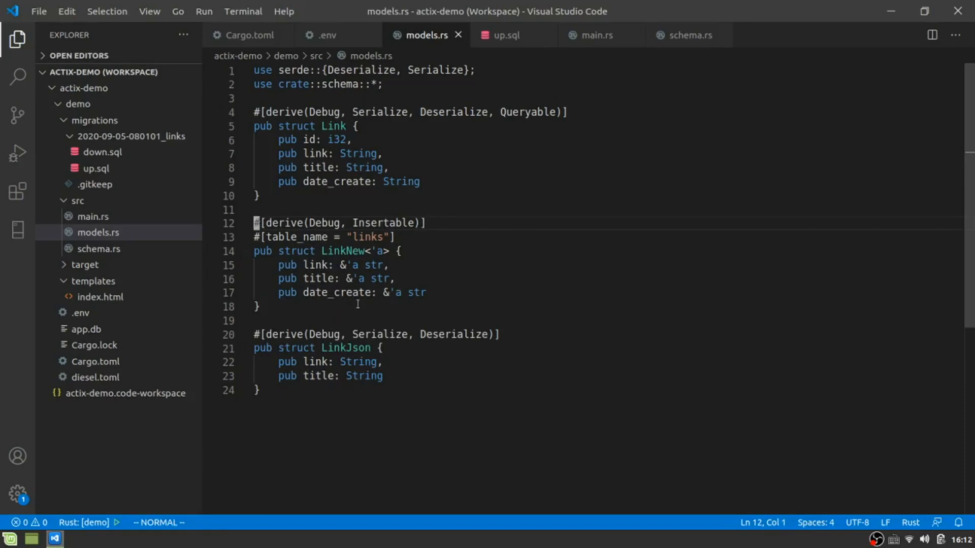
pyautogui.moveTo(384, 292)
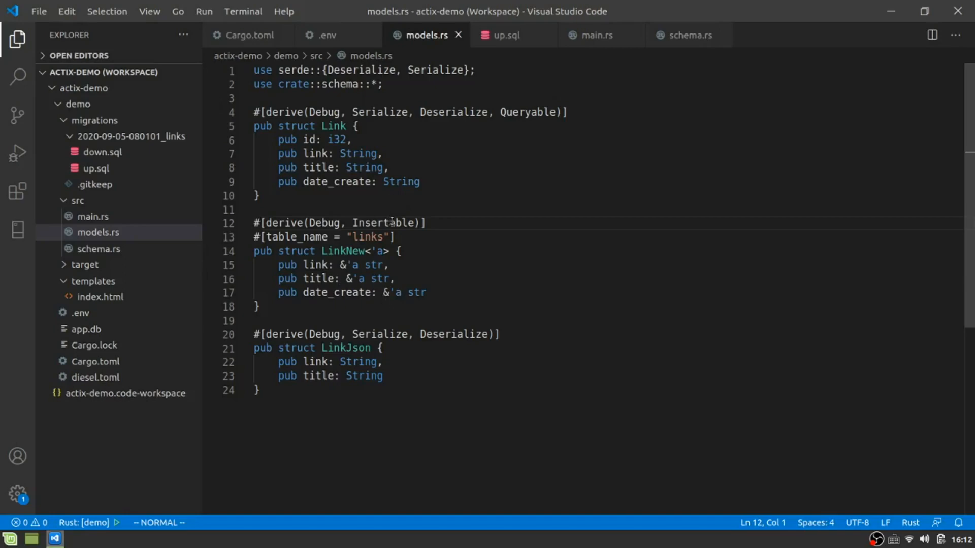
pyautogui.moveTo(371, 199)
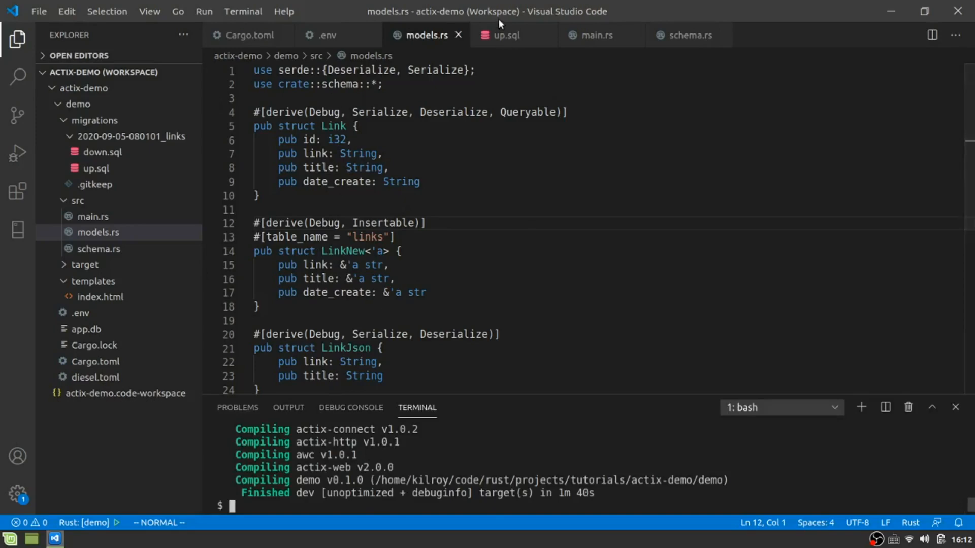
# Step: Reopen the up.sql links migration, then view DATABASE_URL=app.db in .env
pyautogui.click(547, 34)
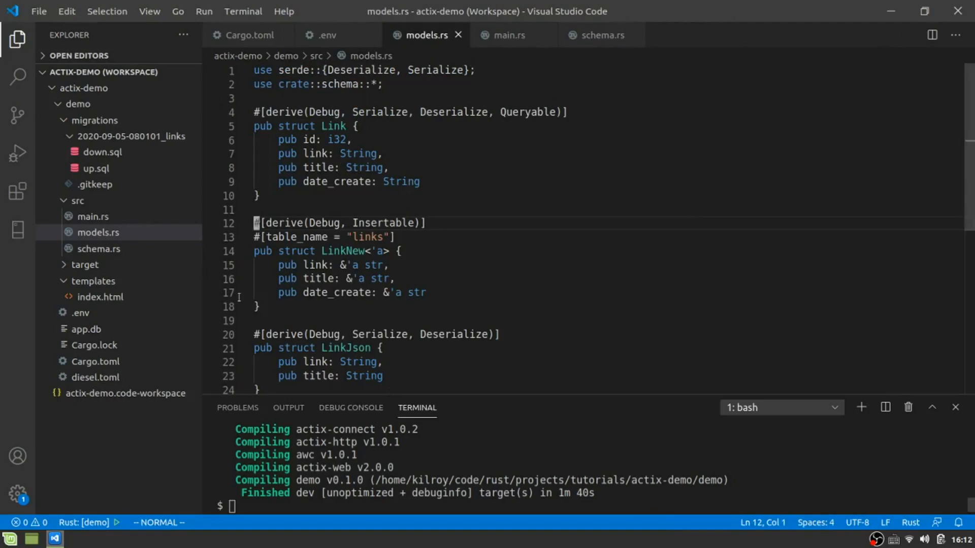
pyautogui.click(94, 169)
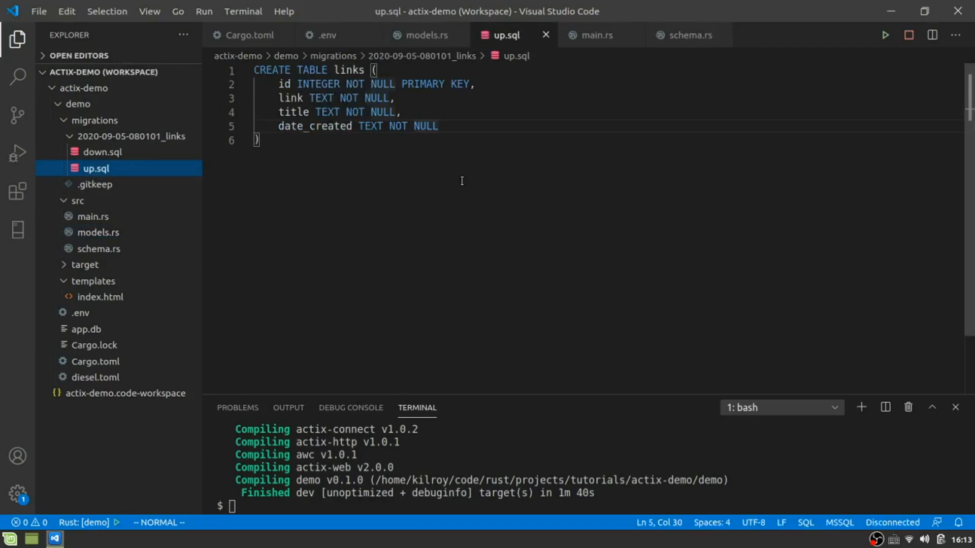
pyautogui.moveTo(223, 281)
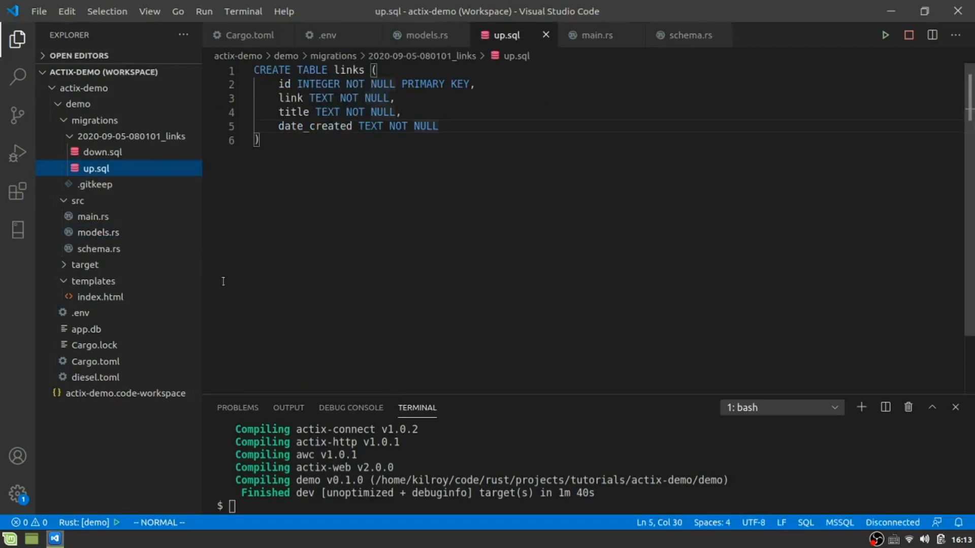
pyautogui.click(80, 312)
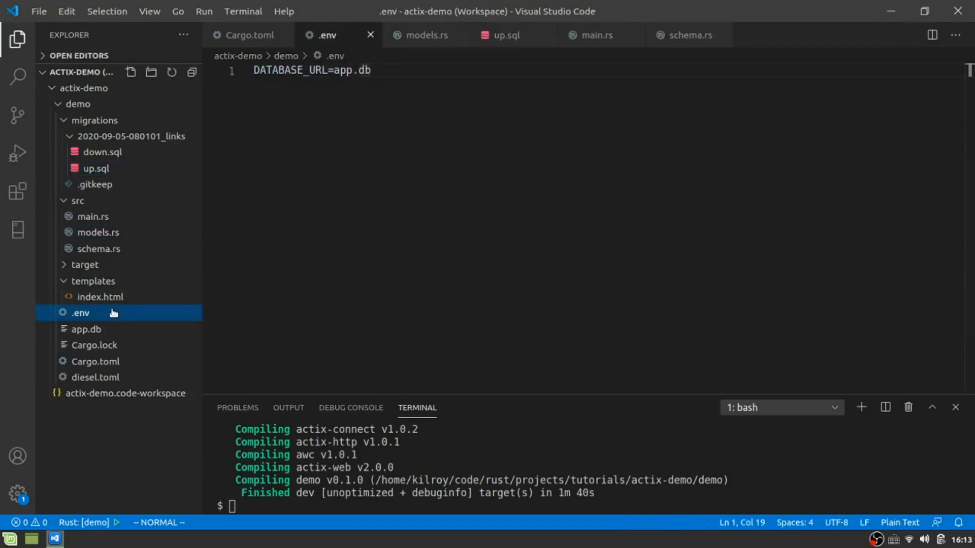
pyautogui.moveTo(232, 207)
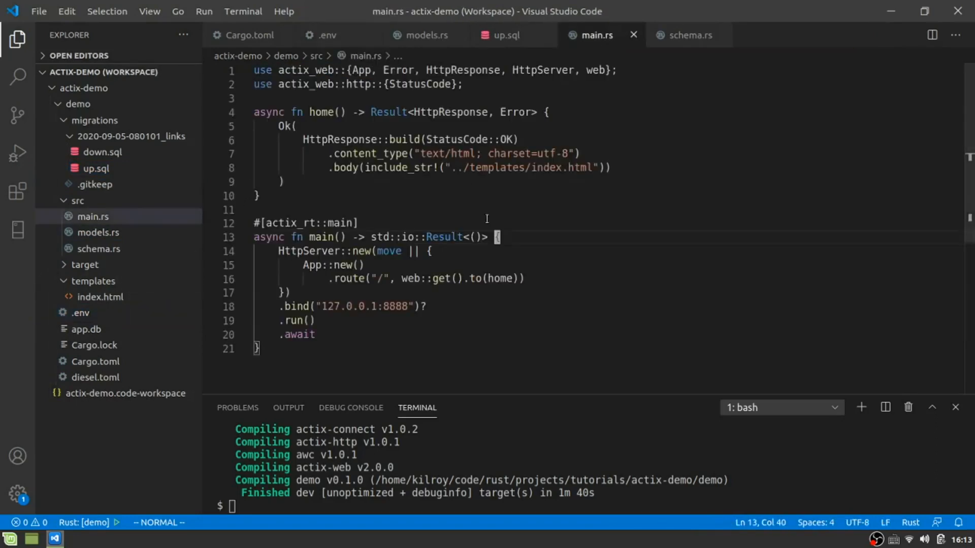
pyautogui.moveTo(341, 327)
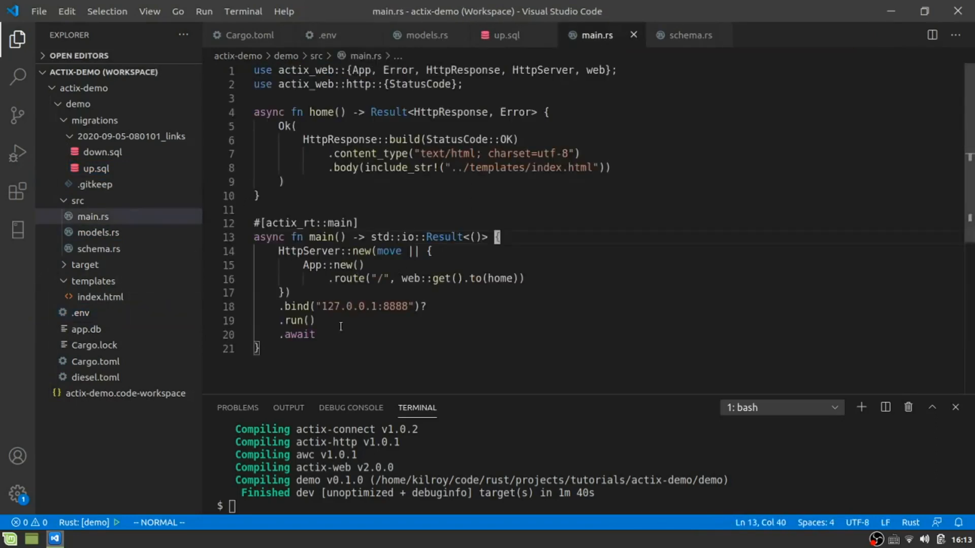
pyautogui.moveTo(347, 327)
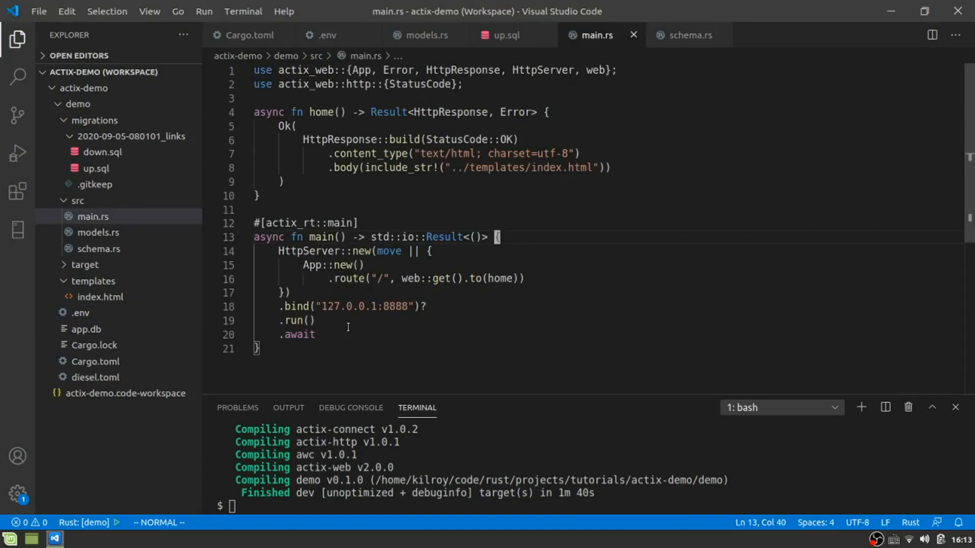